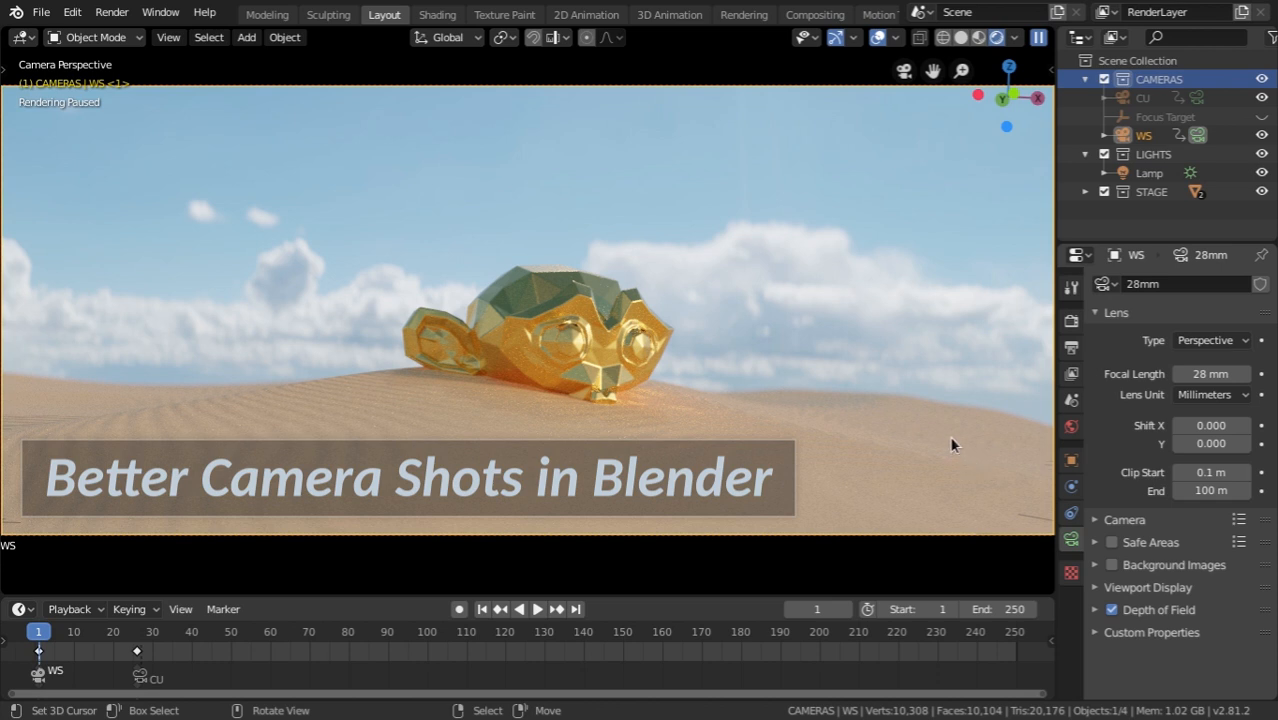
mouse_move(875, 410)
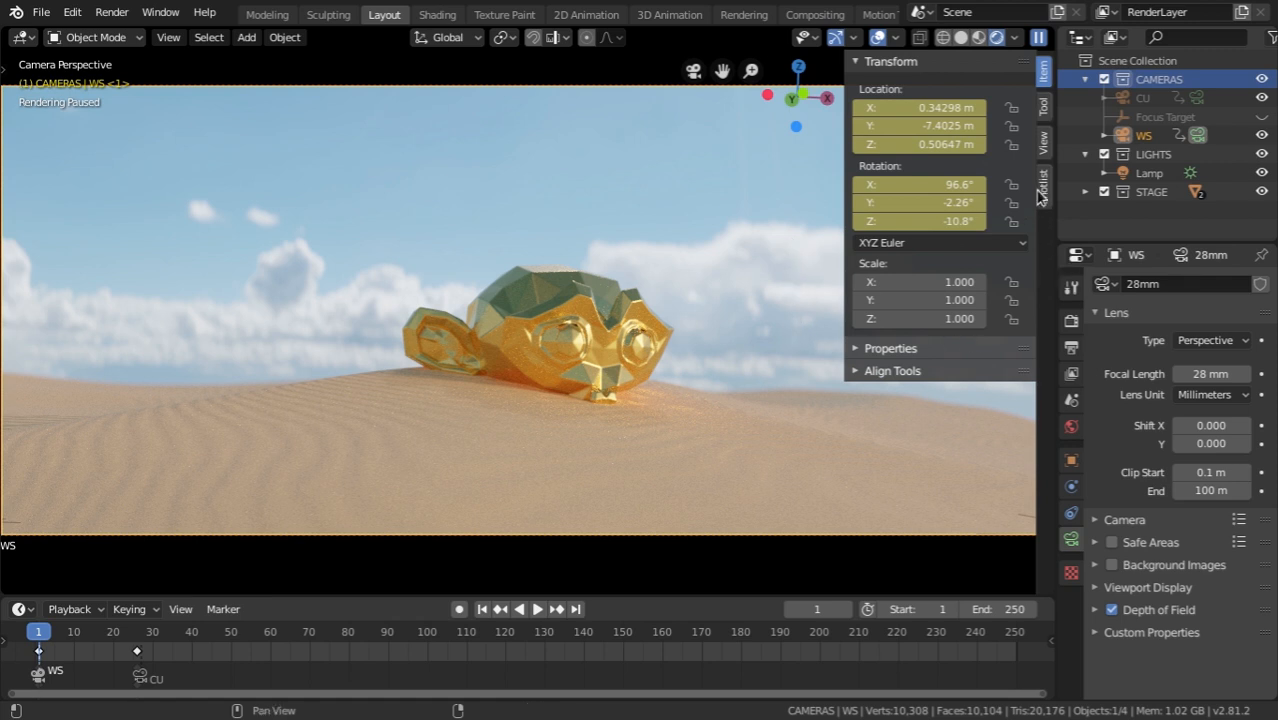
- Scrub to the CU shot, then return to frame 1 through the 28 mm WS camera
click(1043, 185)
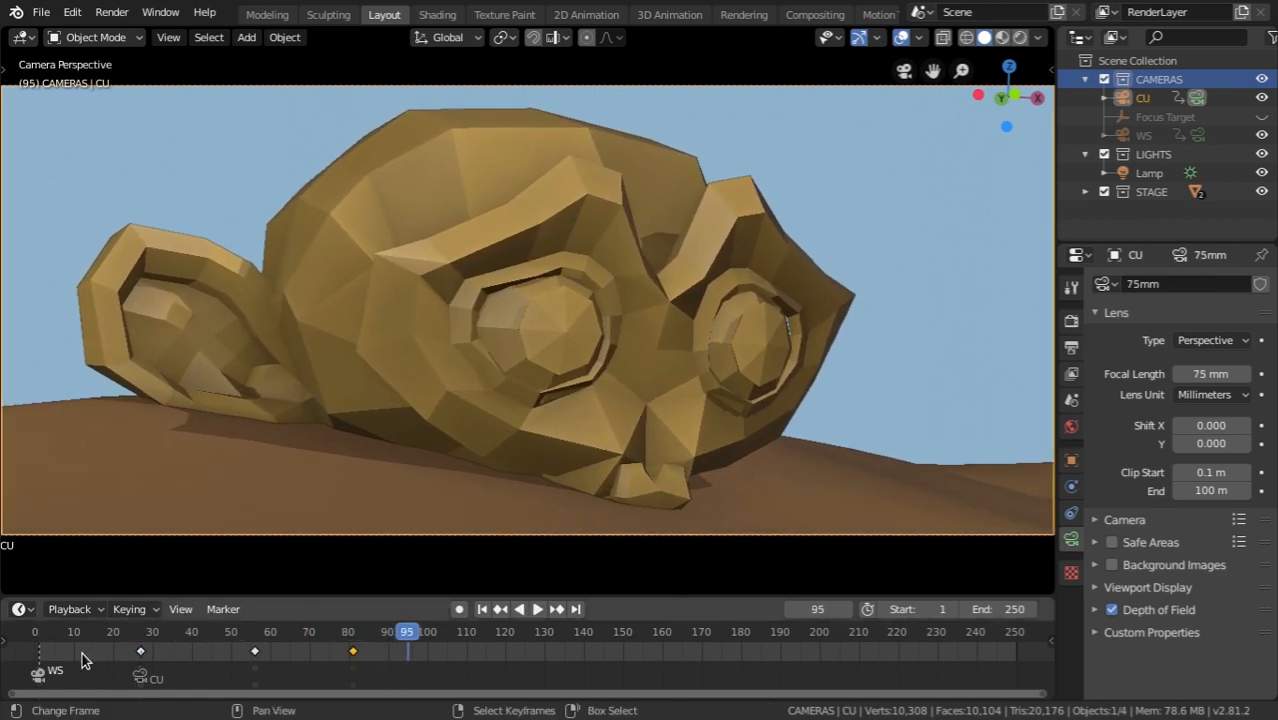
click(67, 631)
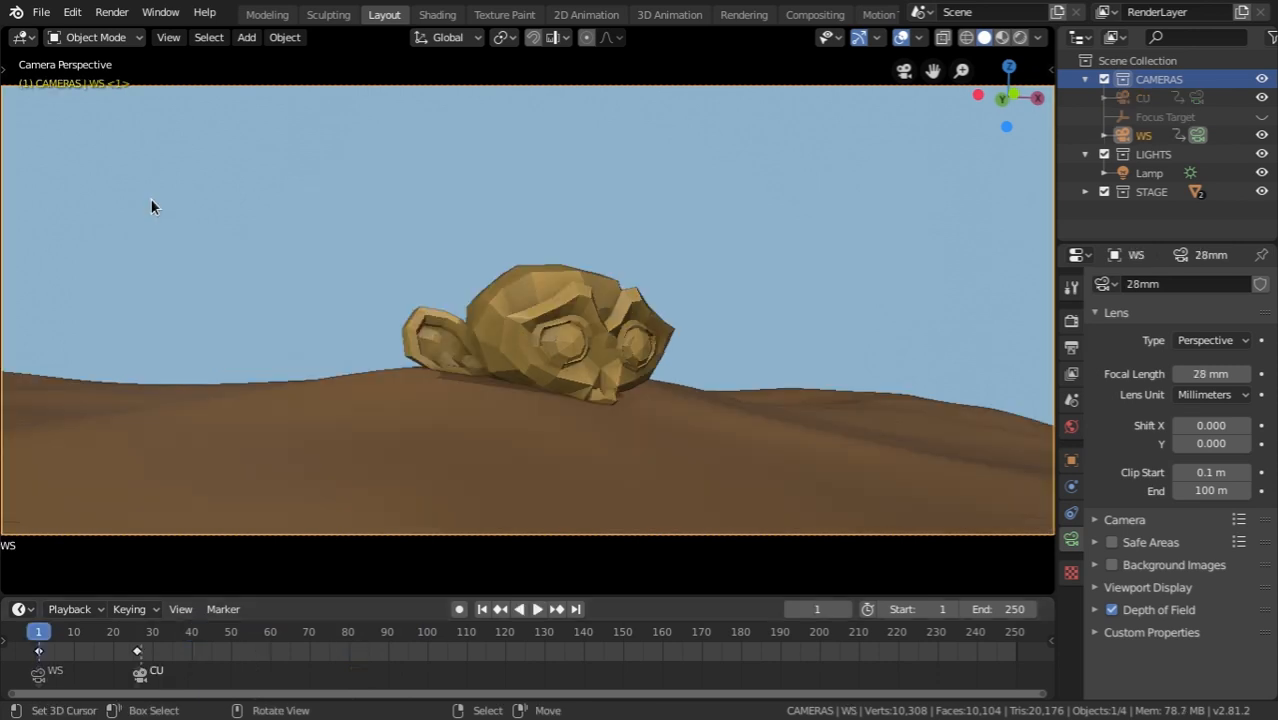
- Open the Shotlist and jump between shot 1 (WS, frame 1) and shot 1A (CU, frame 27)
click(1043, 175)
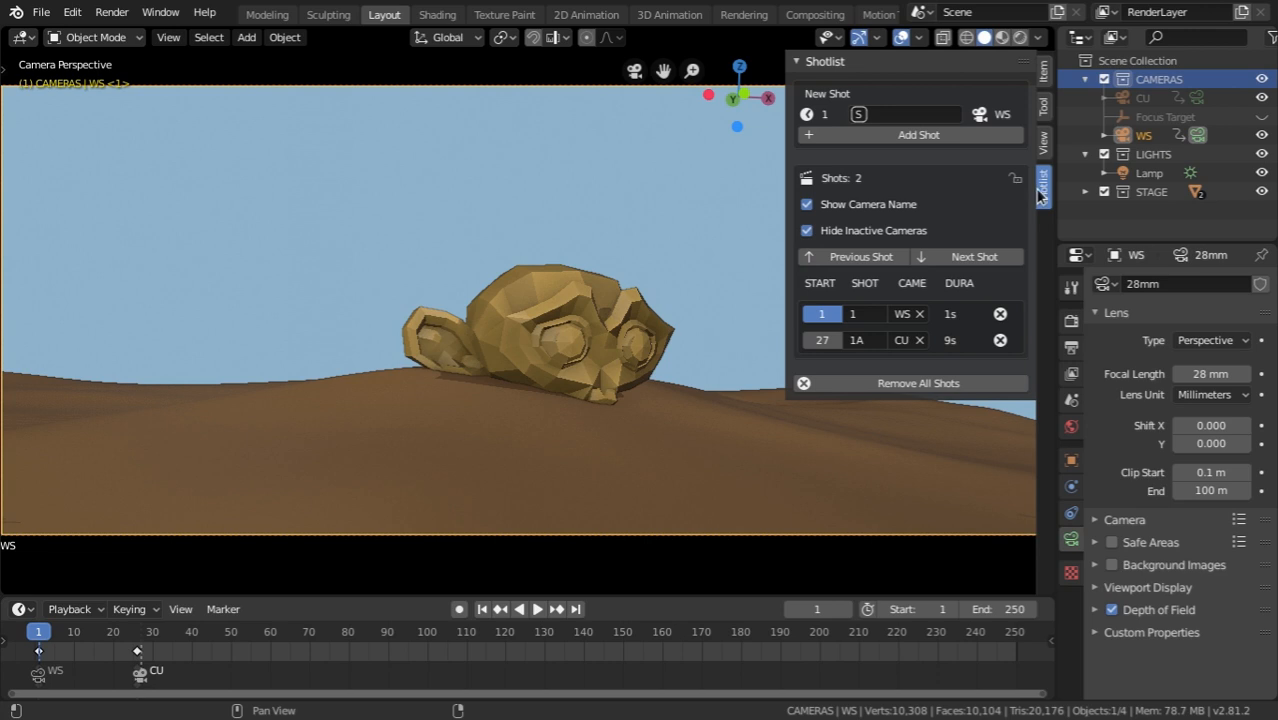
mouse_move(918, 135)
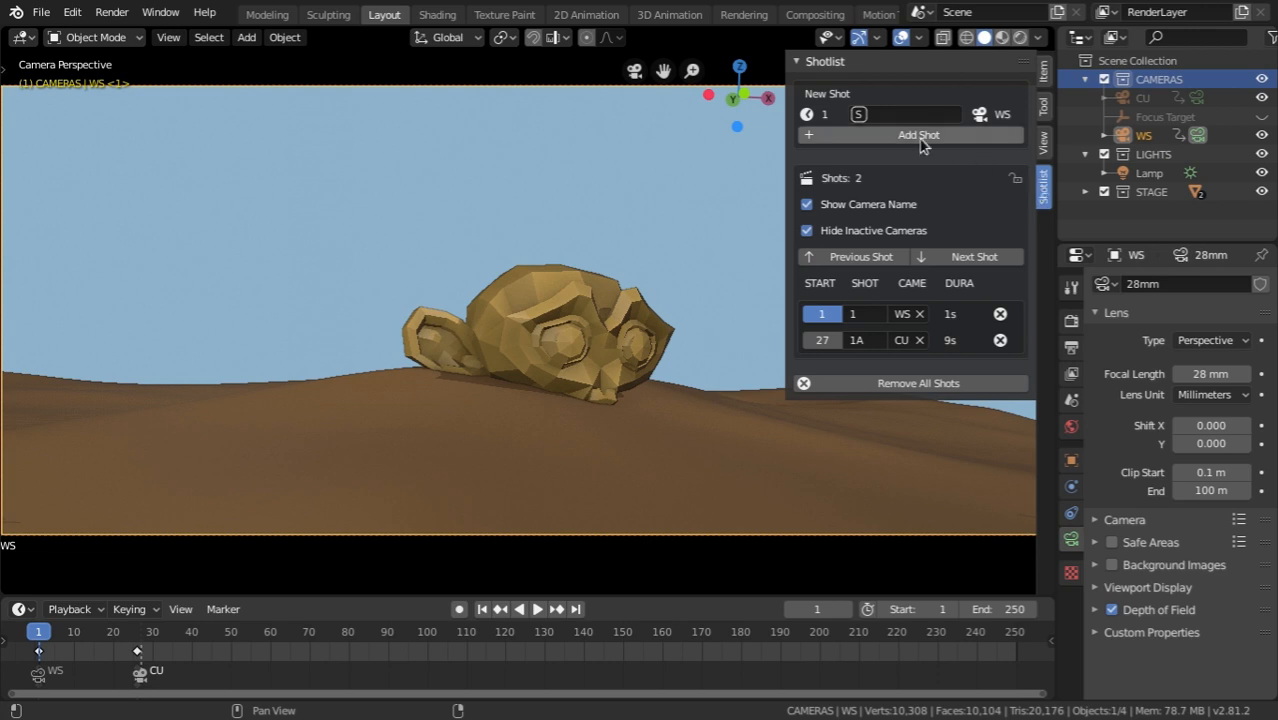
click(817, 340)
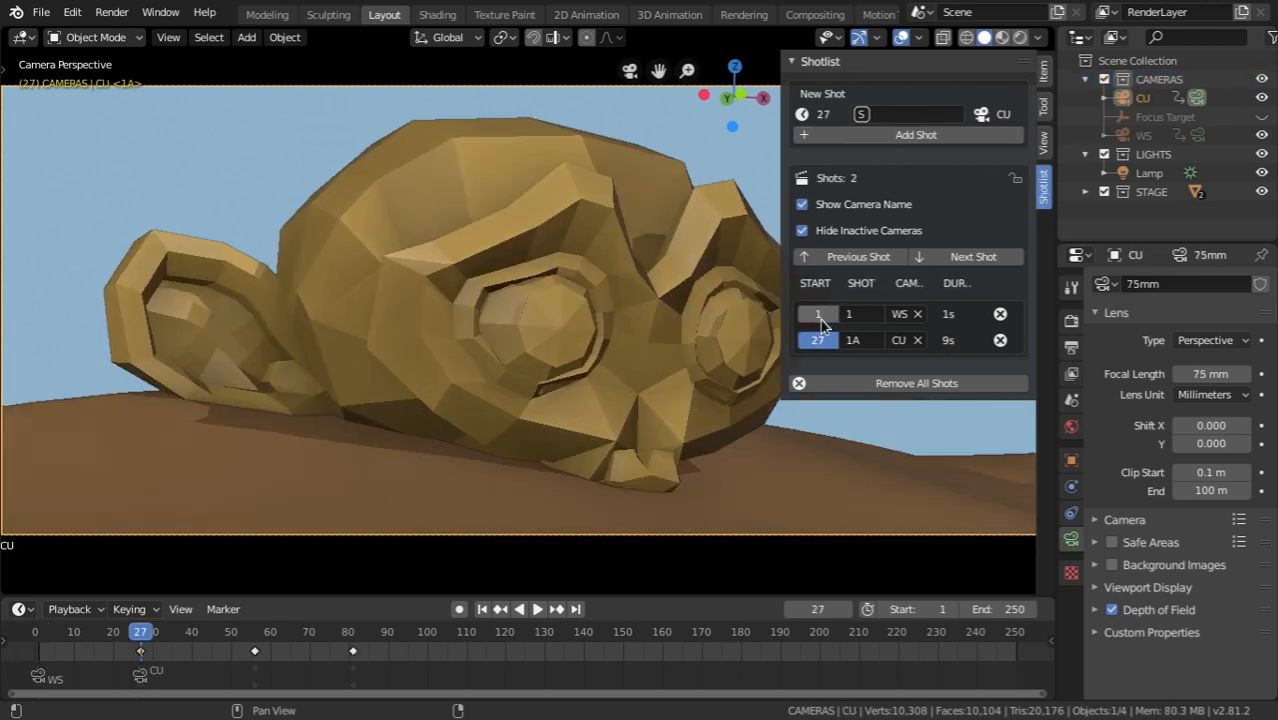
click(817, 340)
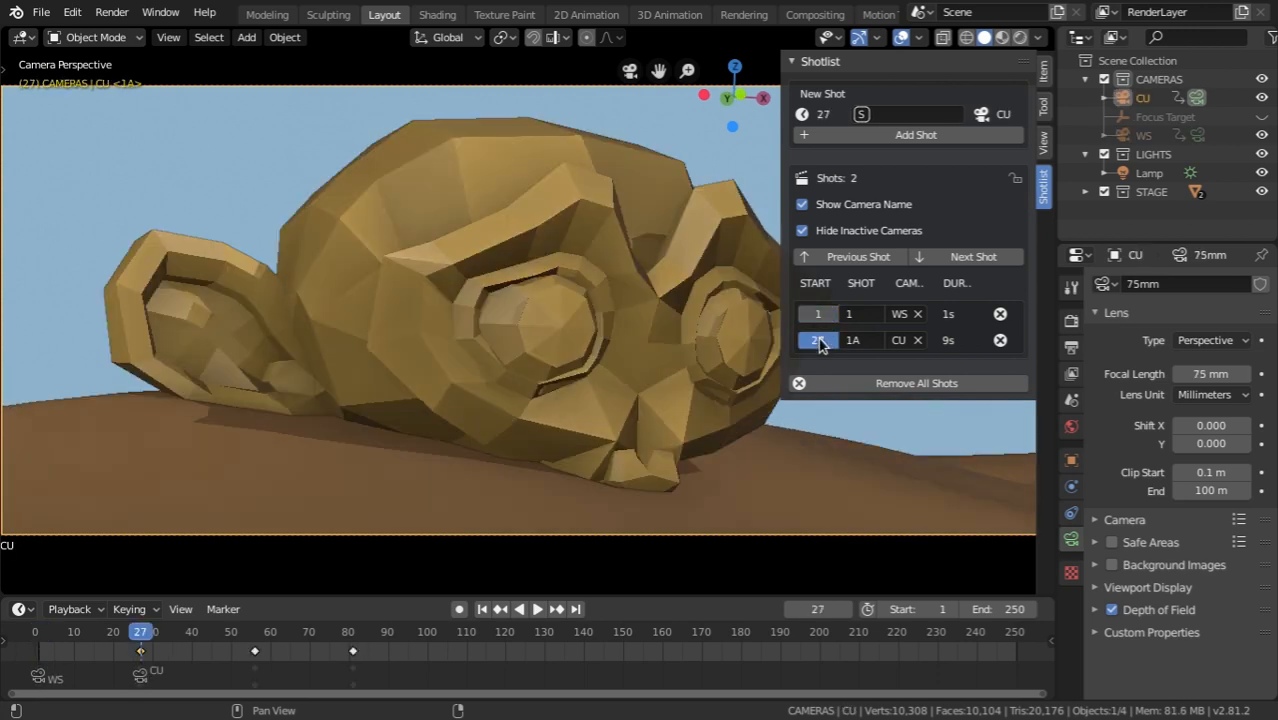
click(818, 313)
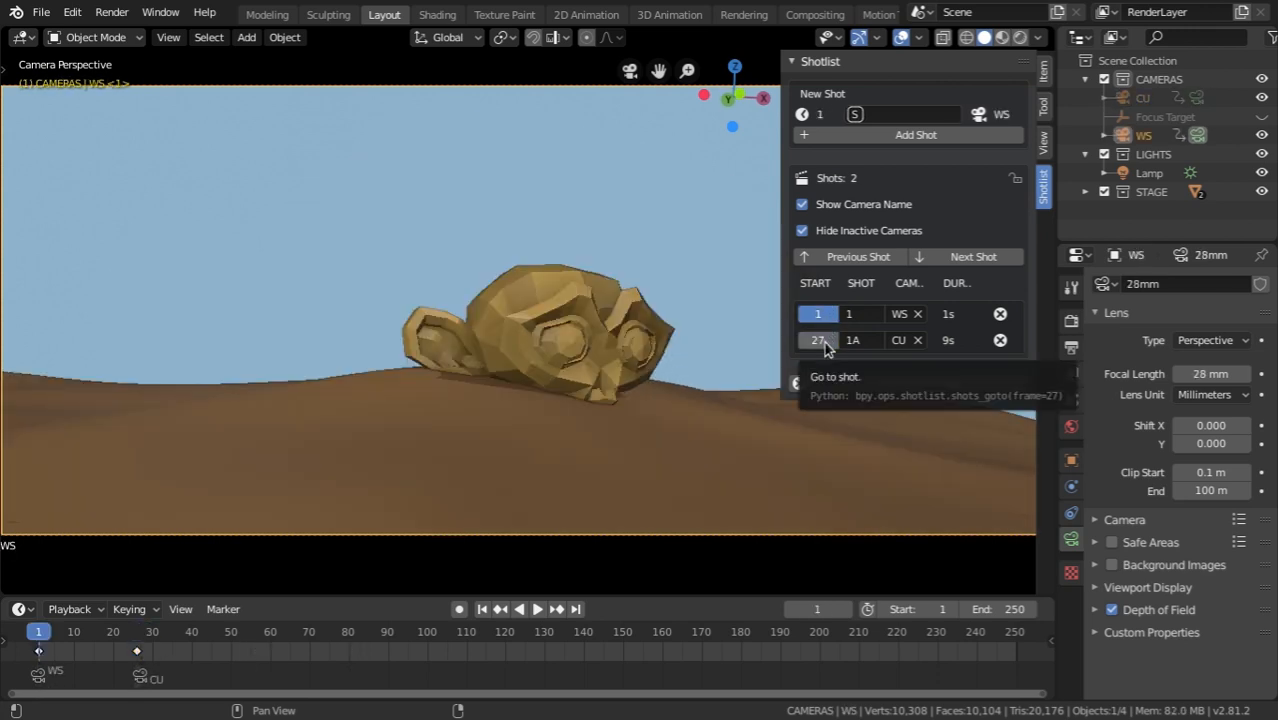
click(818, 340)
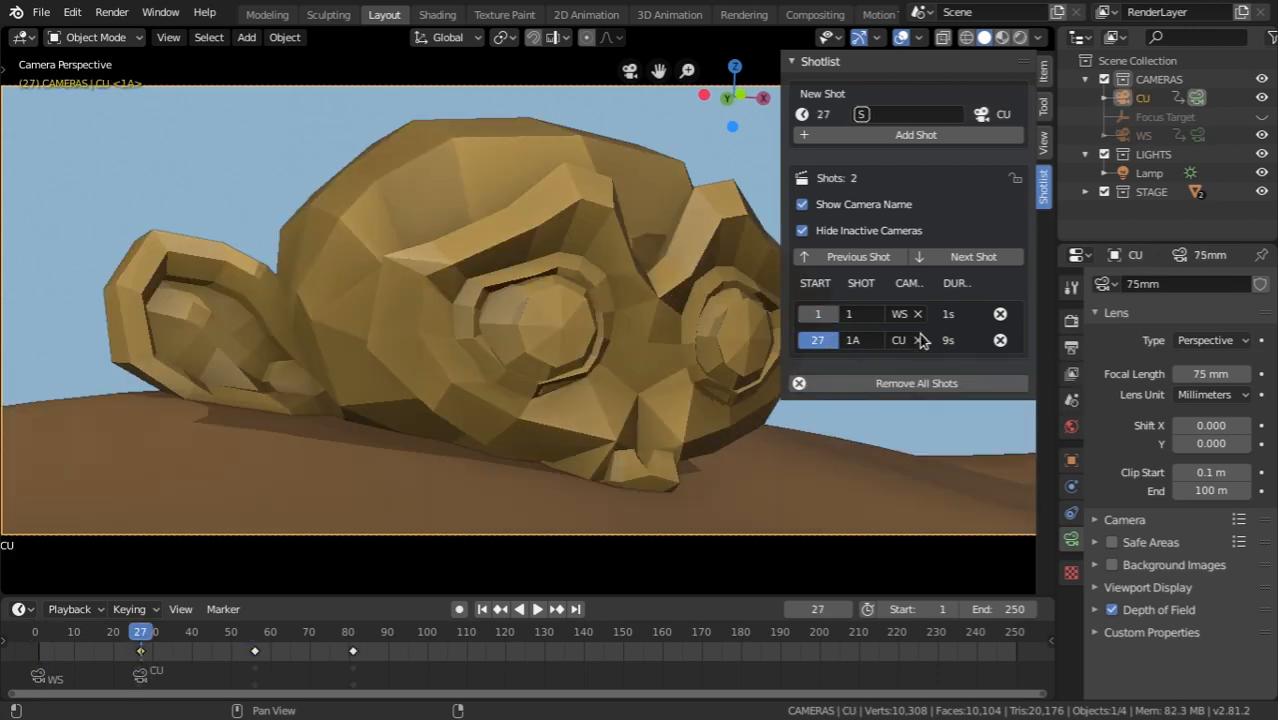
click(817, 313)
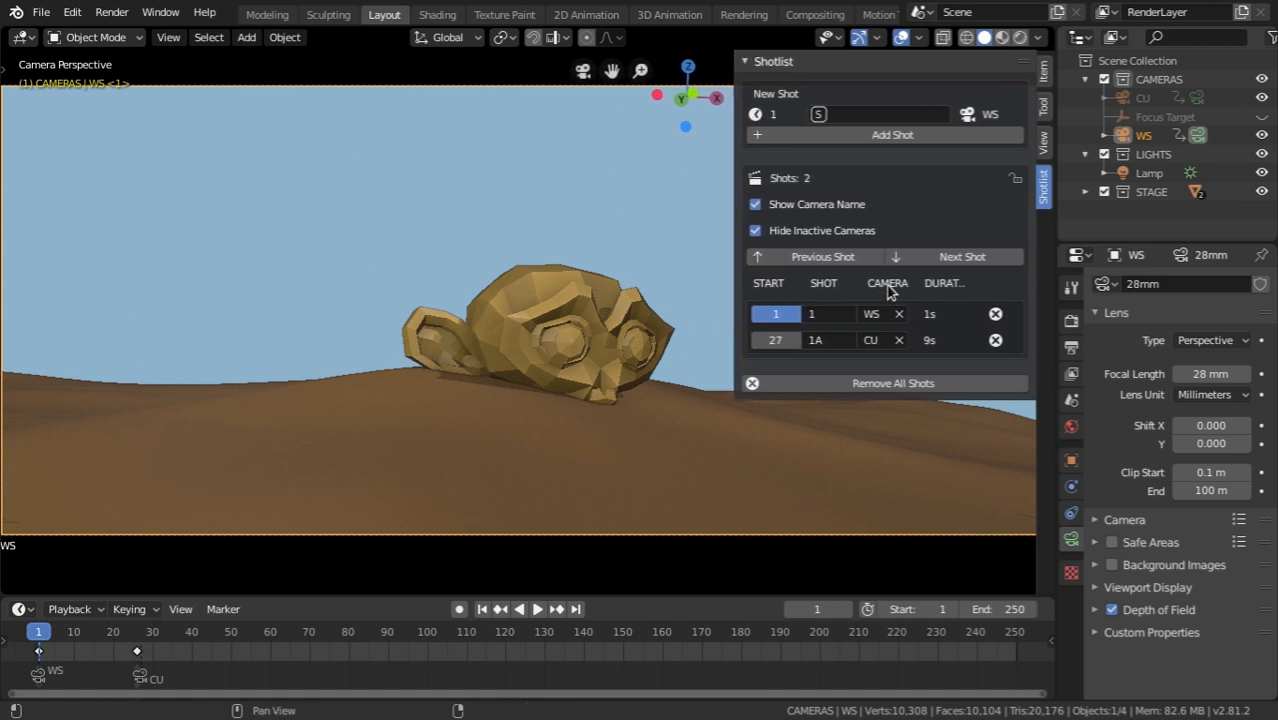
click(871, 313)
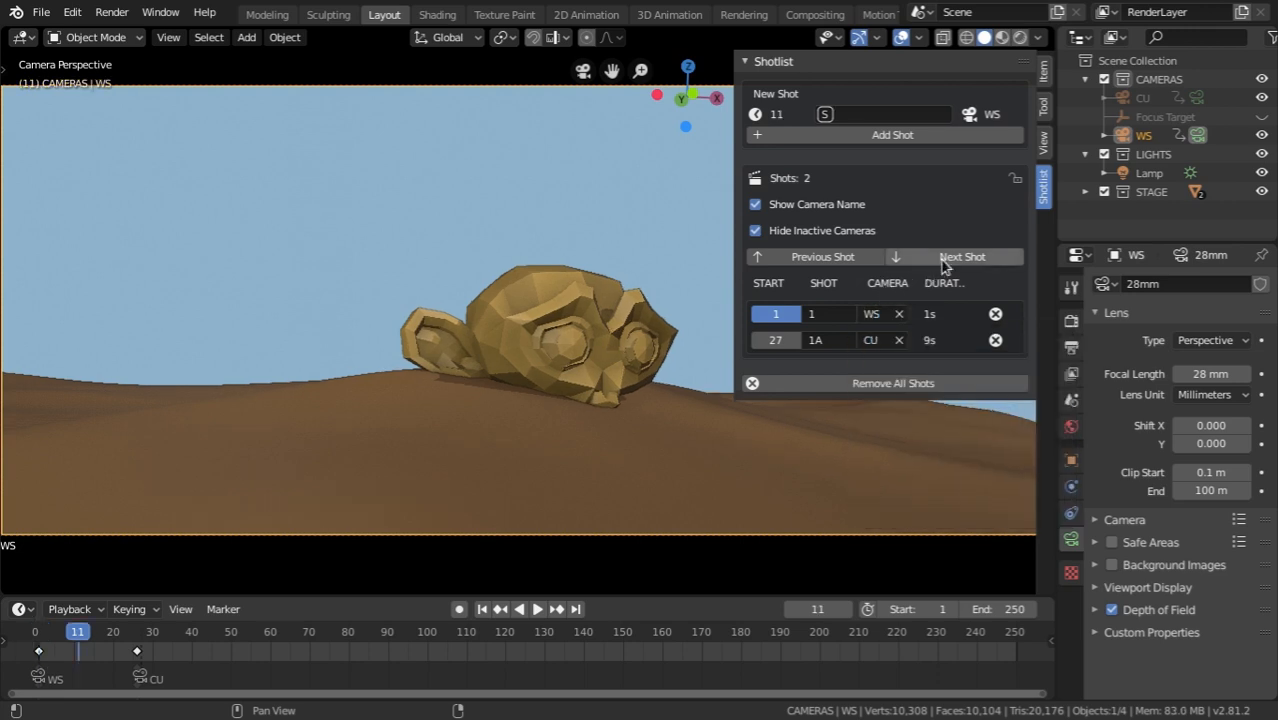
click(822, 257)
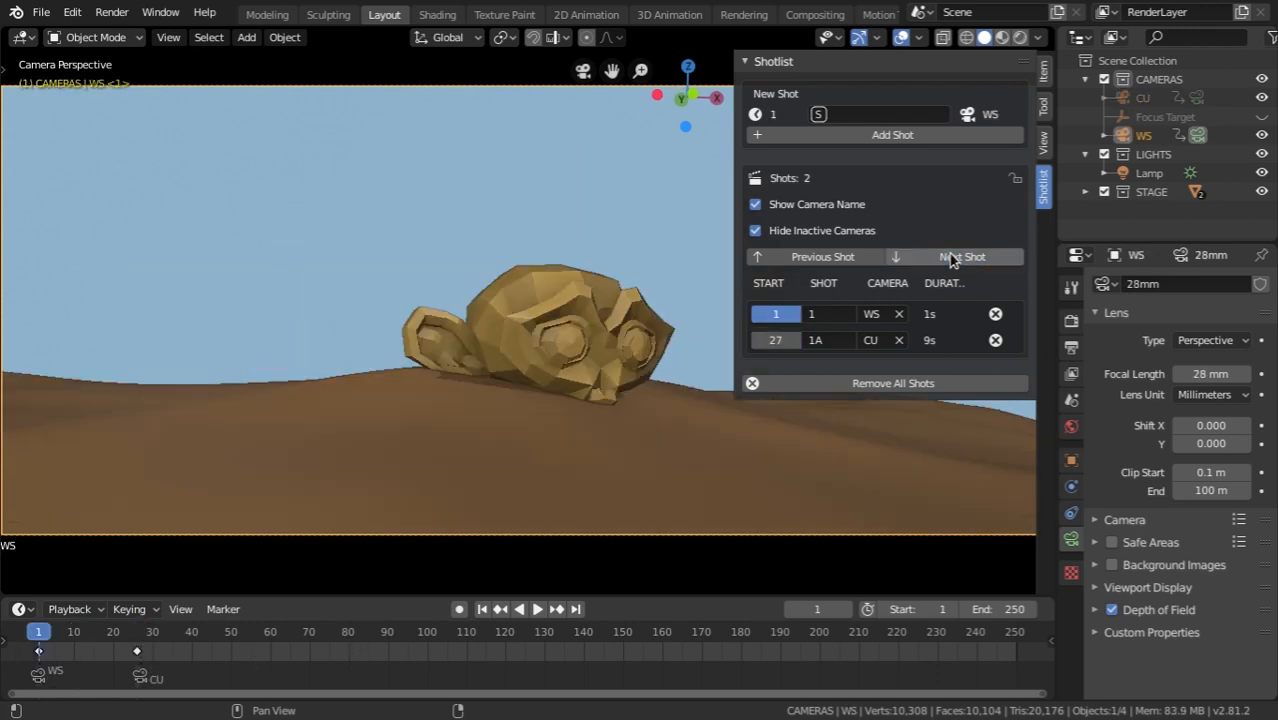
click(961, 256)
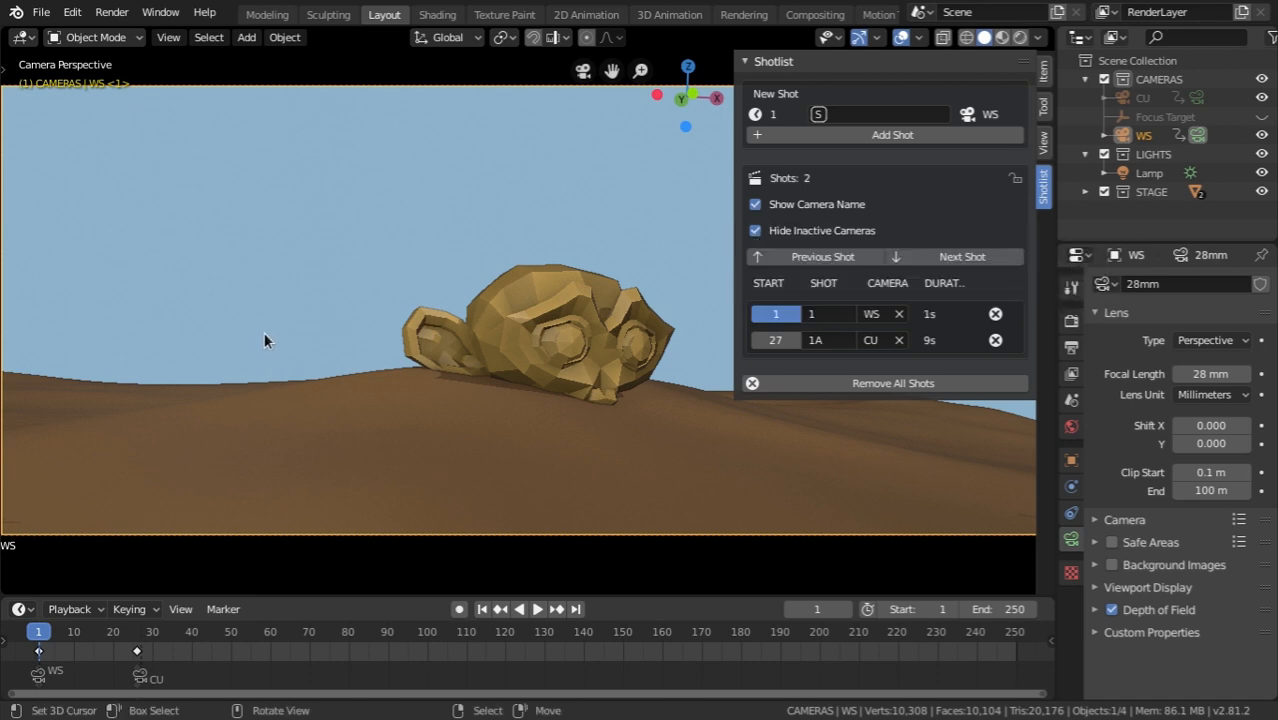
mouse_move(37, 564)
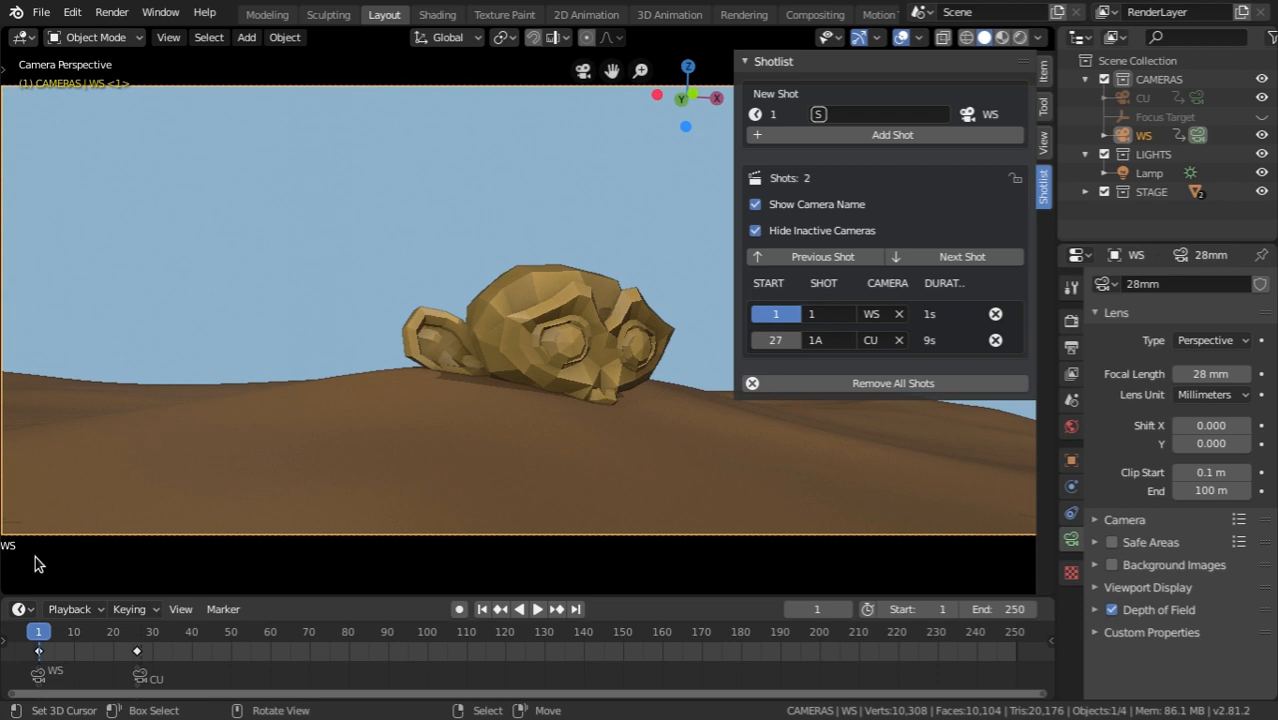
mouse_move(16, 559)
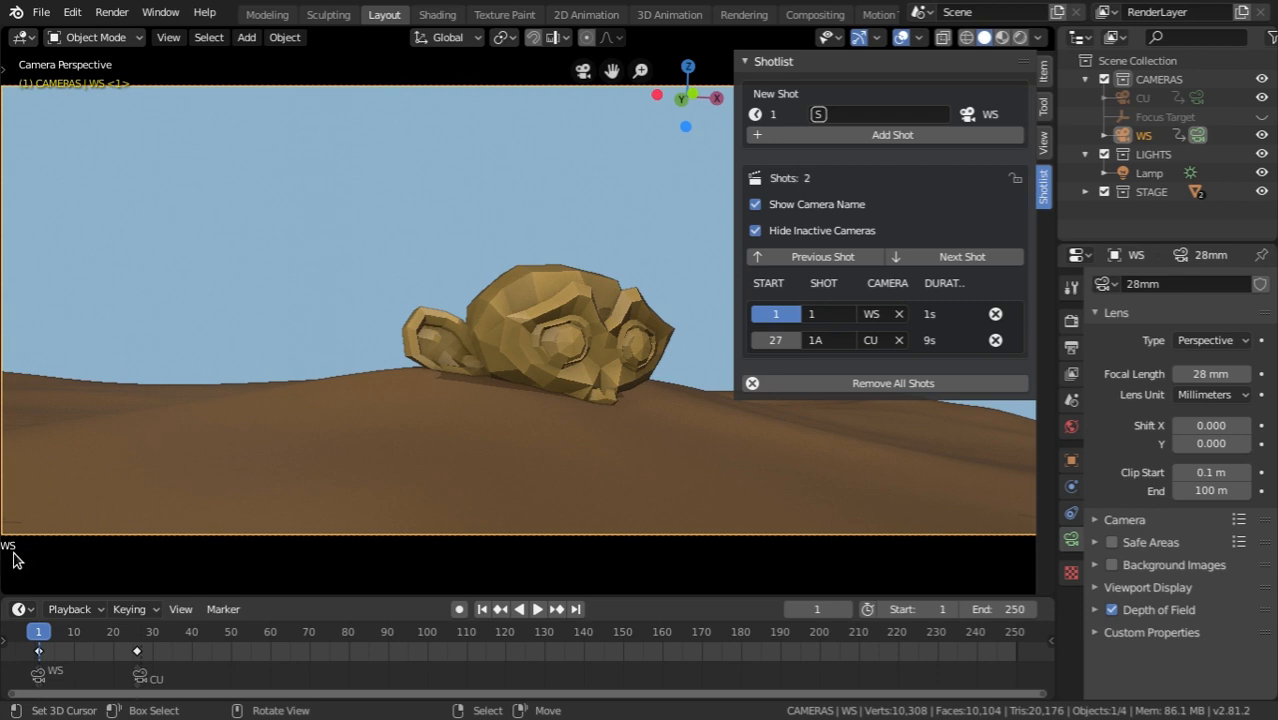
mouse_move(55, 677)
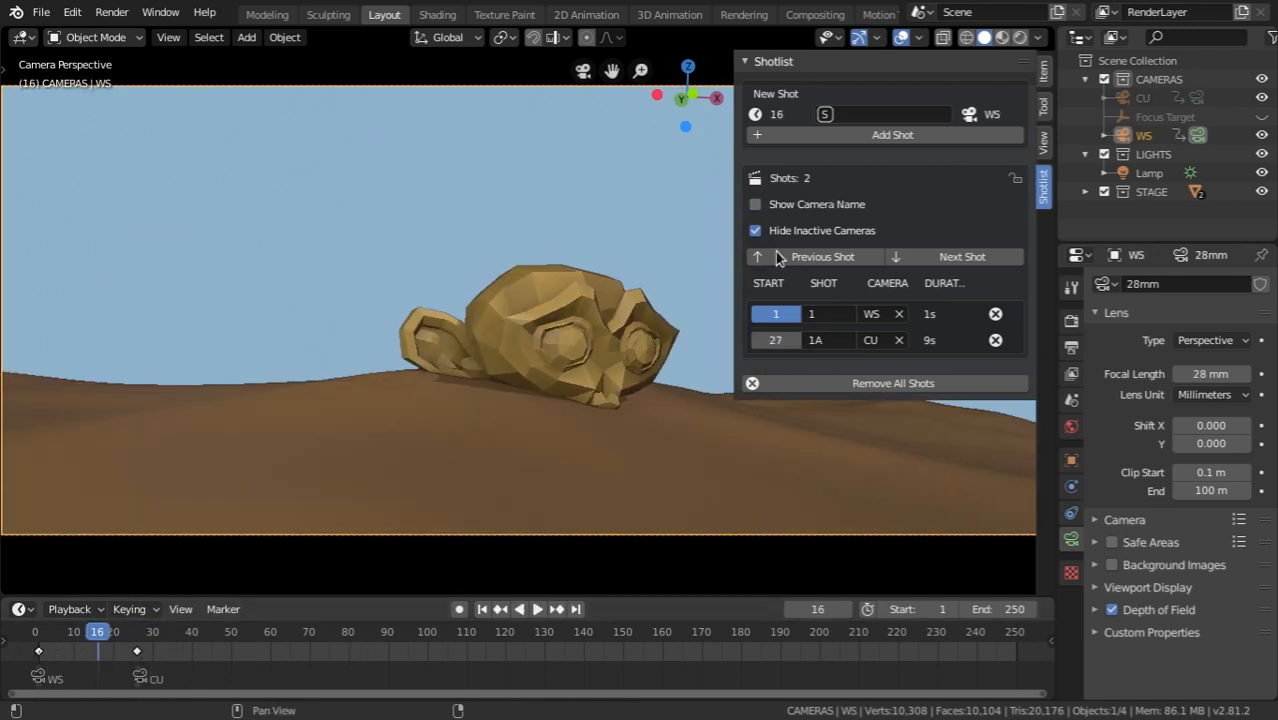
click(822, 256)
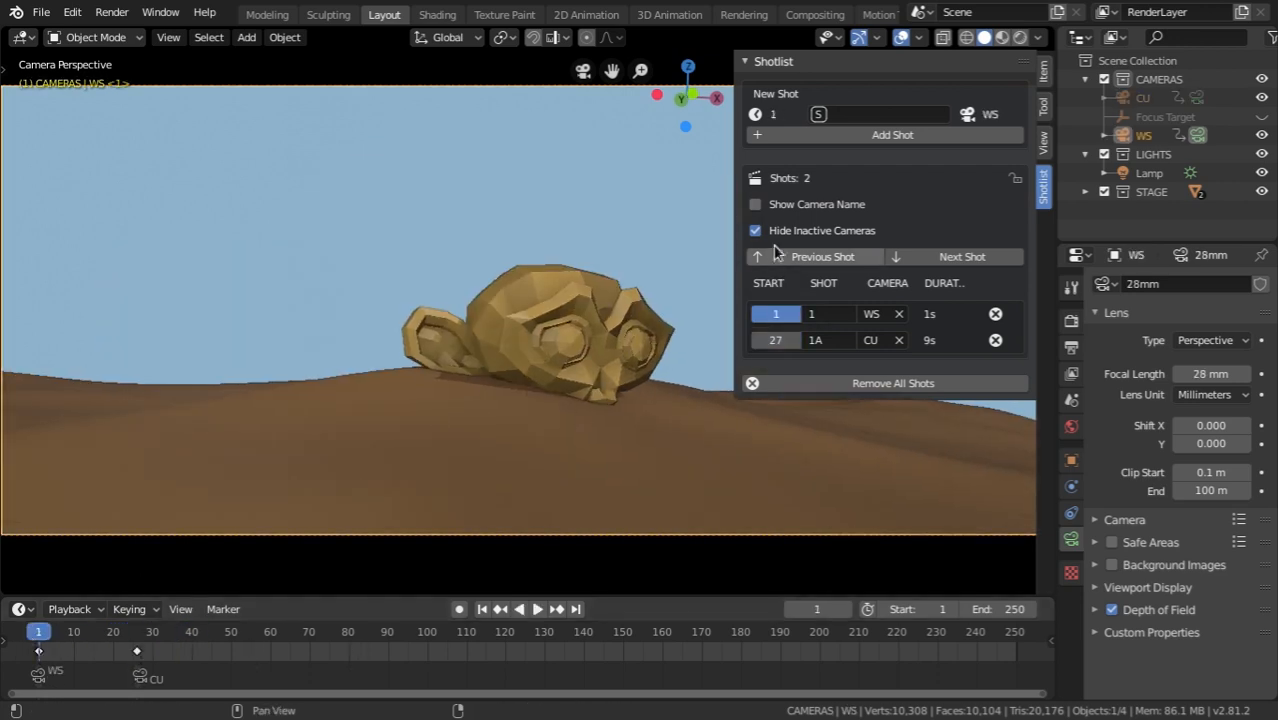
click(755, 204)
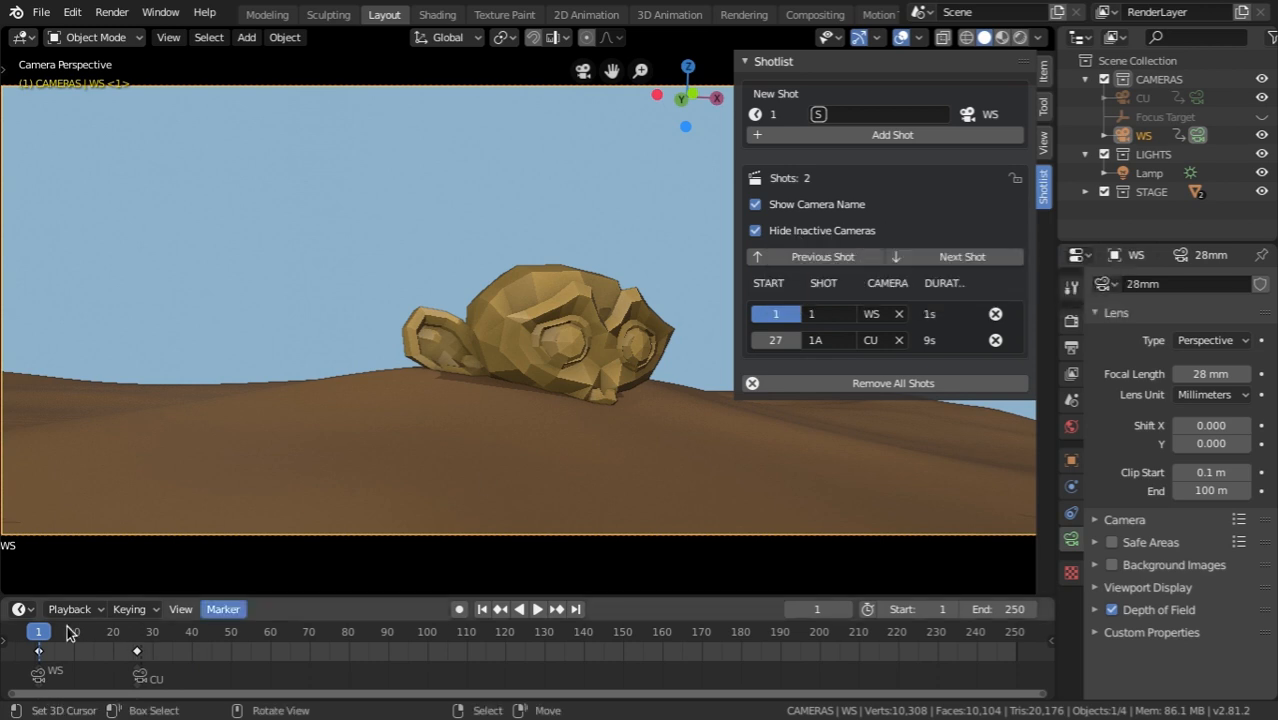
click(755, 230)
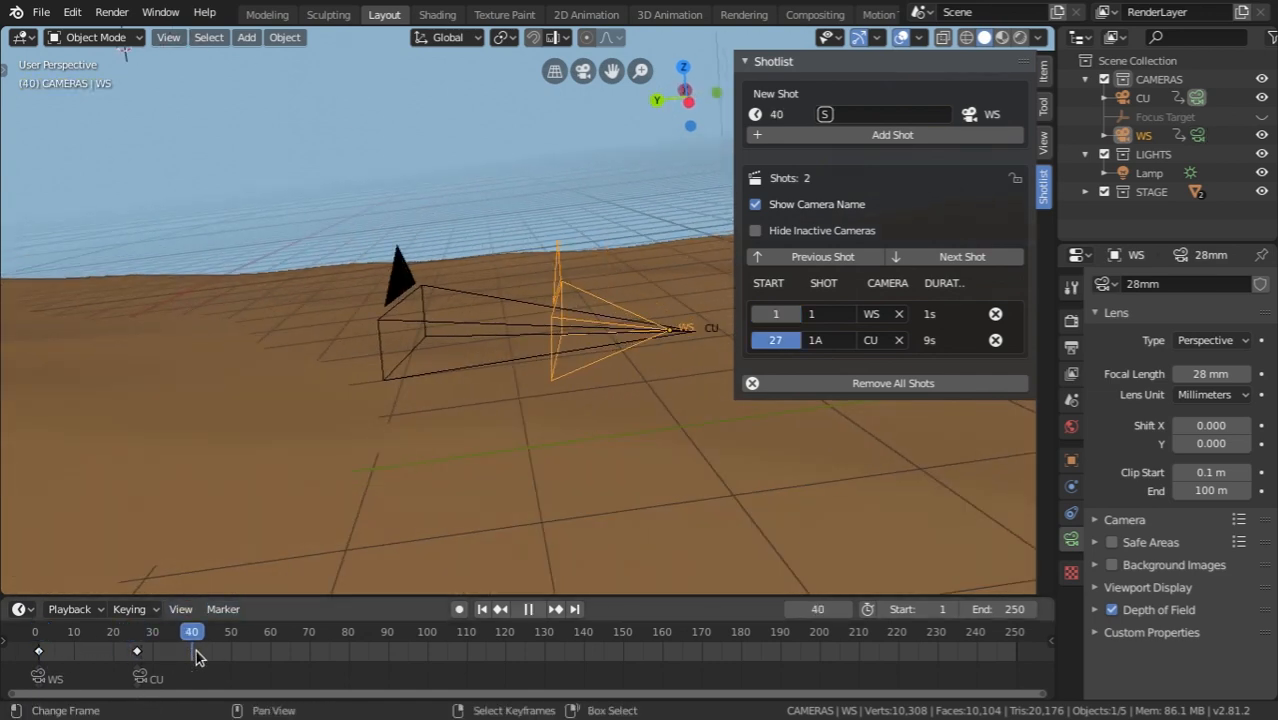
click(775, 314)
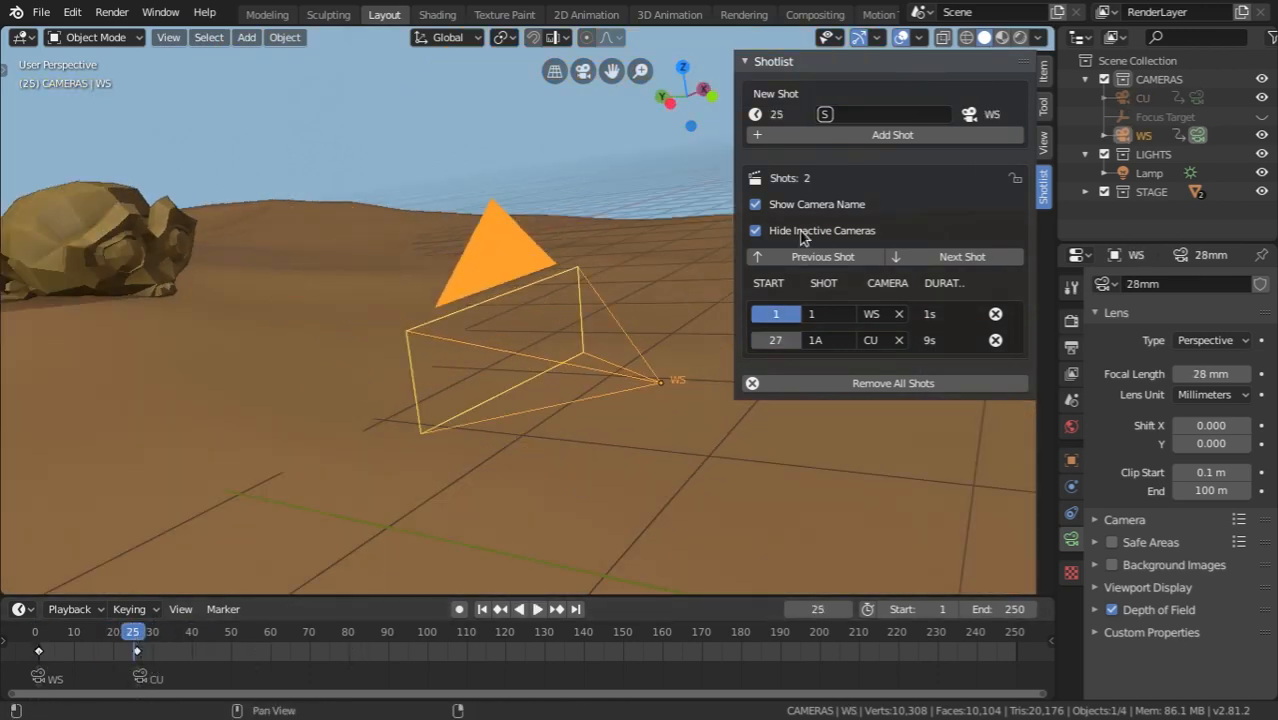
click(755, 230)
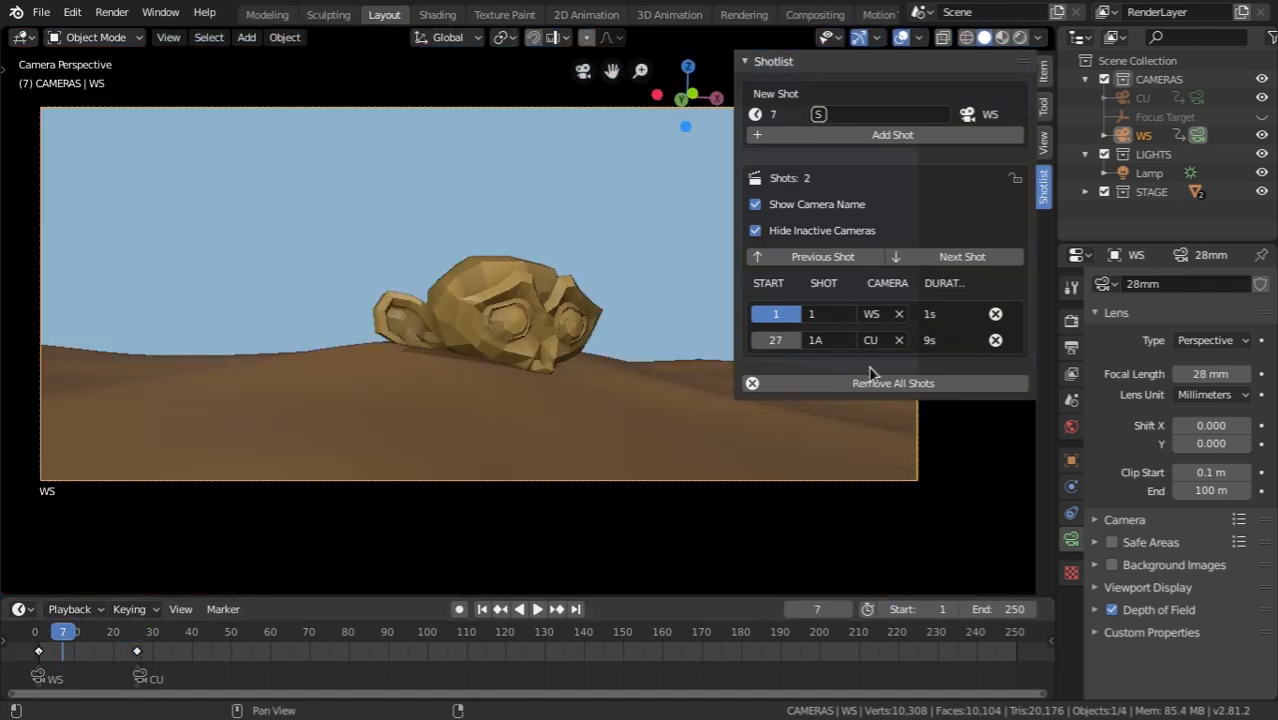
mouse_move(1018, 388)
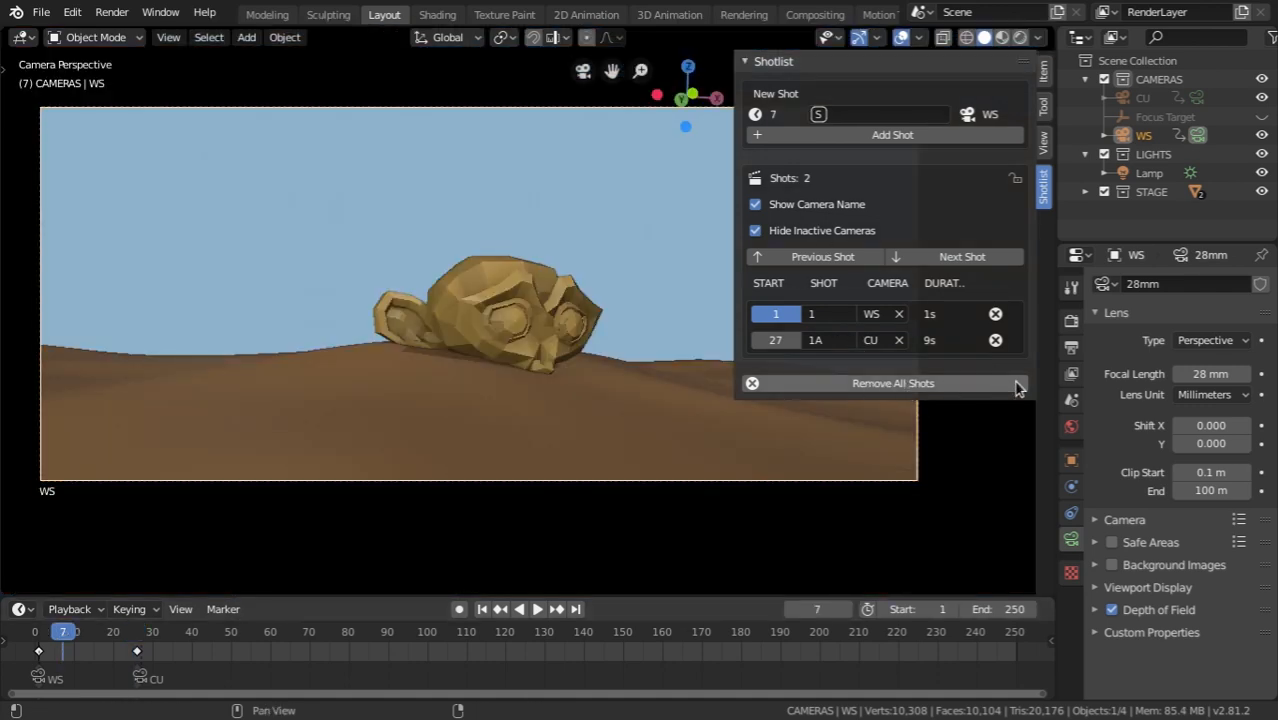
mouse_move(1025, 213)
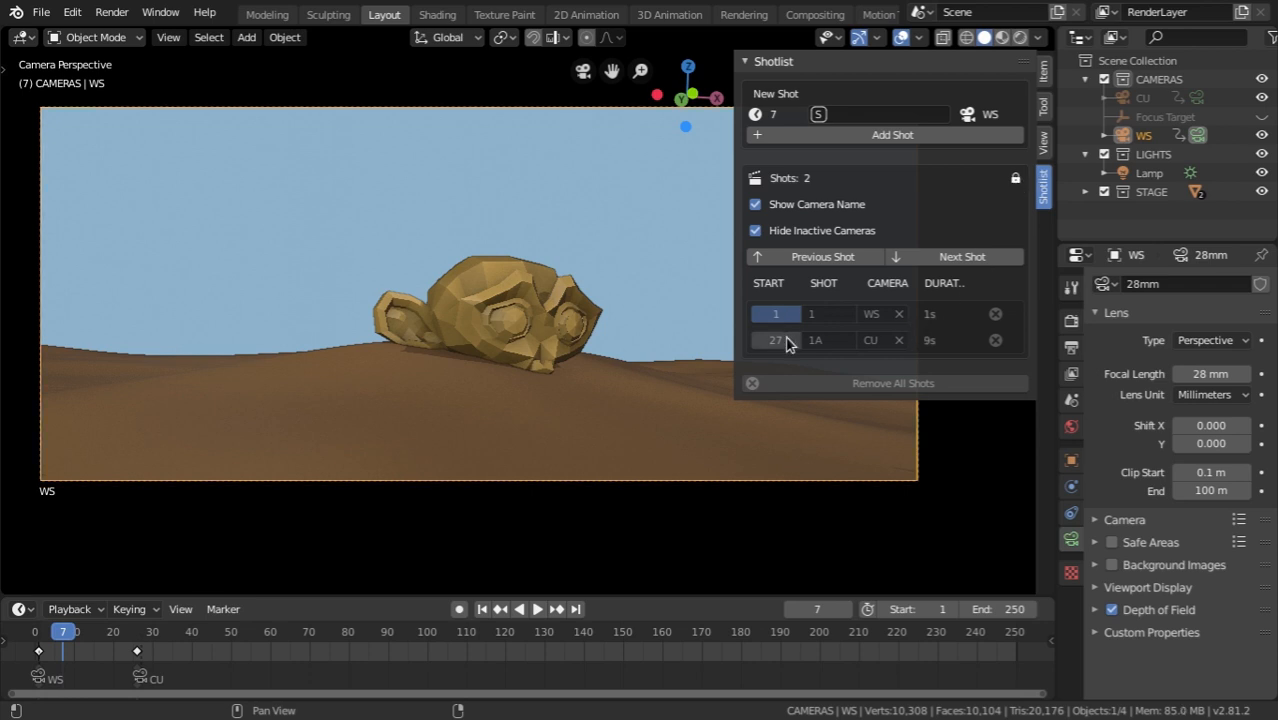
click(822, 256)
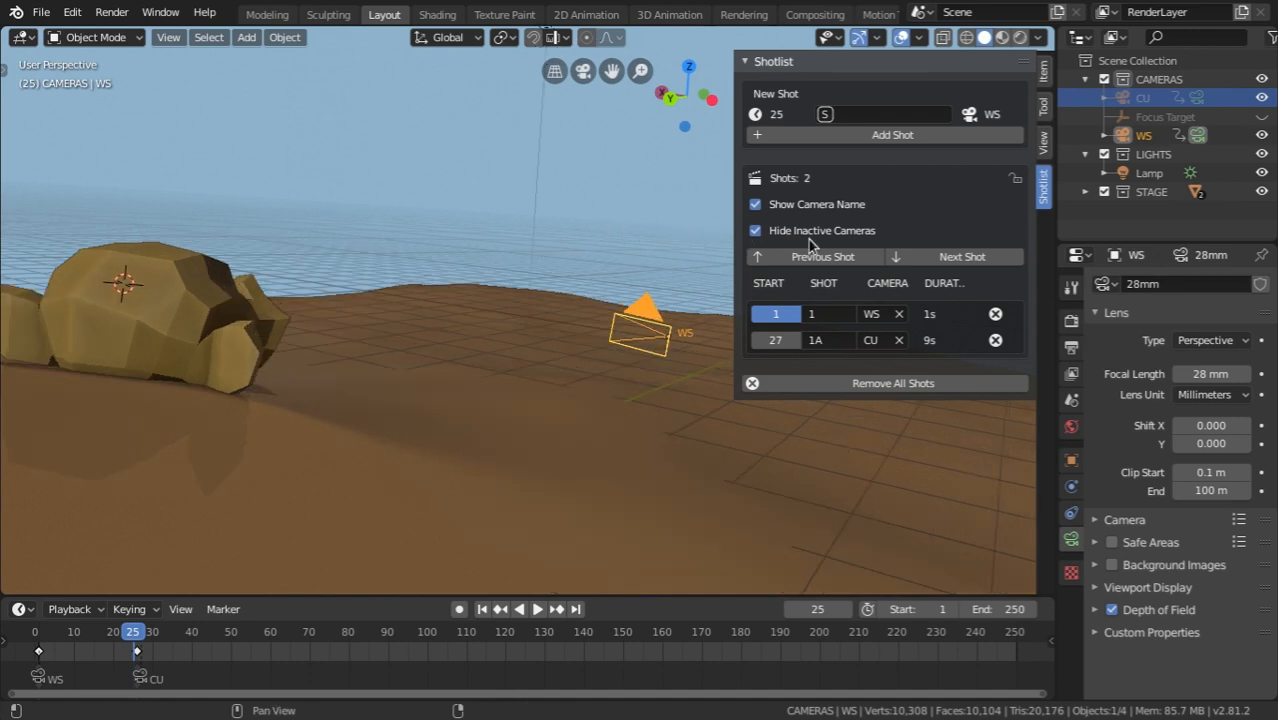
- Show inactive cameras and add a new camera to the scene
click(755, 230)
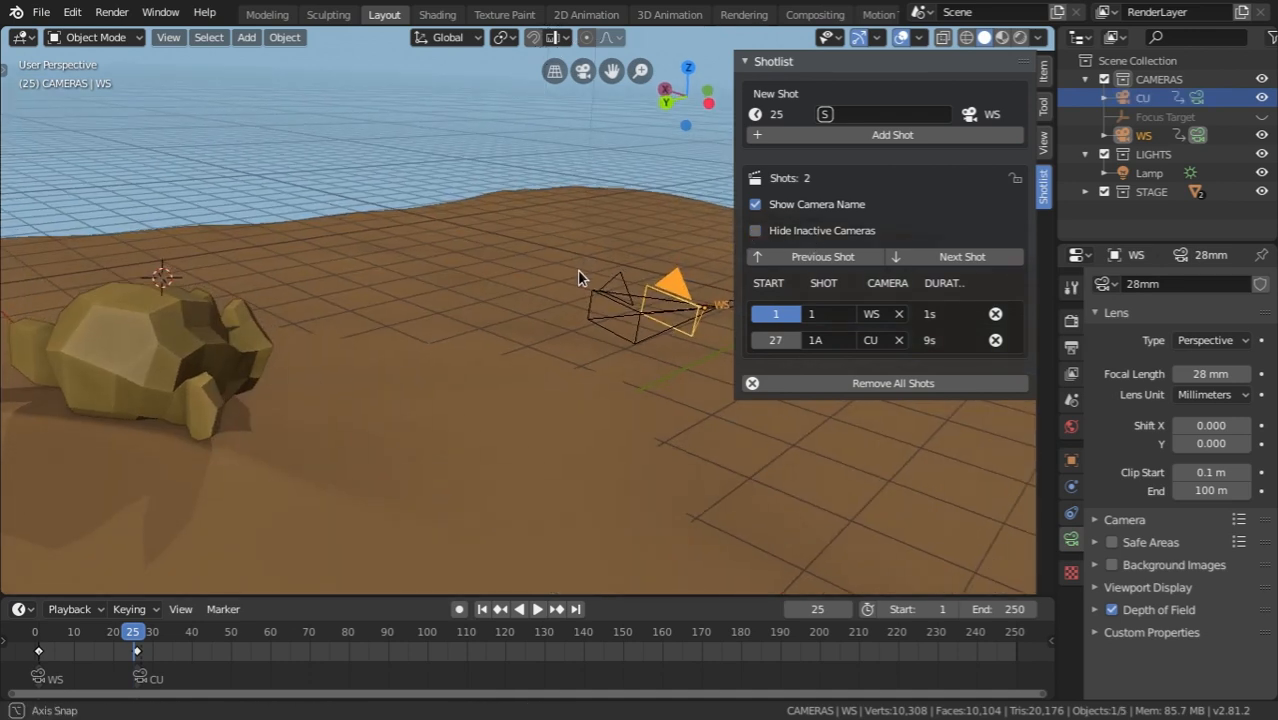
drag(580, 280, 415, 348)
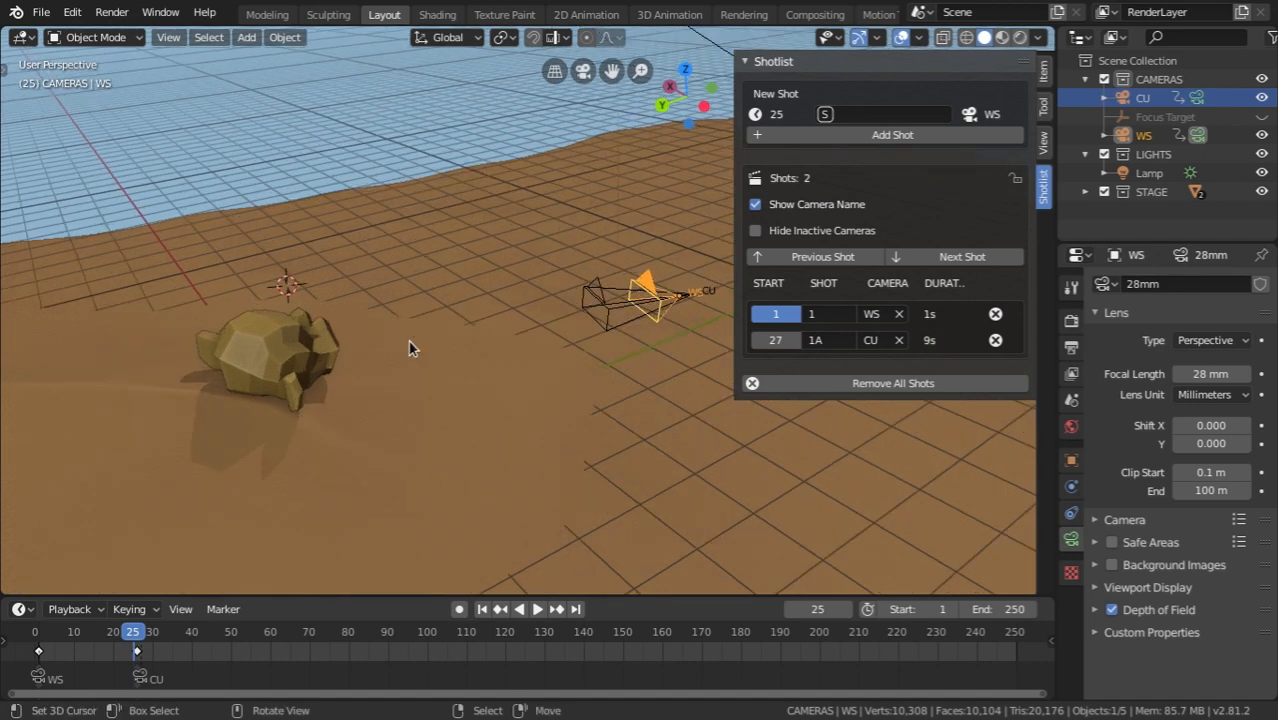
click(246, 37)
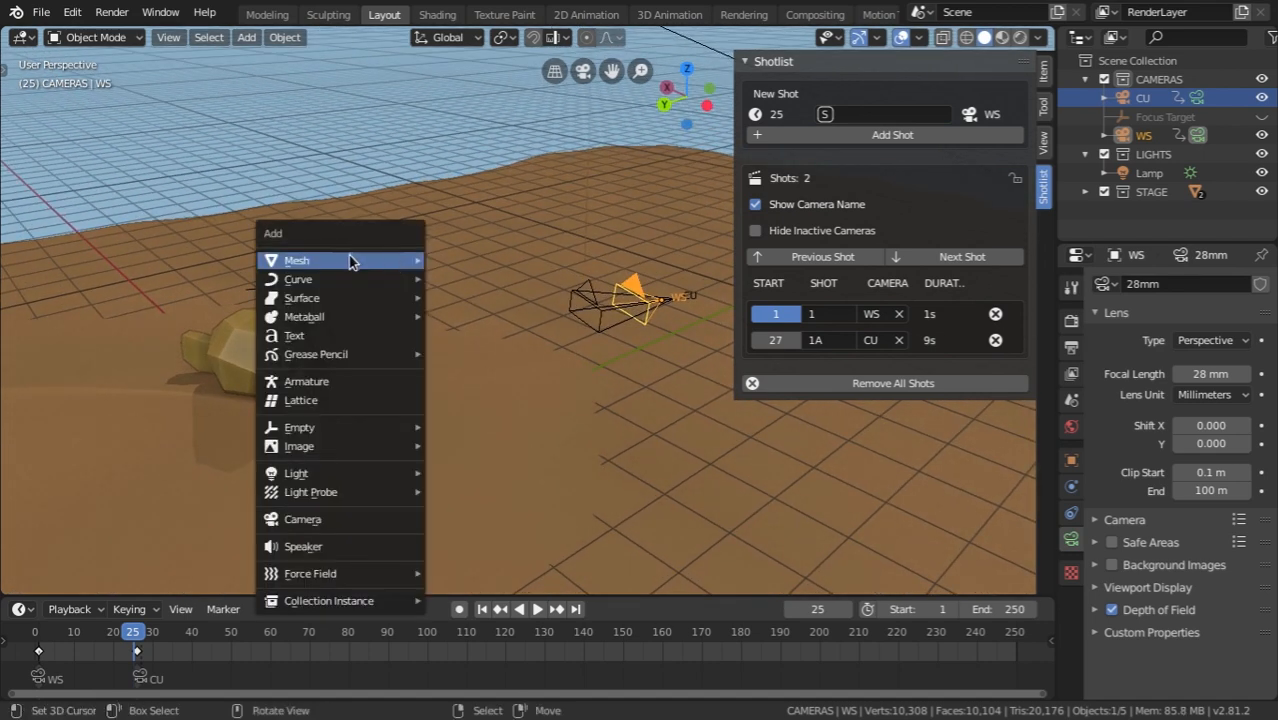
click(302, 519)
text(POV MONKEY)
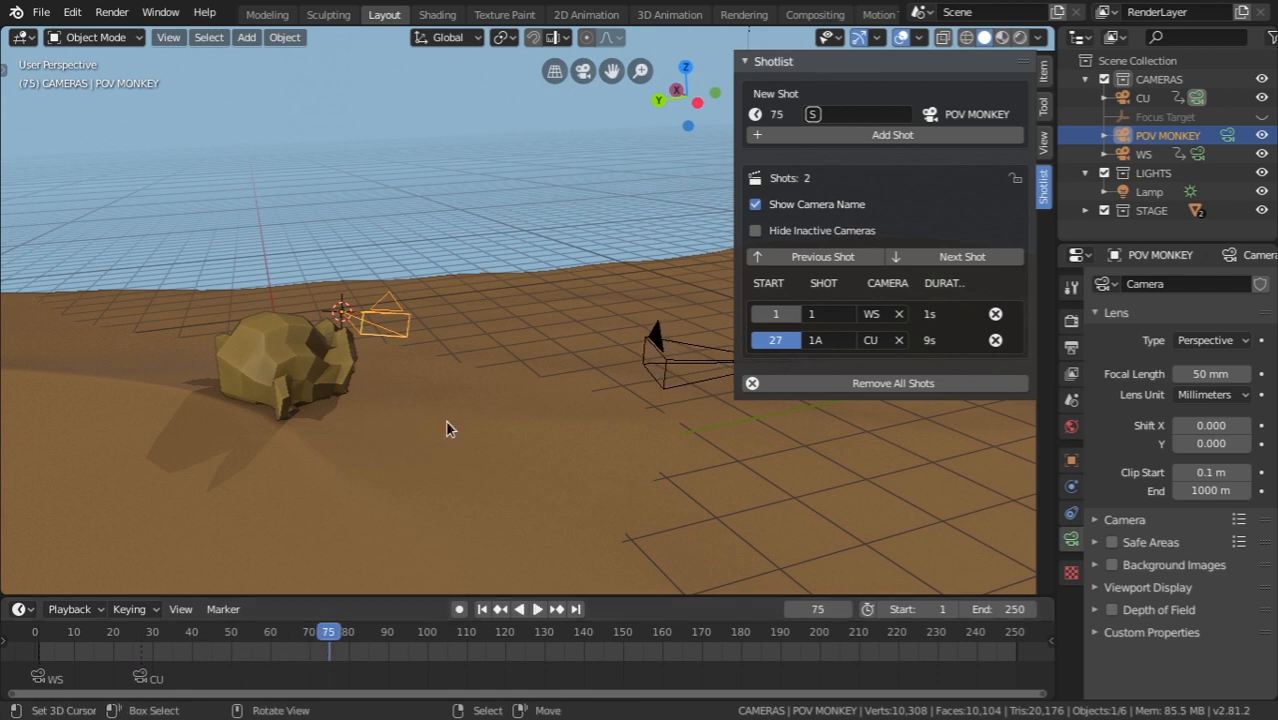
- Play to frame 72 and add shot 1B on the new POV MONKEY camera
click(67, 631)
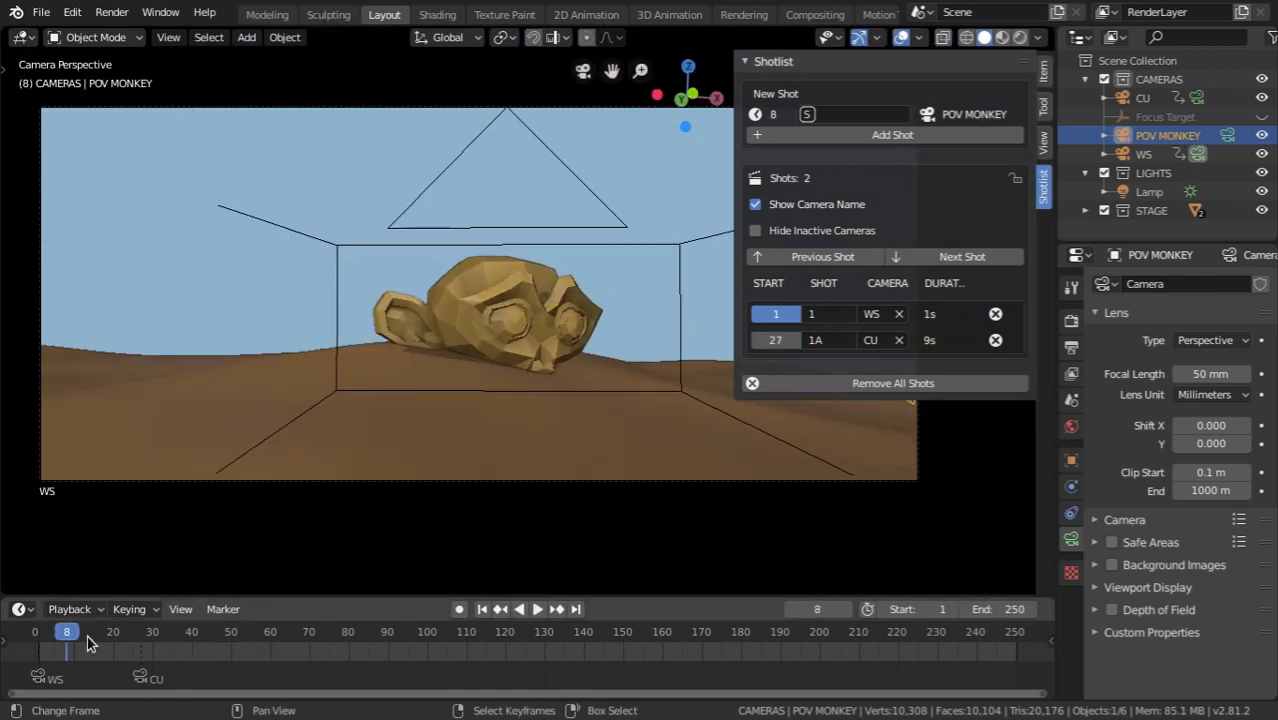
click(538, 608)
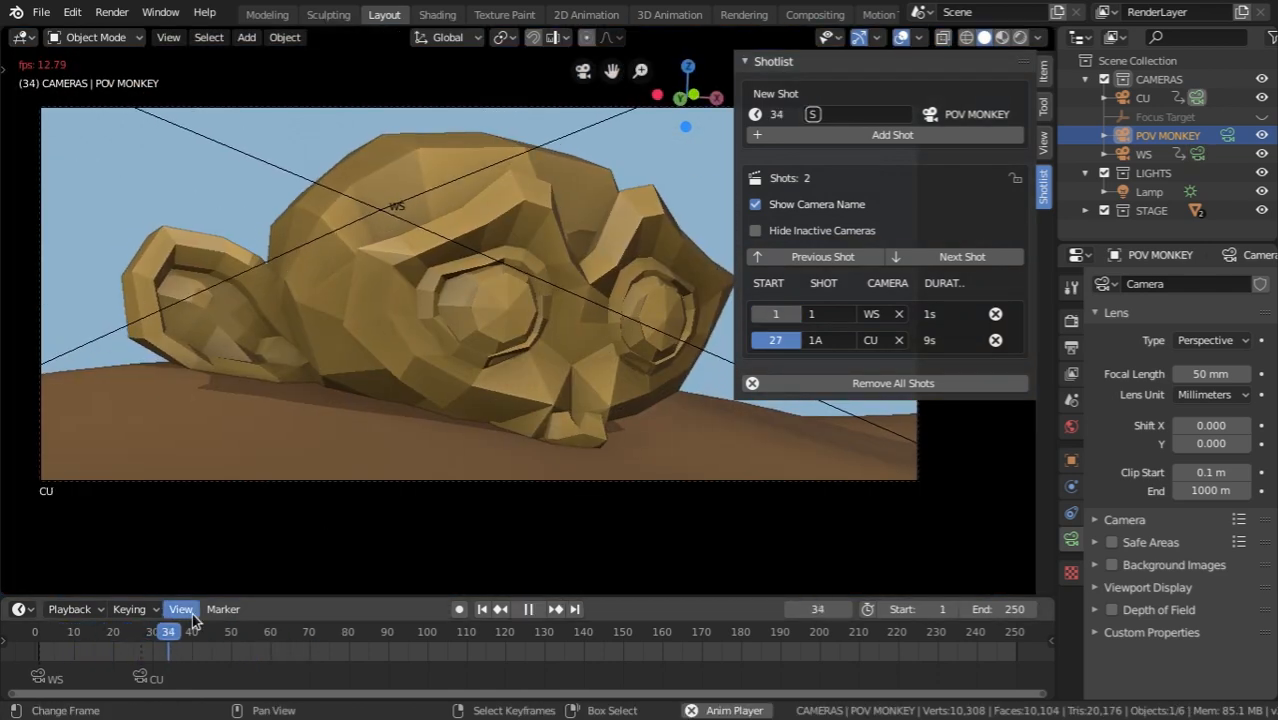
click(277, 650)
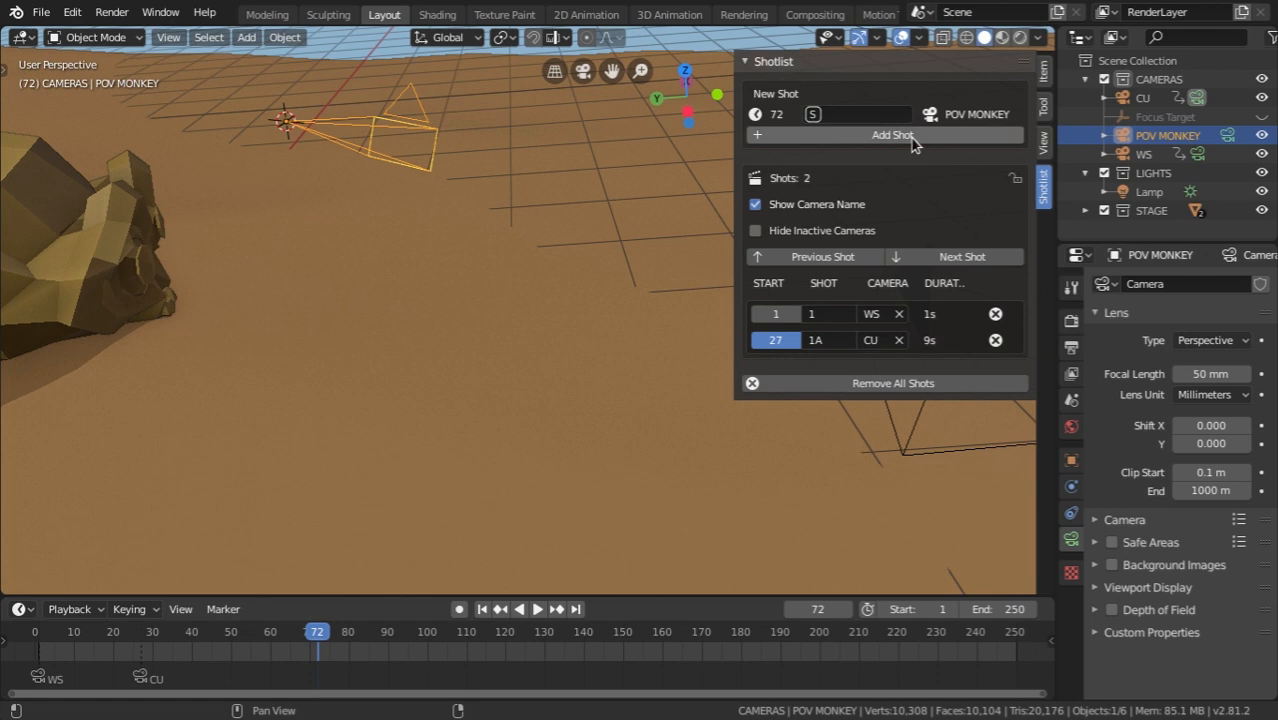
click(860, 113)
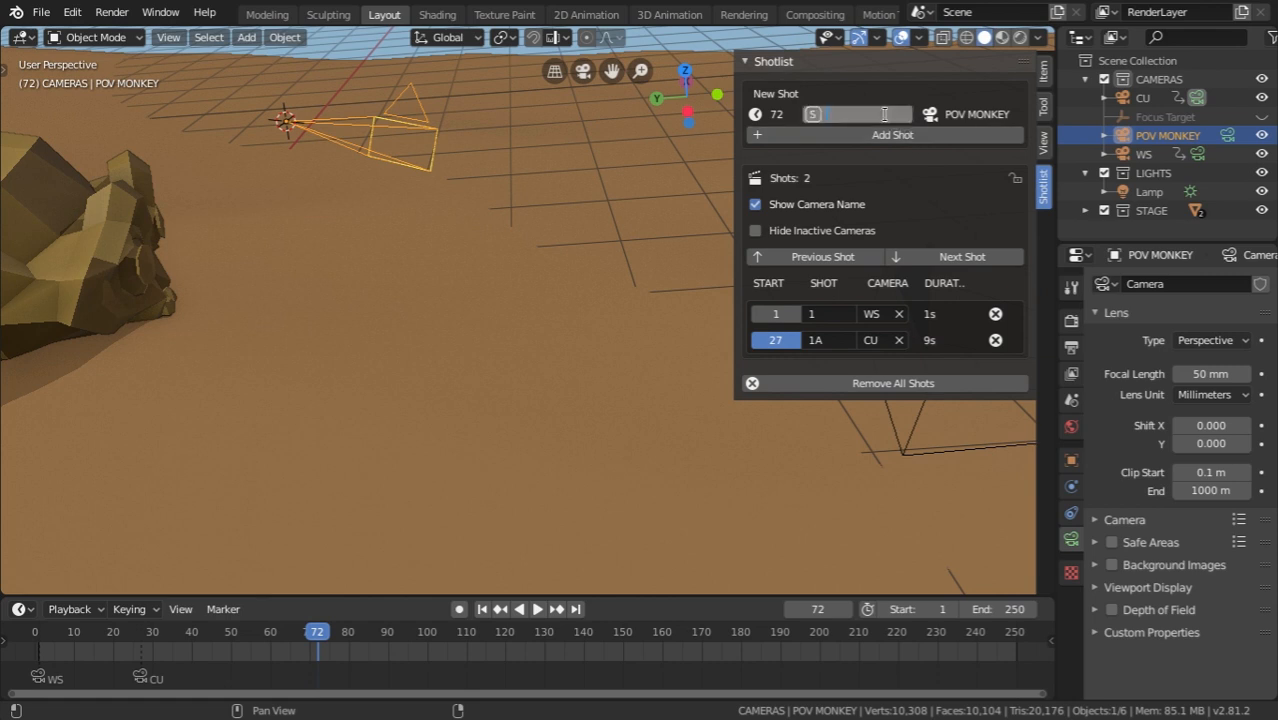
text(1B)
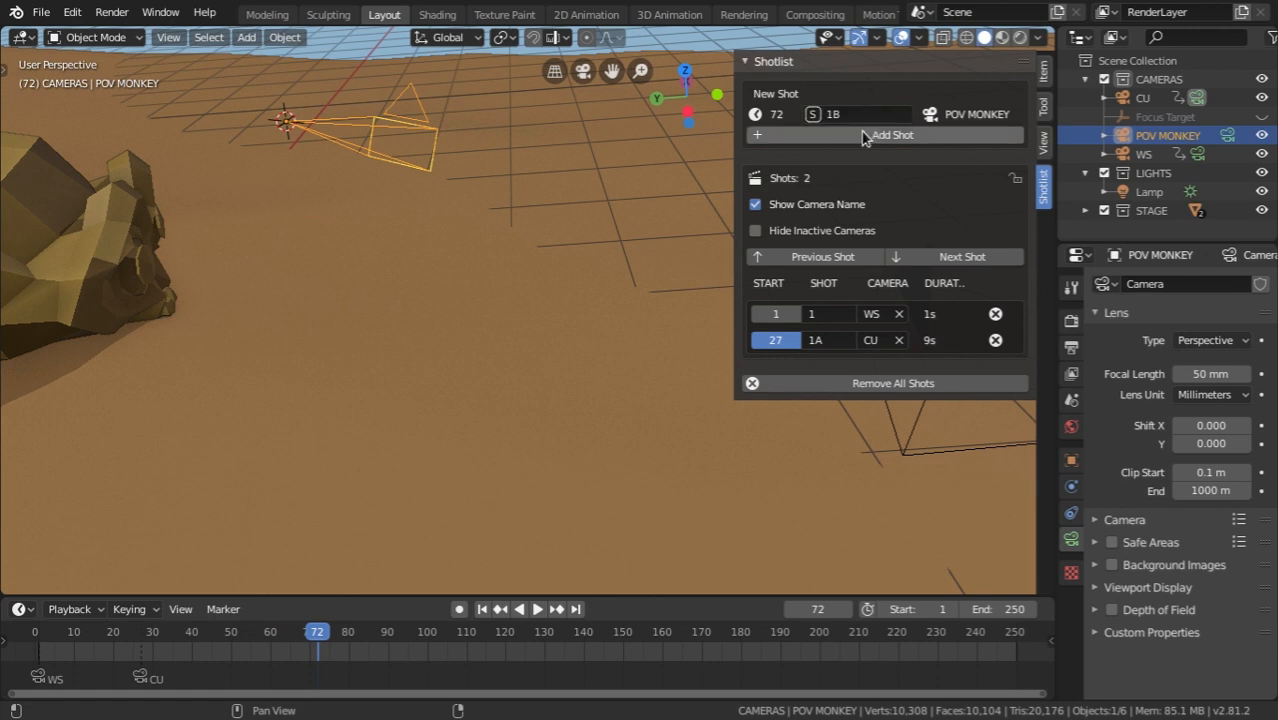
click(891, 134)
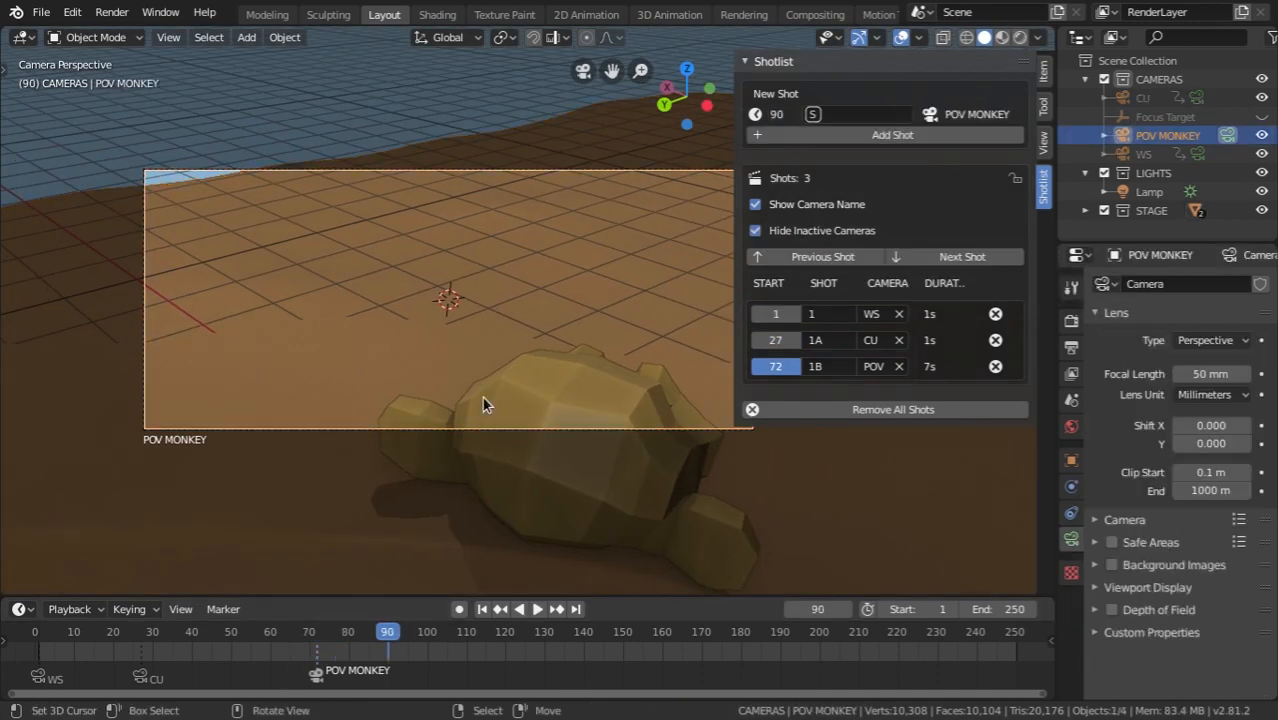
- Hide the Shotlist sidebar and orbit out of camera view to adjust the POV MONKEY camera
click(1043, 144)
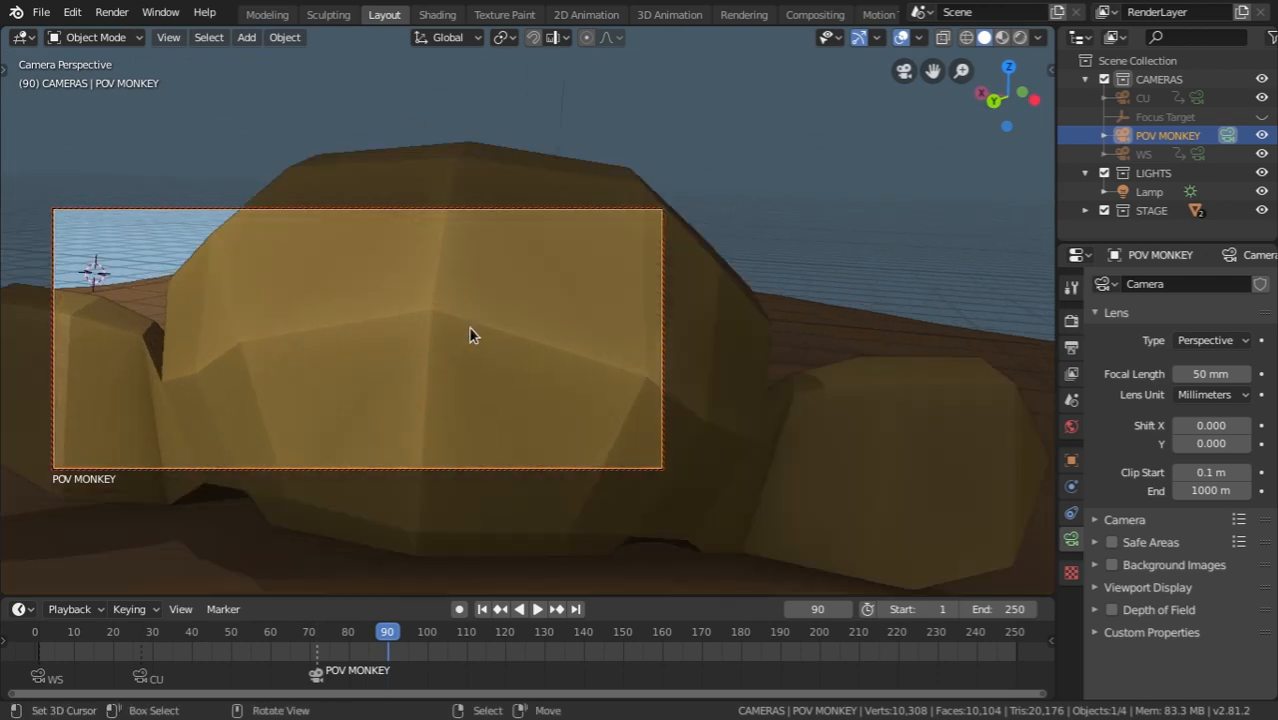
drag(473, 335, 387, 367)
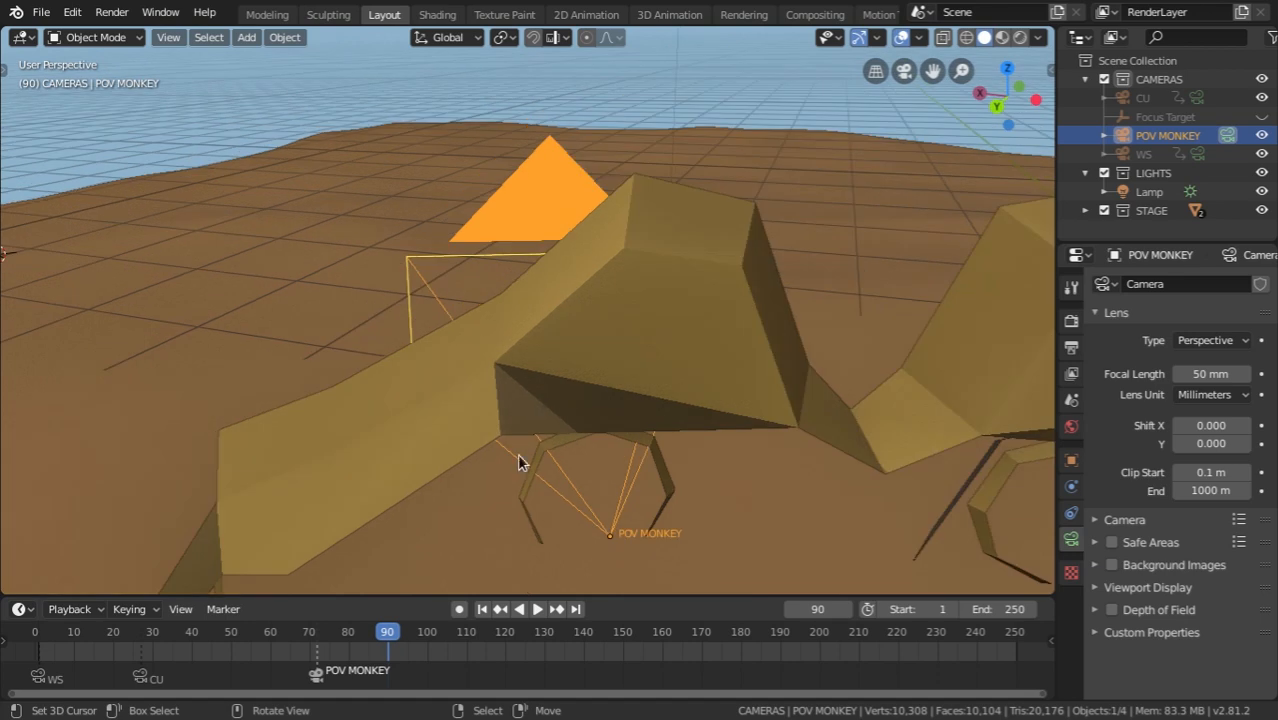
click(538, 608)
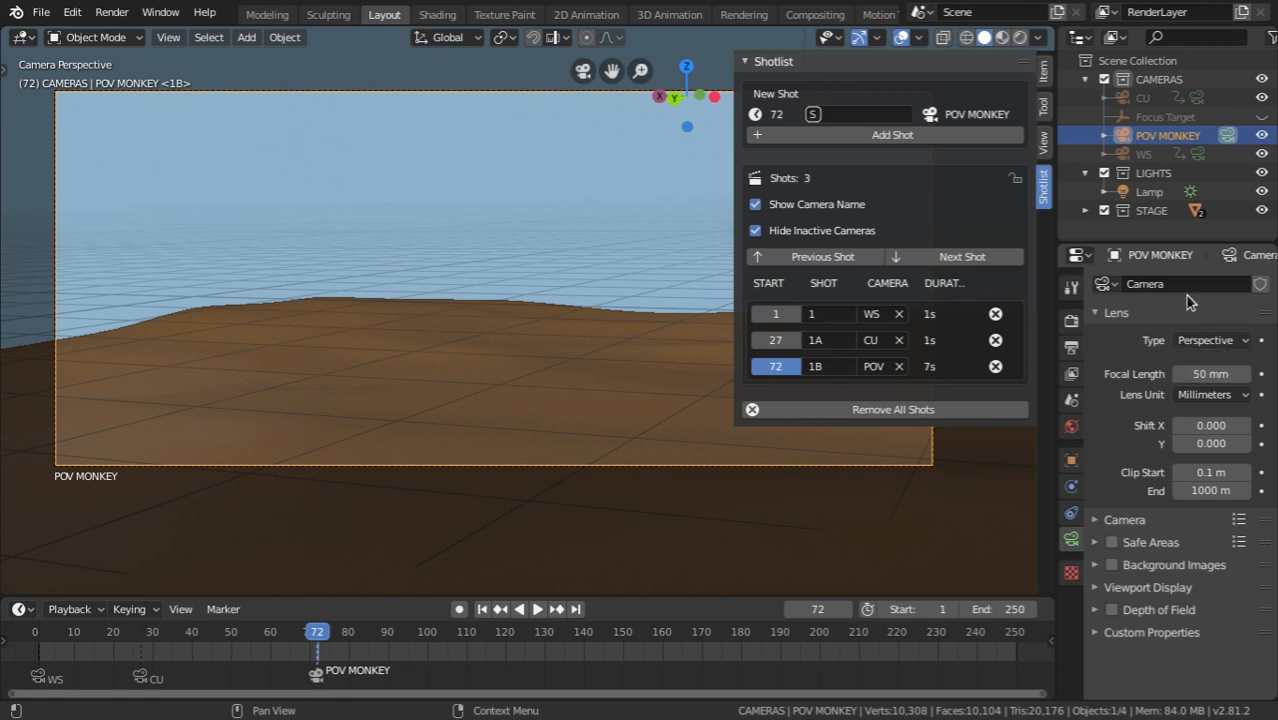
- Apply a 36 × 24 mm horizontal sensor preset to the POV MONKEY camera, data named 50mm
click(1211, 373)
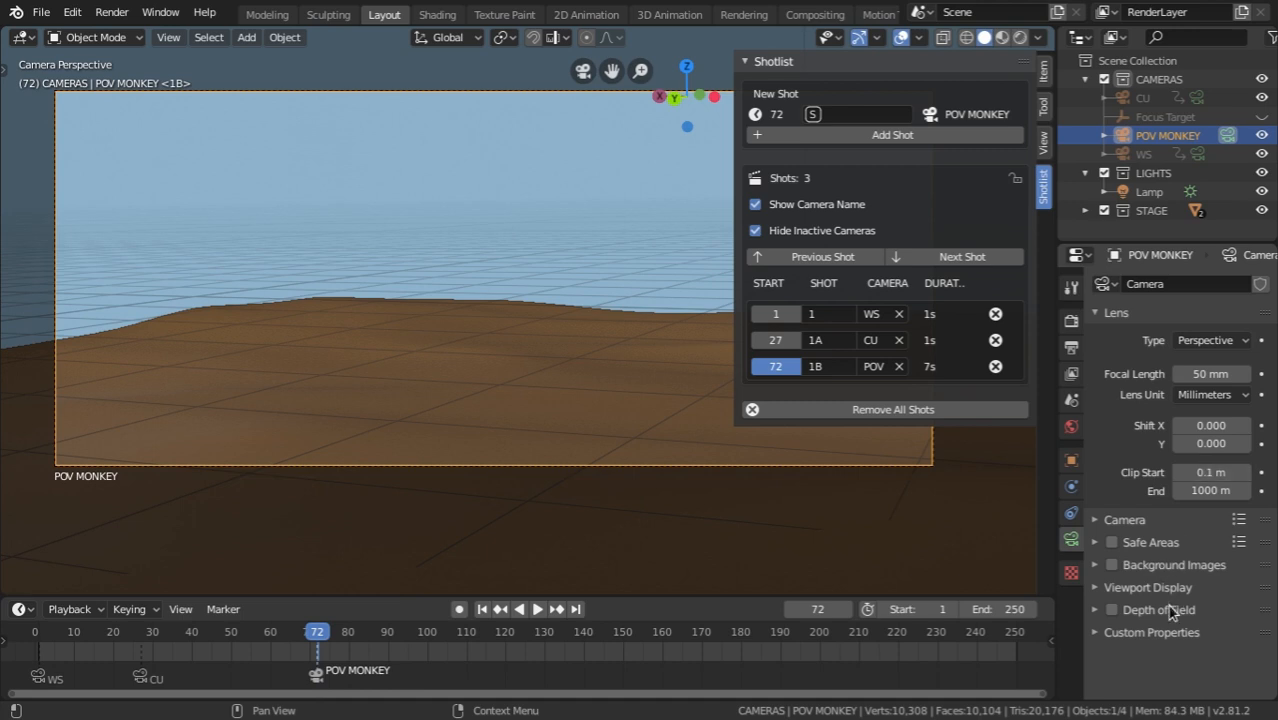
click(1147, 587)
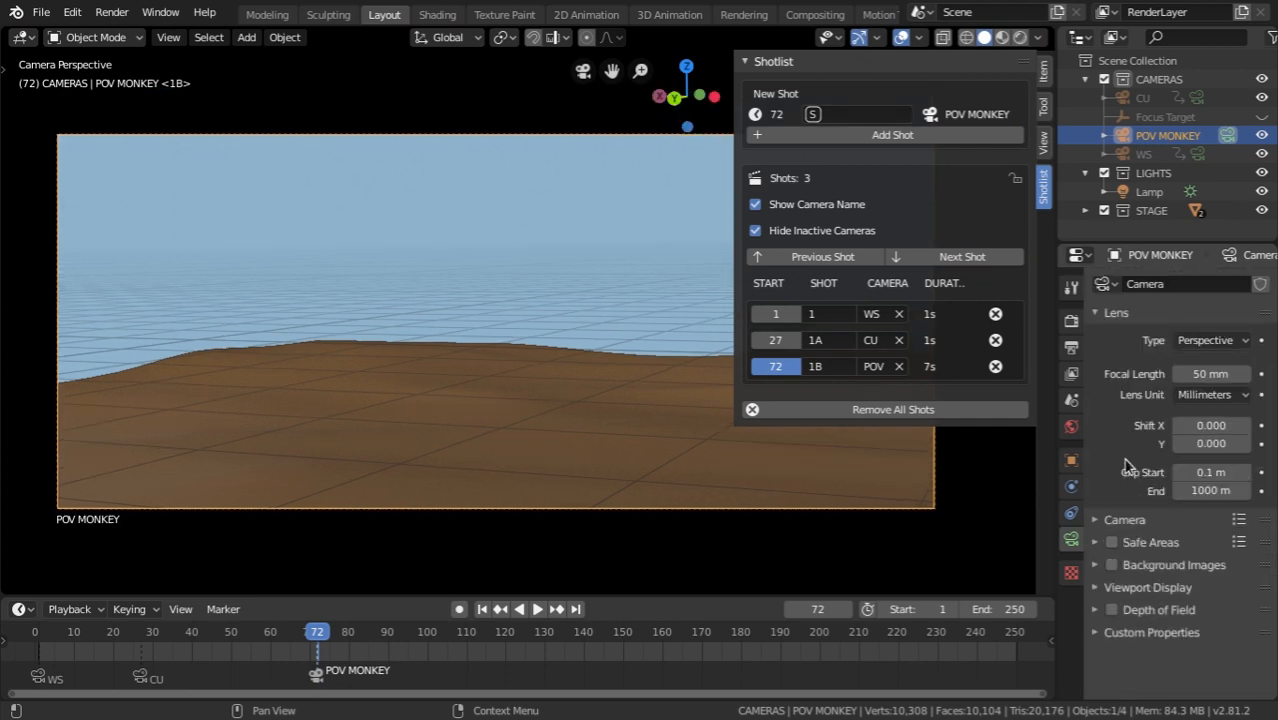
click(1238, 519)
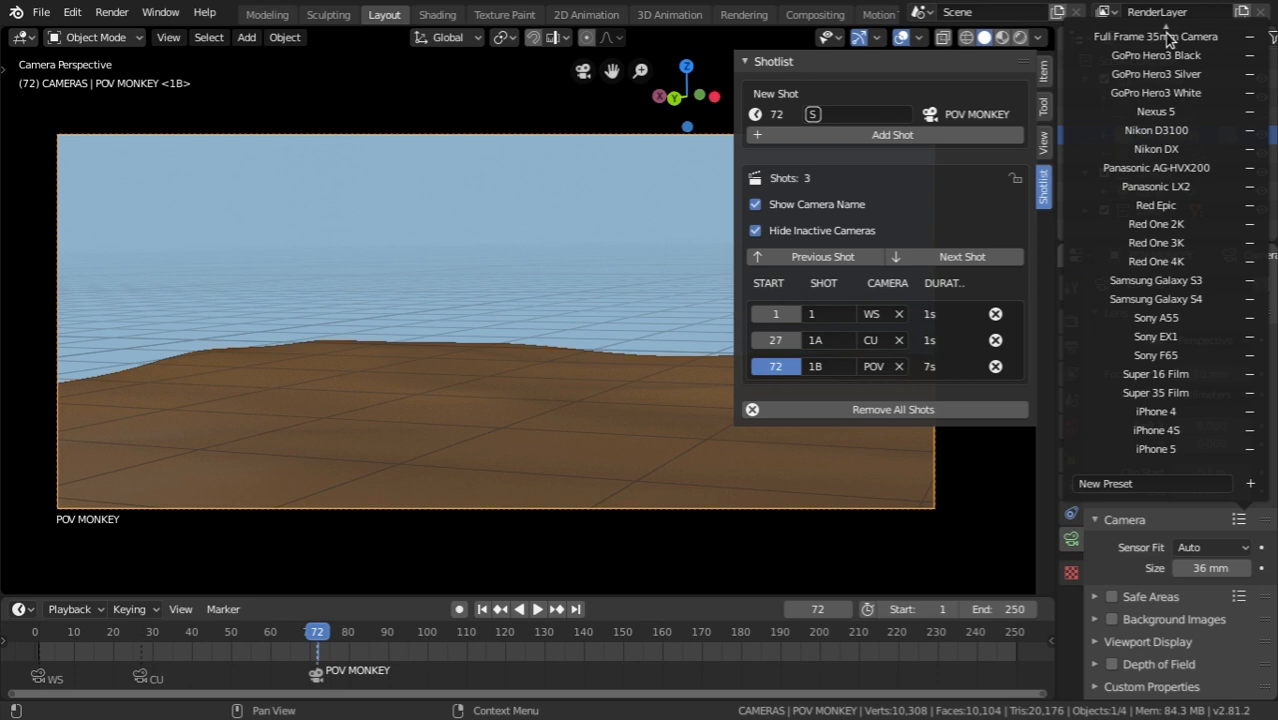
click(1156, 36)
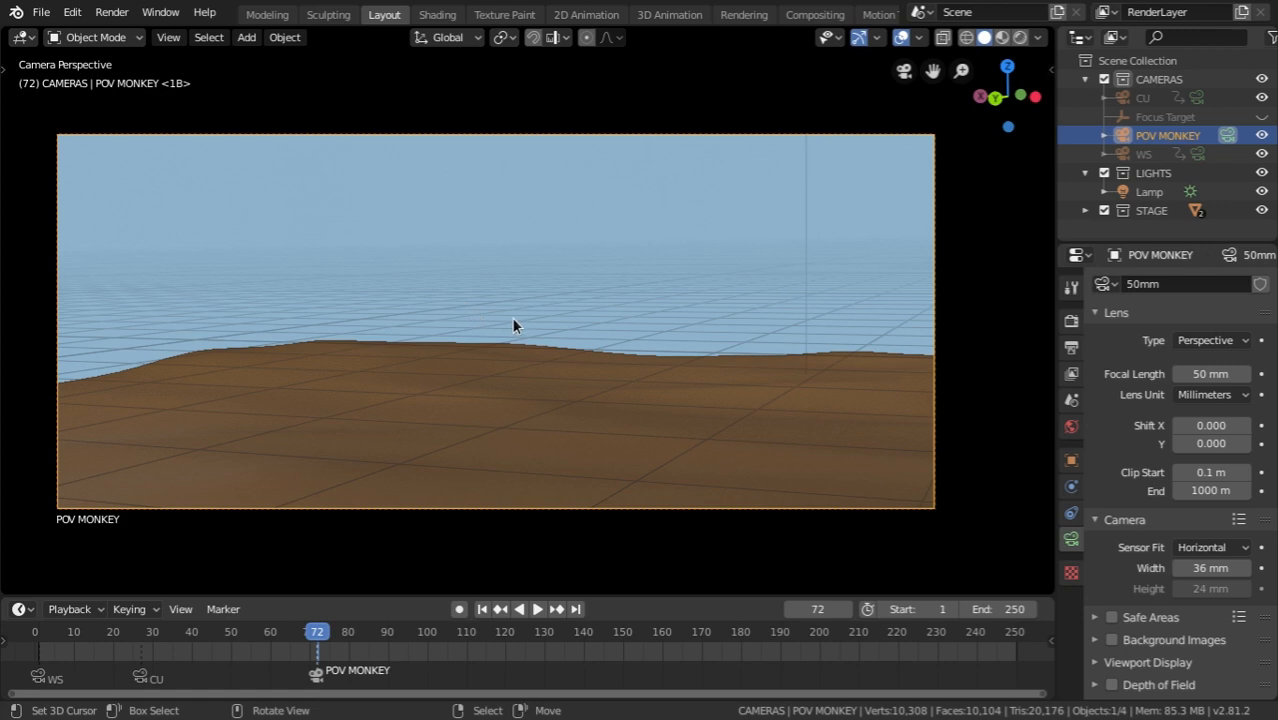
- Add a cube, stretch it into a tall column and merge its top into a point
drag(515, 326, 770, 258)
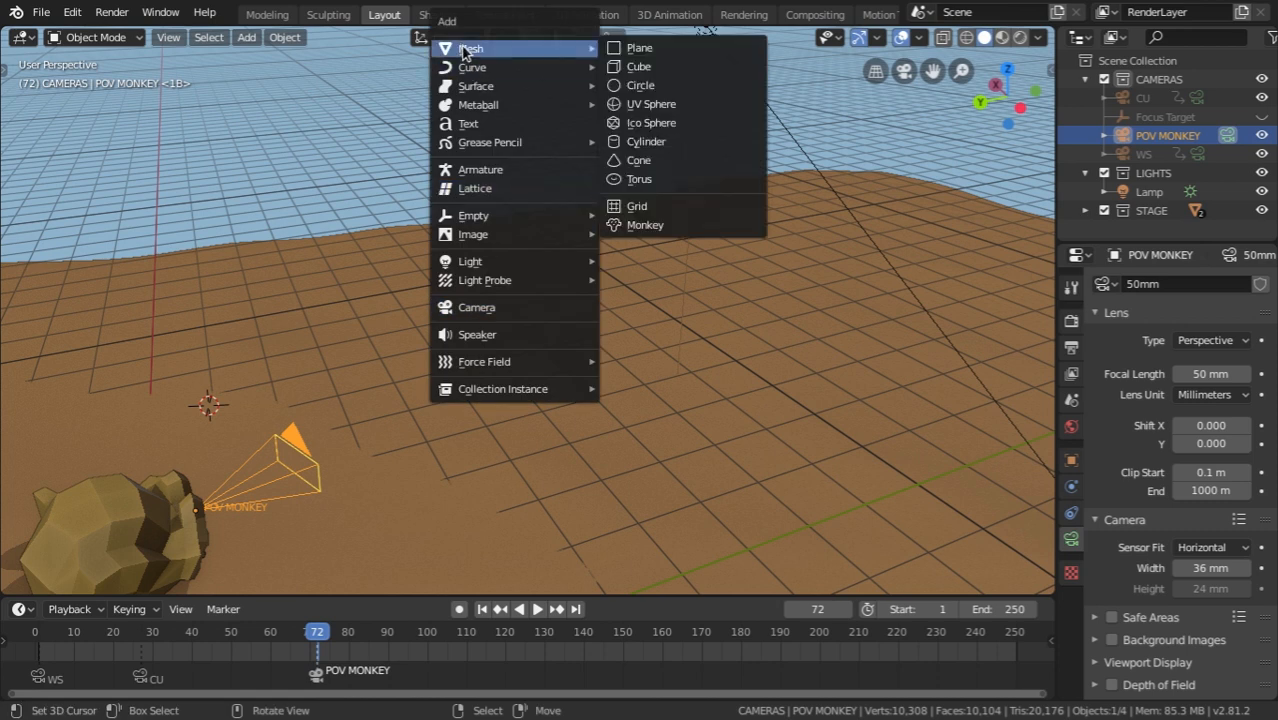
click(638, 66)
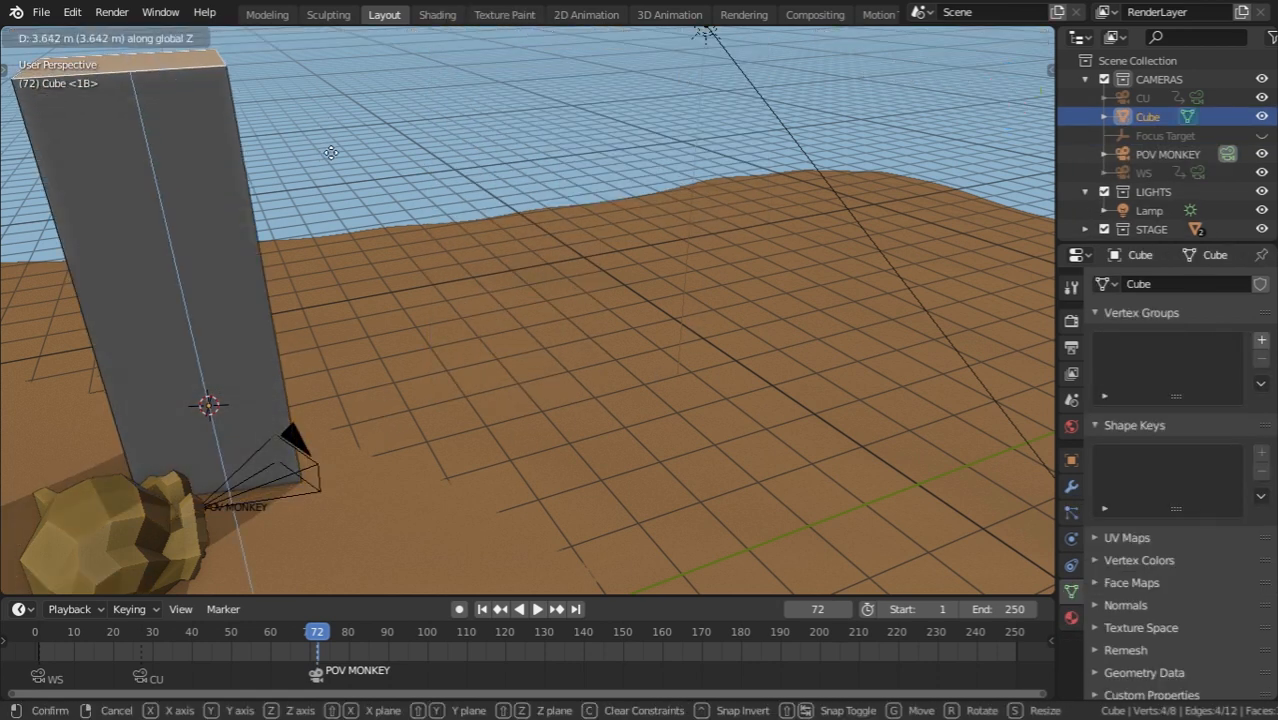
click(548, 242)
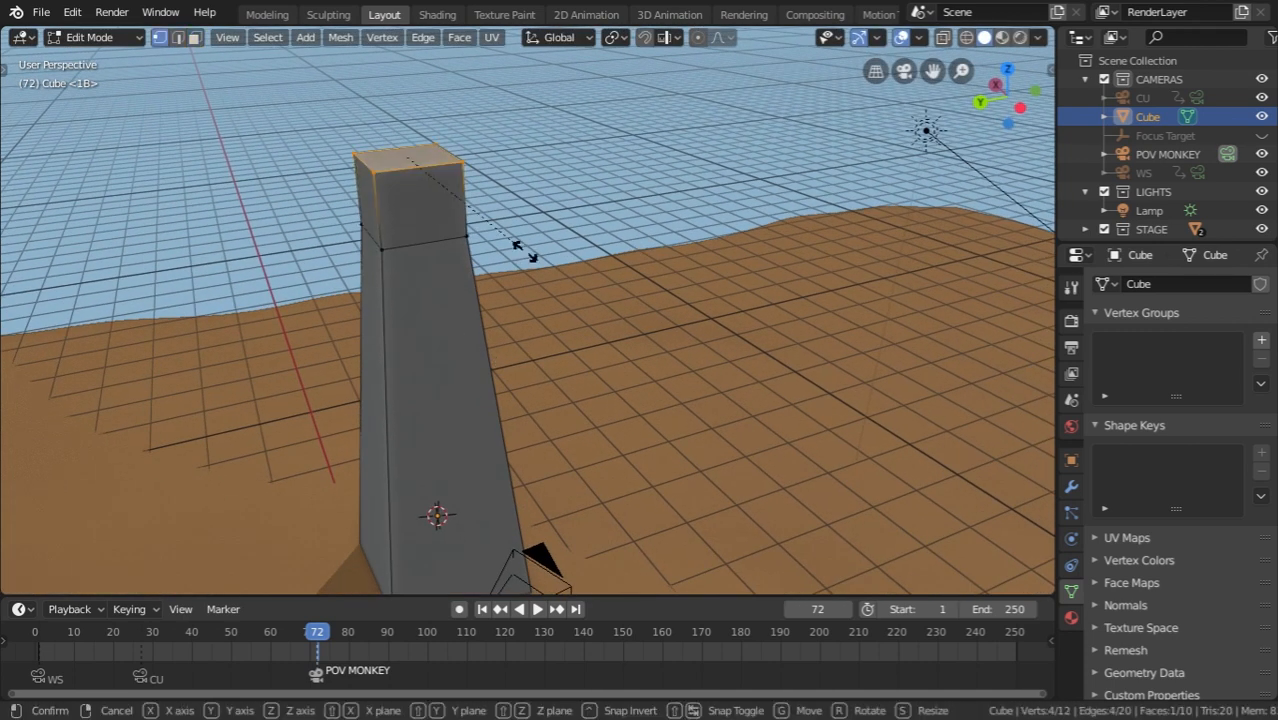
text(mer)
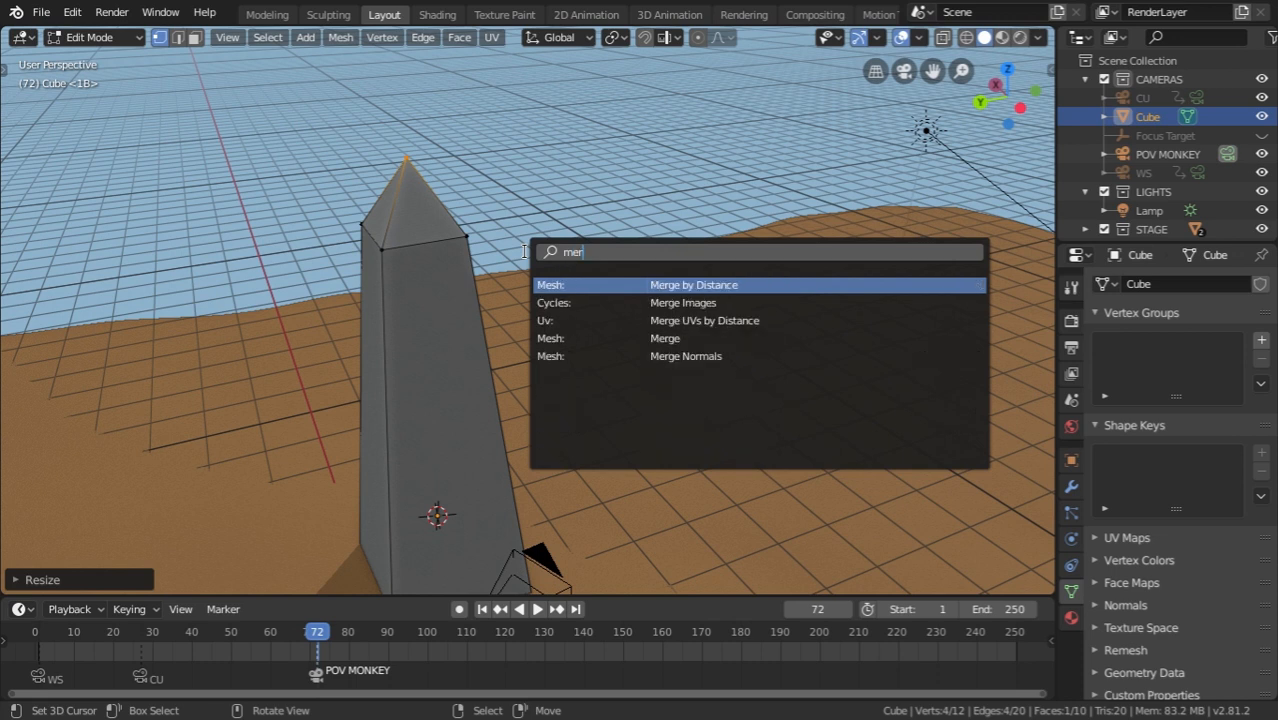
click(693, 284)
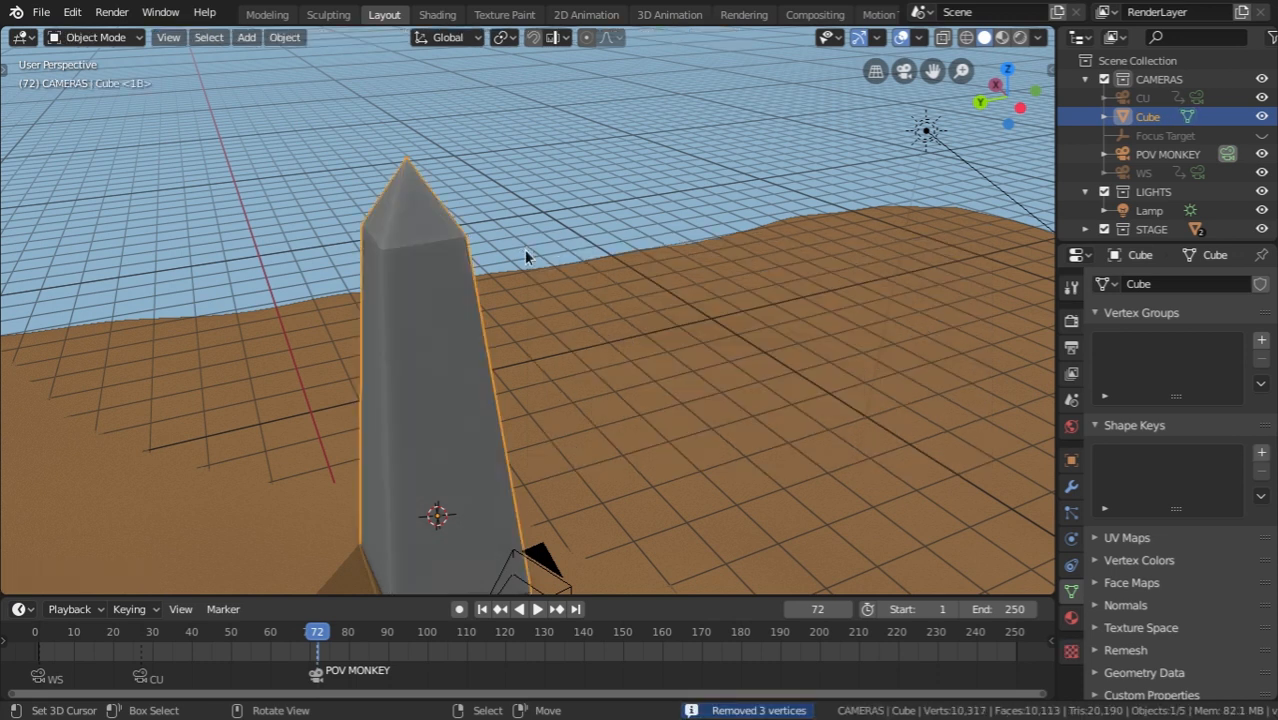
- Move and scale the obelisk onto the ground in the POV MONKEY camera view
key(g)
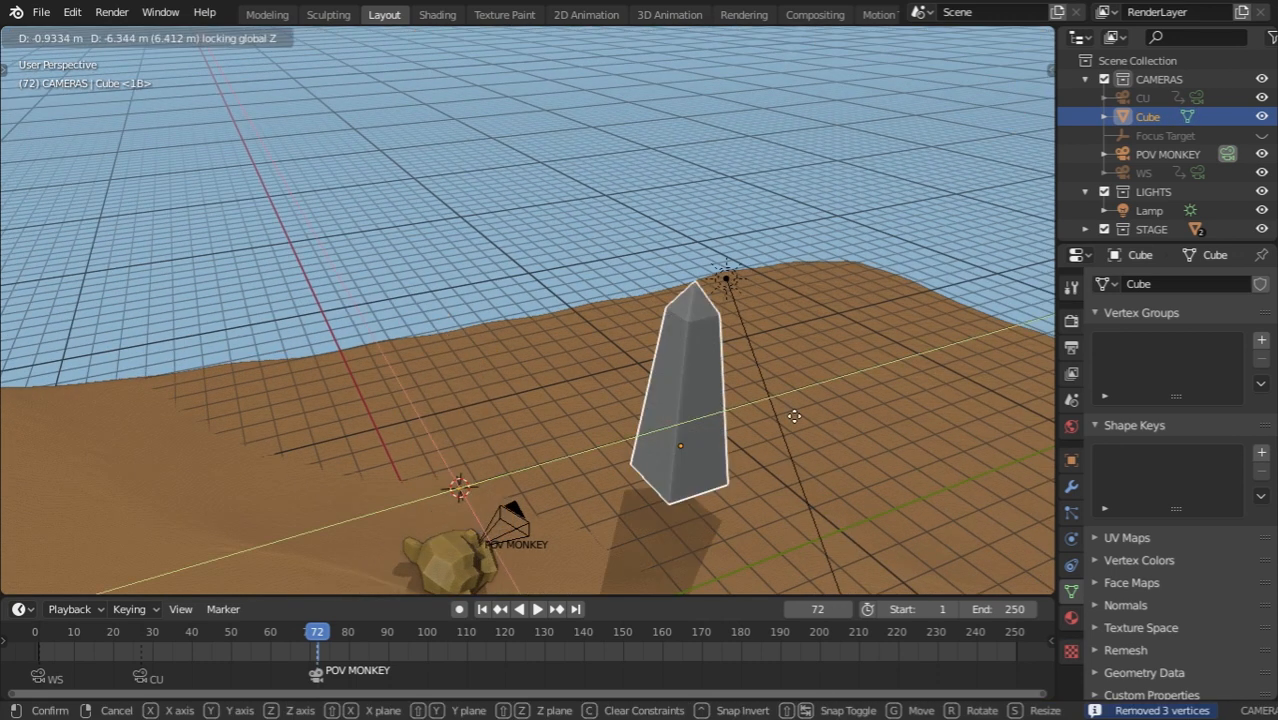
mouse_move(940, 395)
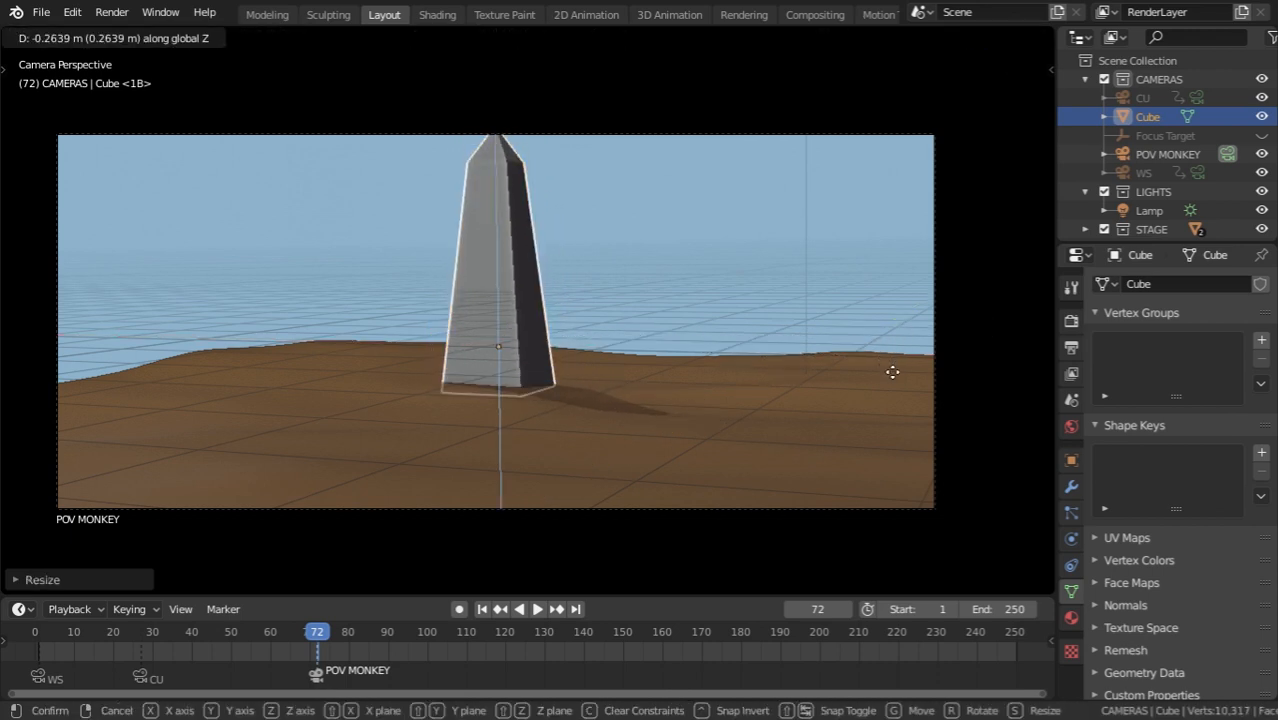
key(s)
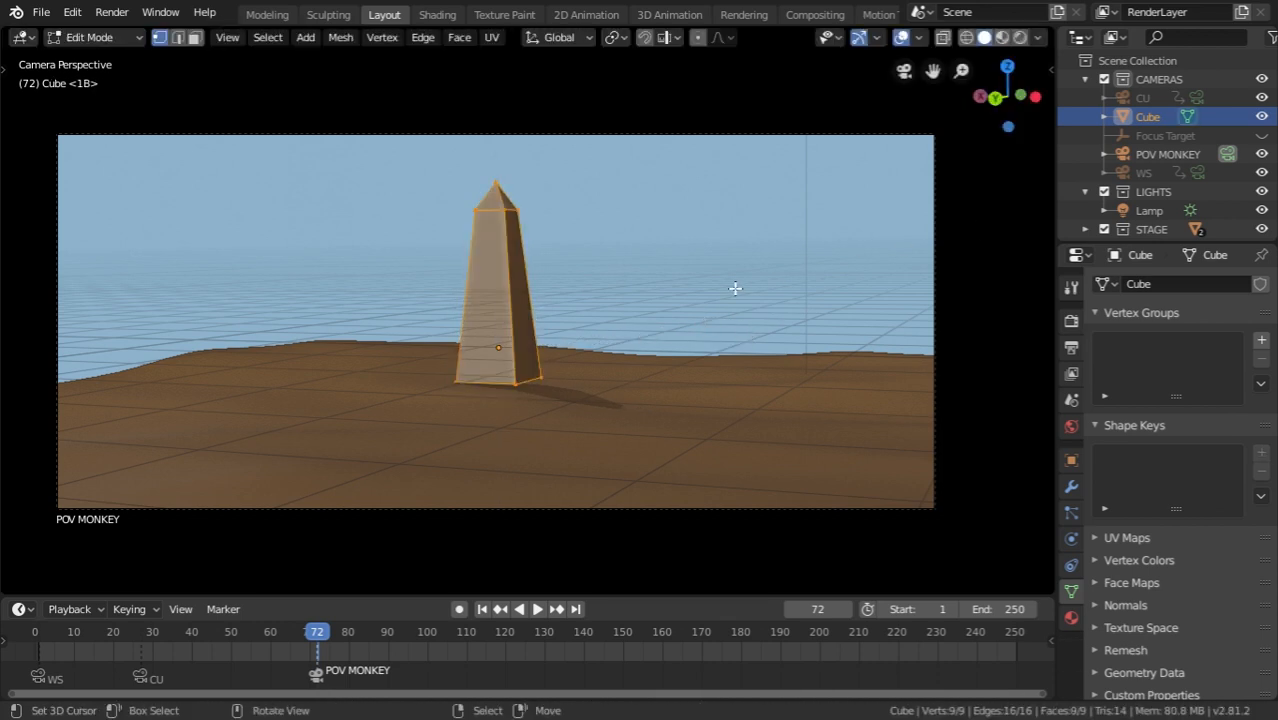
key(g)
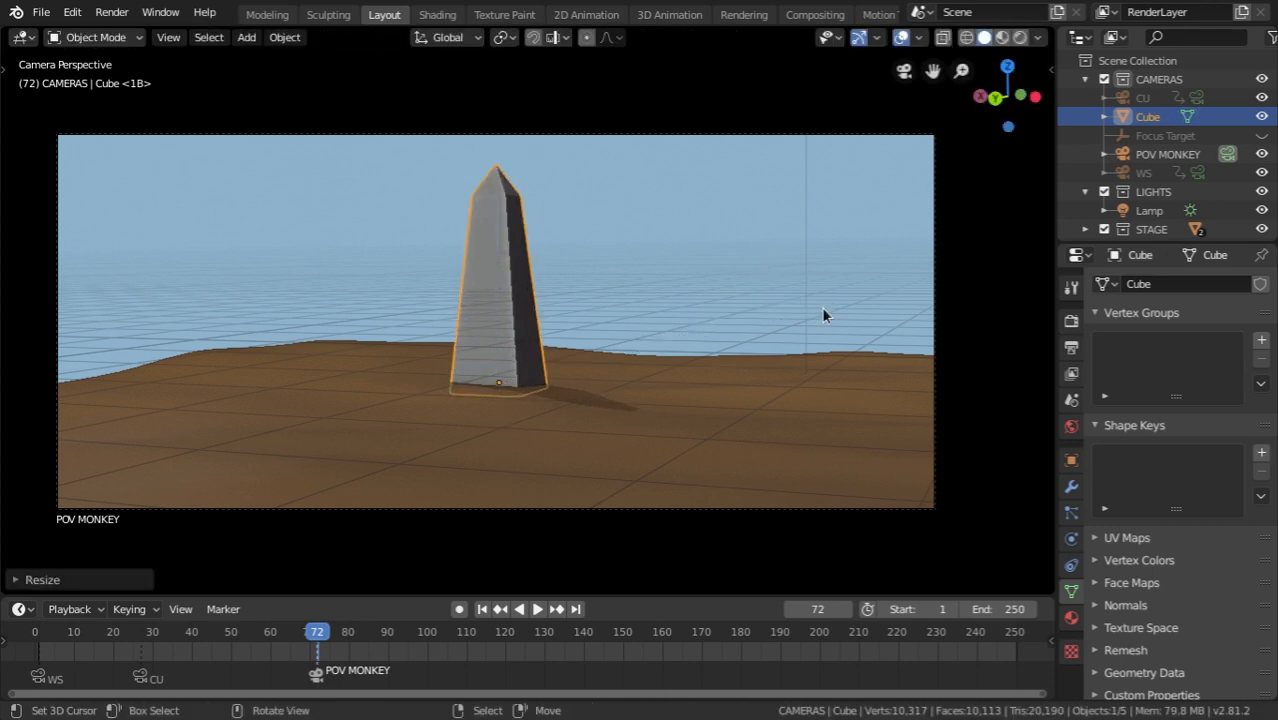
mouse_move(935, 257)
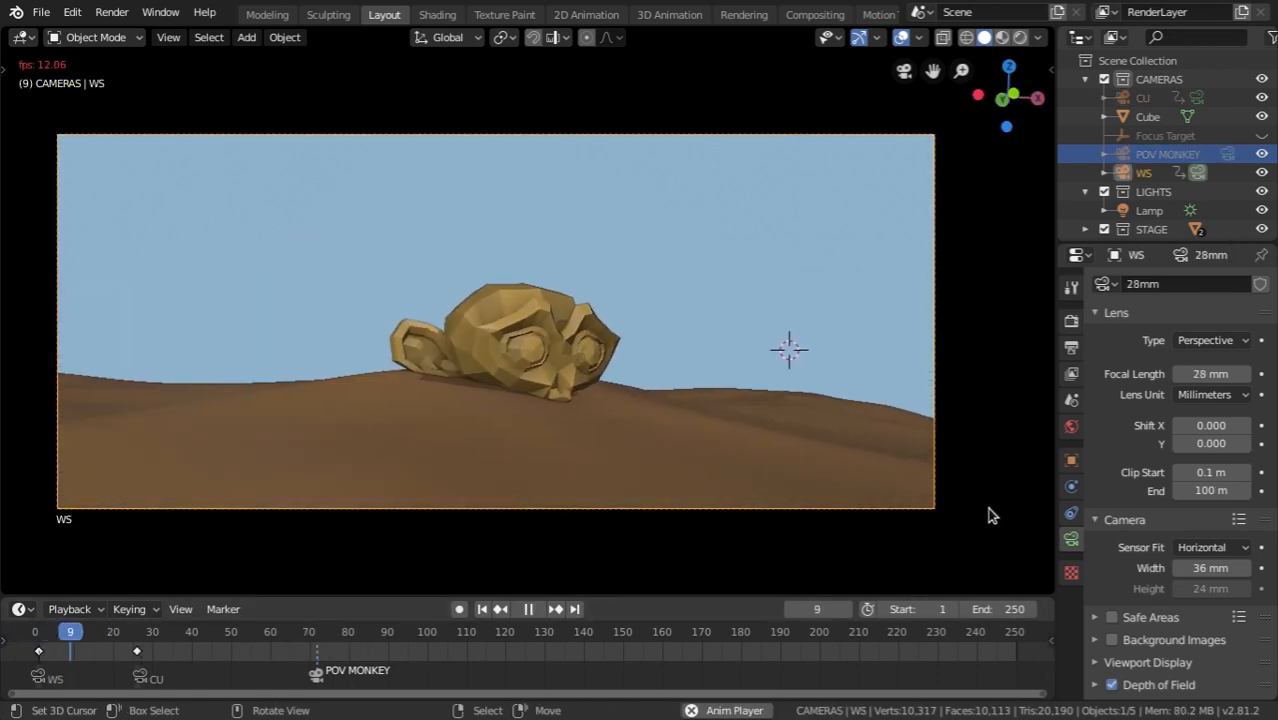
- Stop and replay the animation across the WS, CU, POV MONKEY, CU, OTS MONKEY shots
click(528, 608)
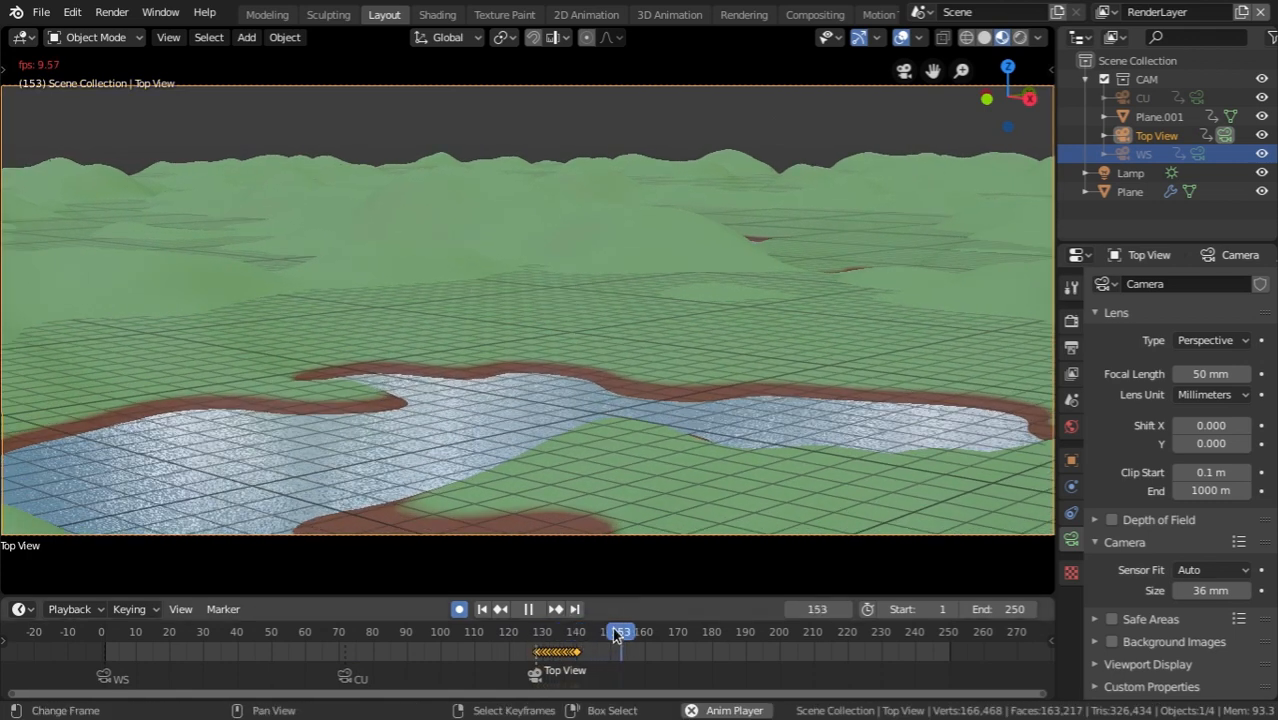
click(527, 609)
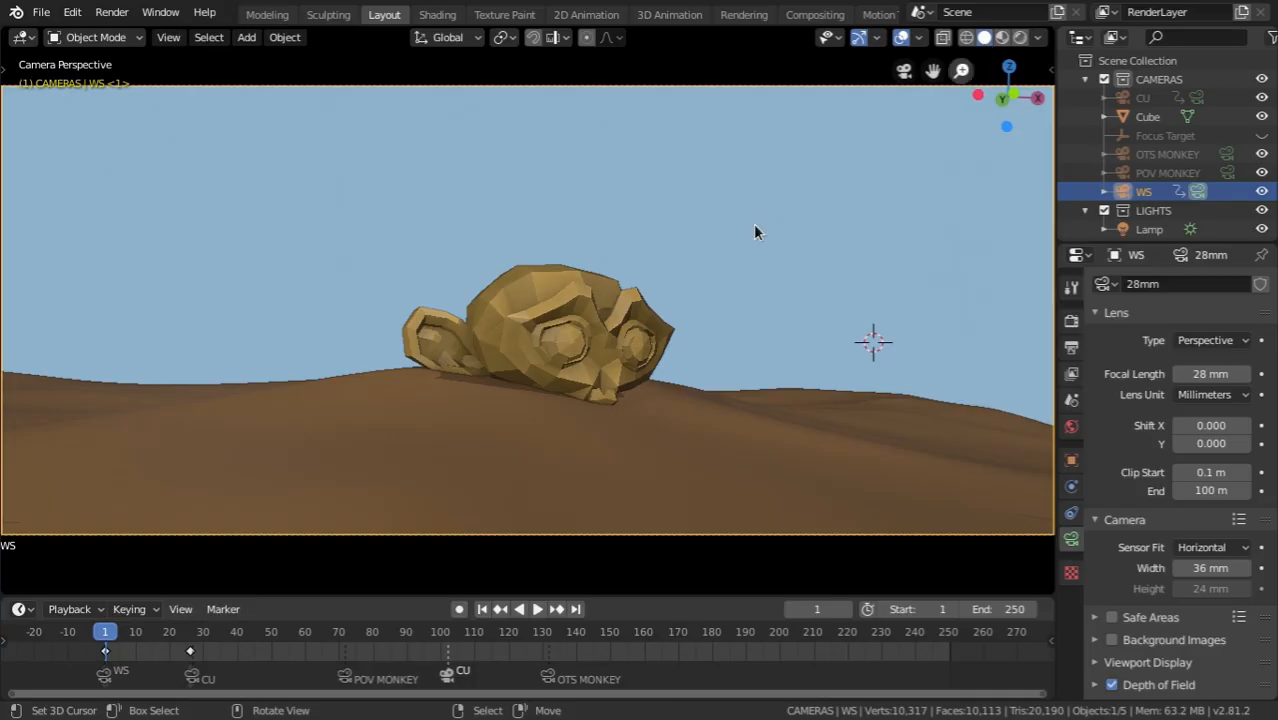
- Jump to frame 71 for the CU camera's 75 mm close-up of the monkey
click(537, 608)
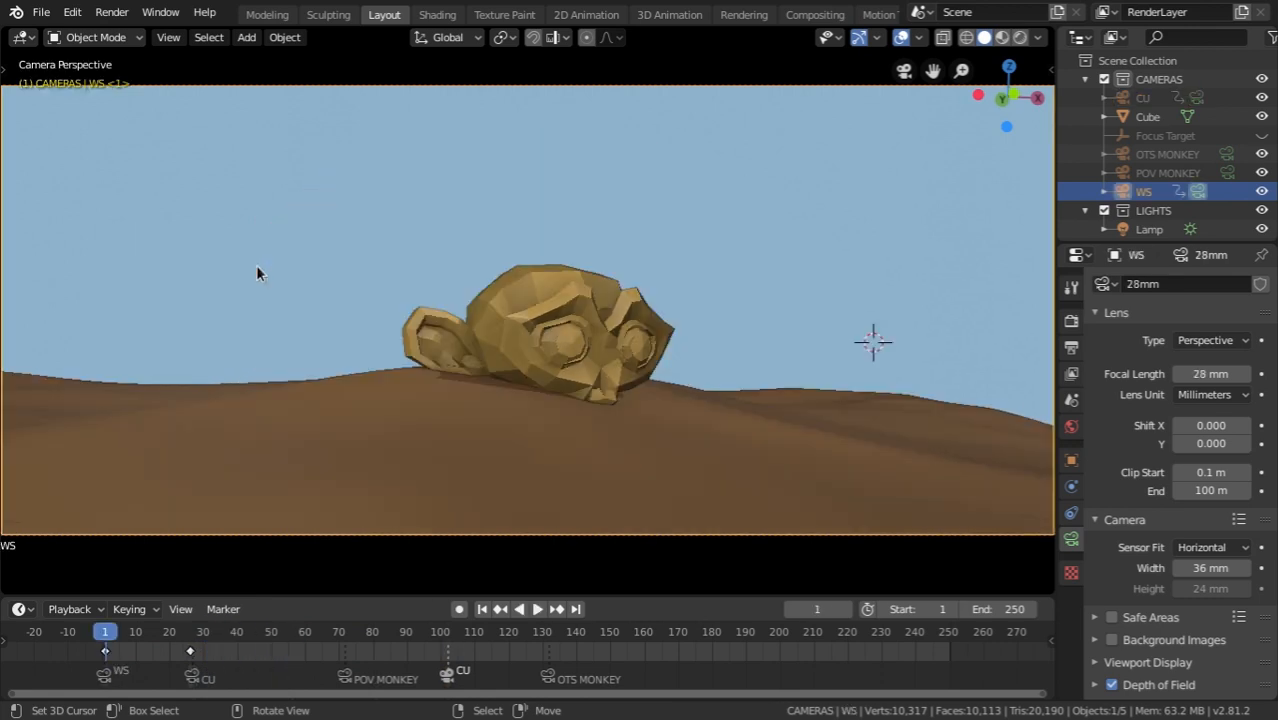
mouse_move(263, 314)
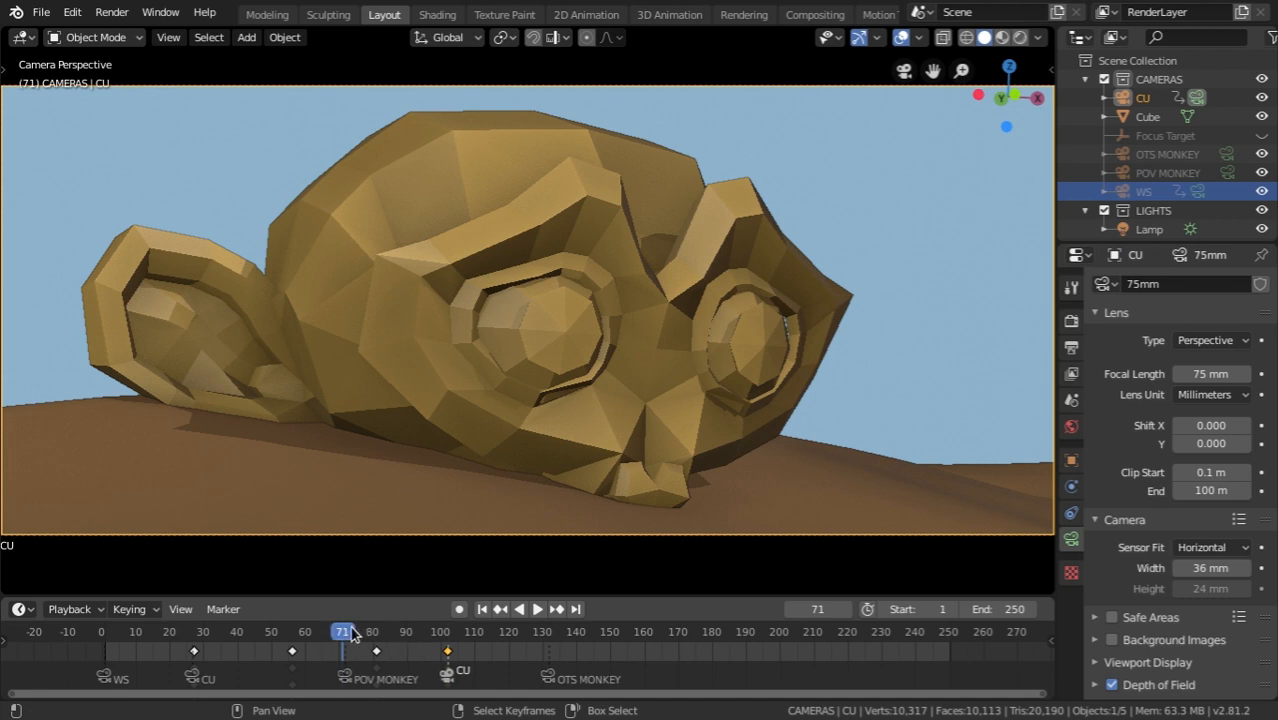
- Go to the POV MONKEY shot start and keyframe its camera transform at frame 101
click(536, 609)
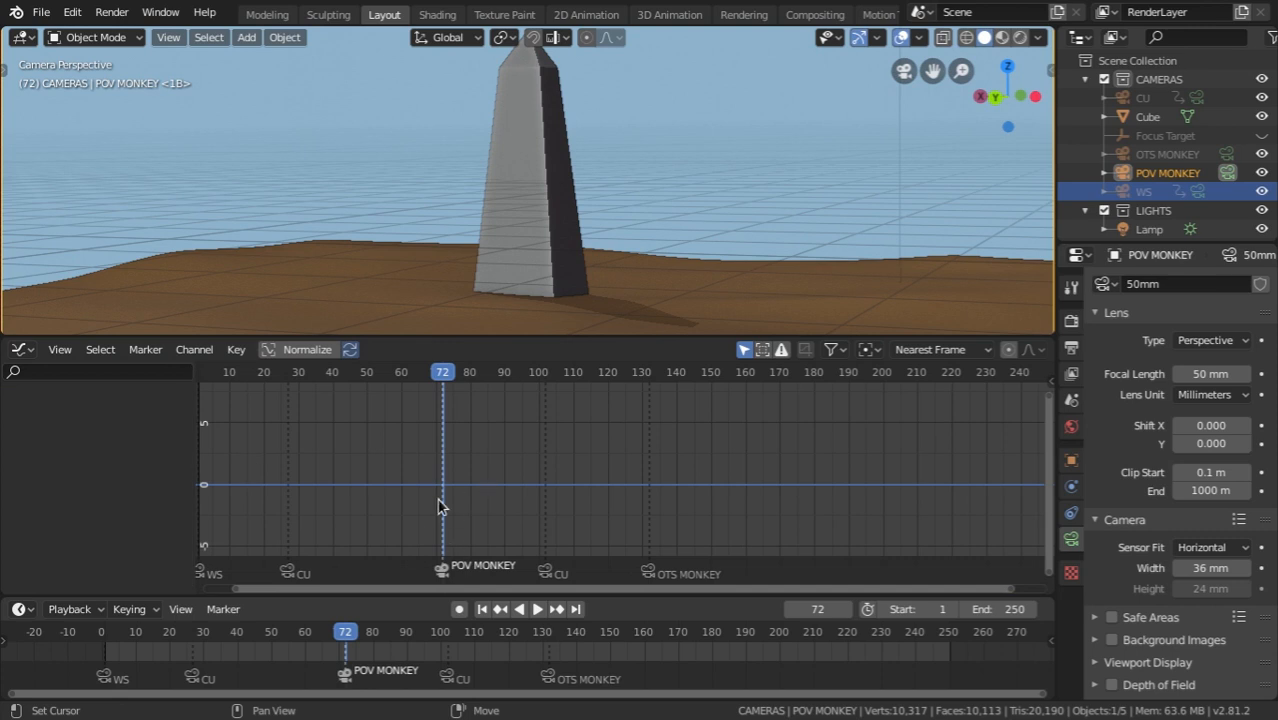
mouse_move(530, 251)
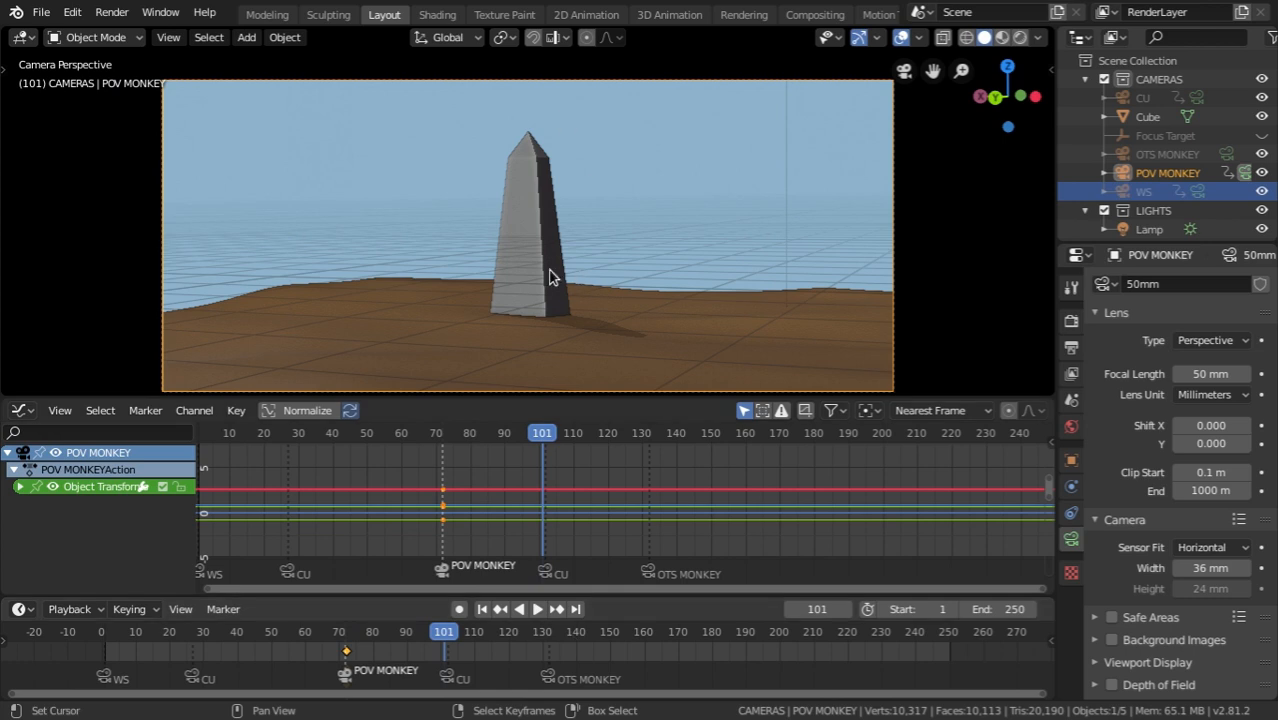
key(g)
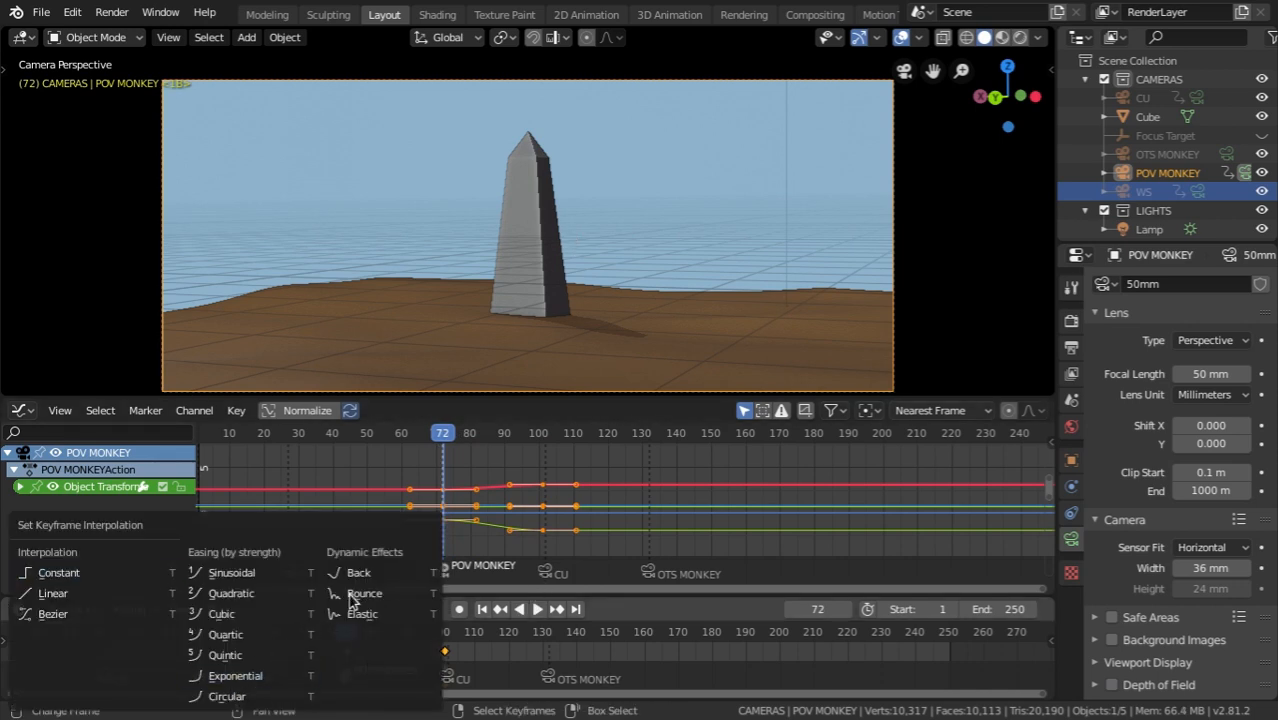
mouse_move(100, 600)
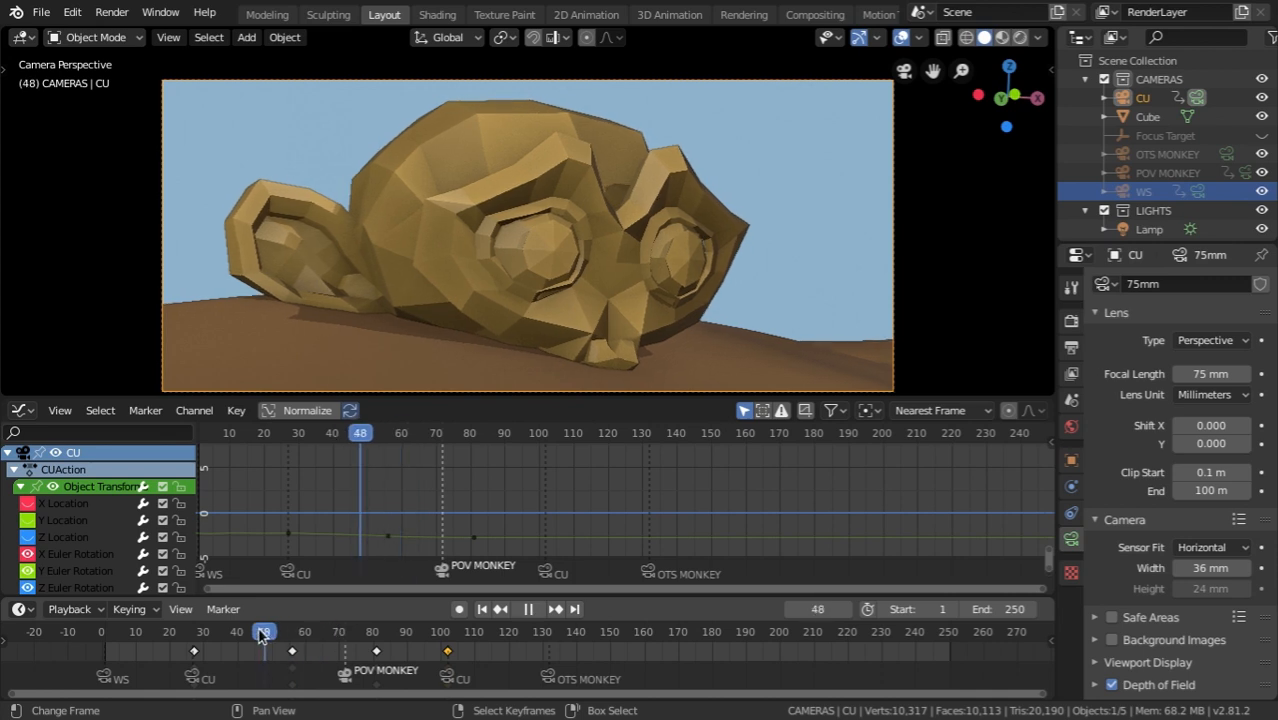
- Select the POV MONKEY shot marker and both of its camera keyframes
click(528, 609)
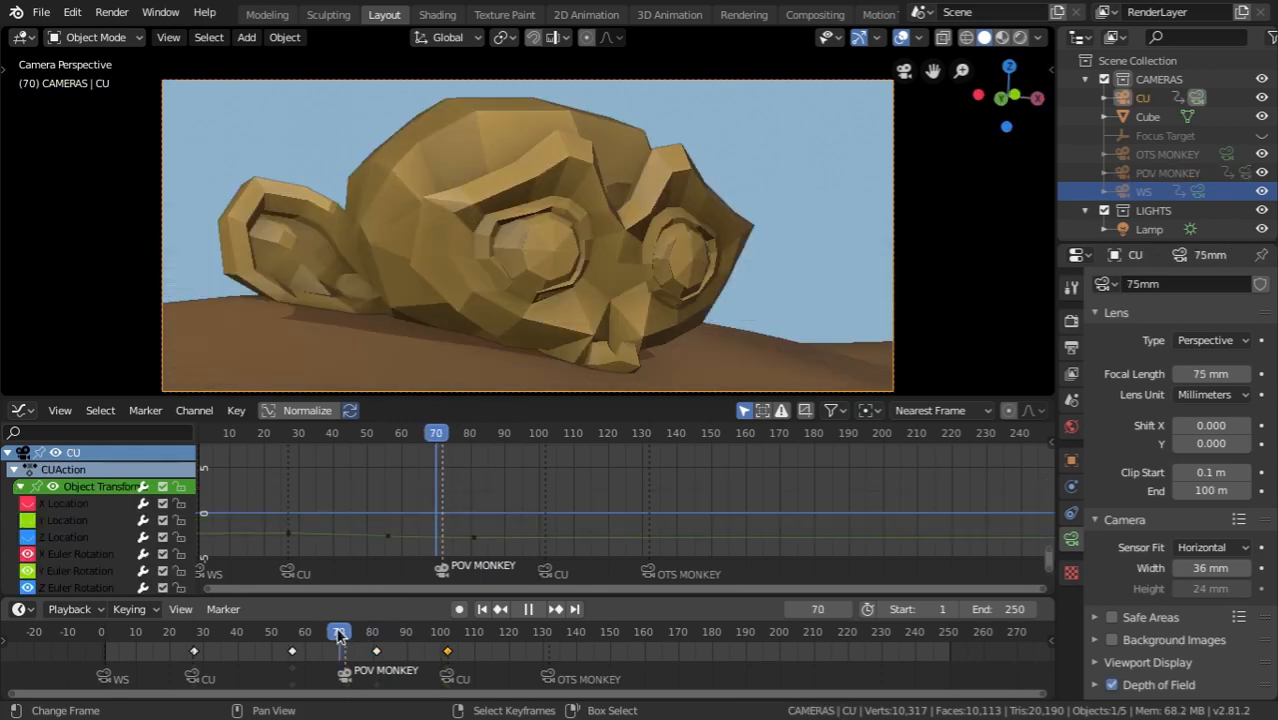
click(330, 631)
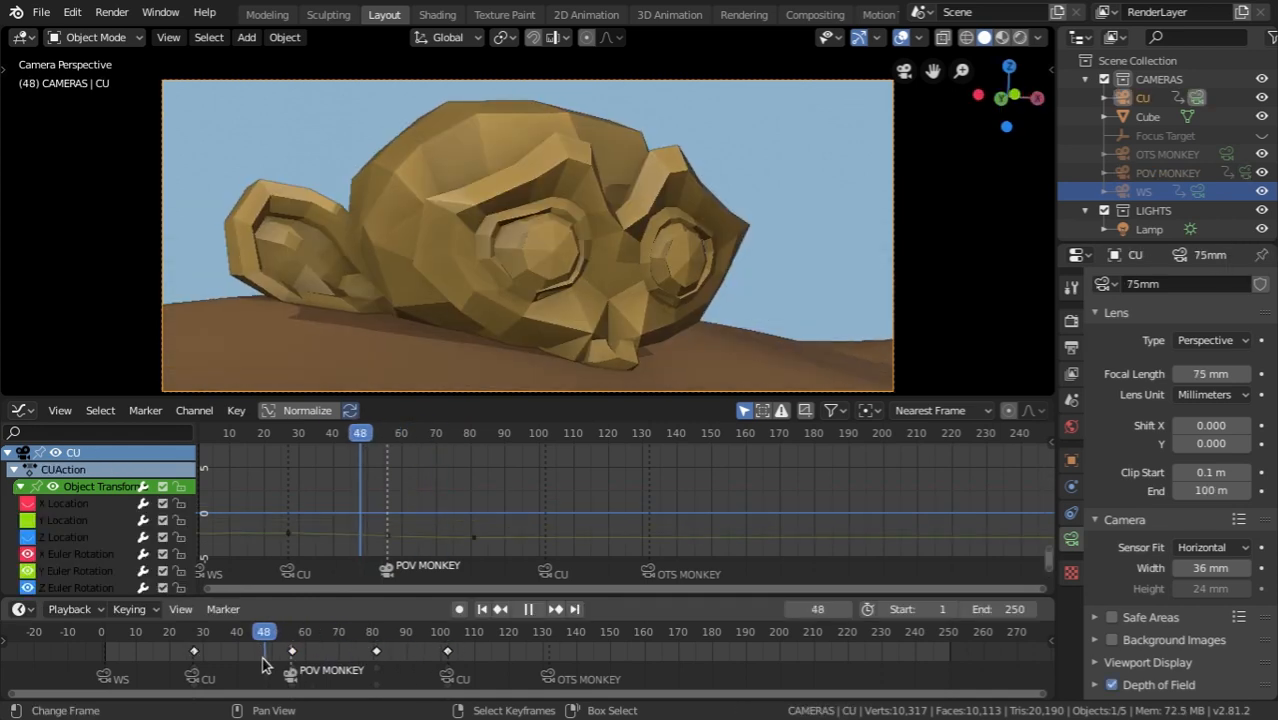
click(169, 631)
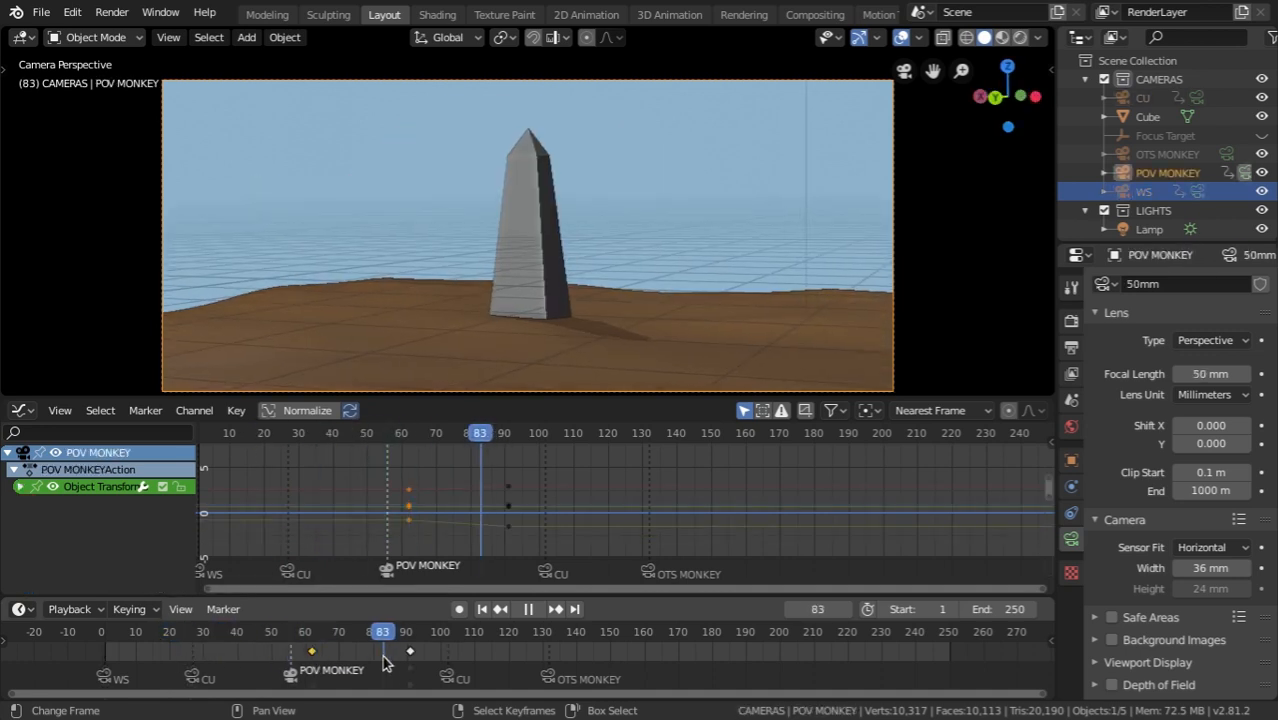
click(169, 631)
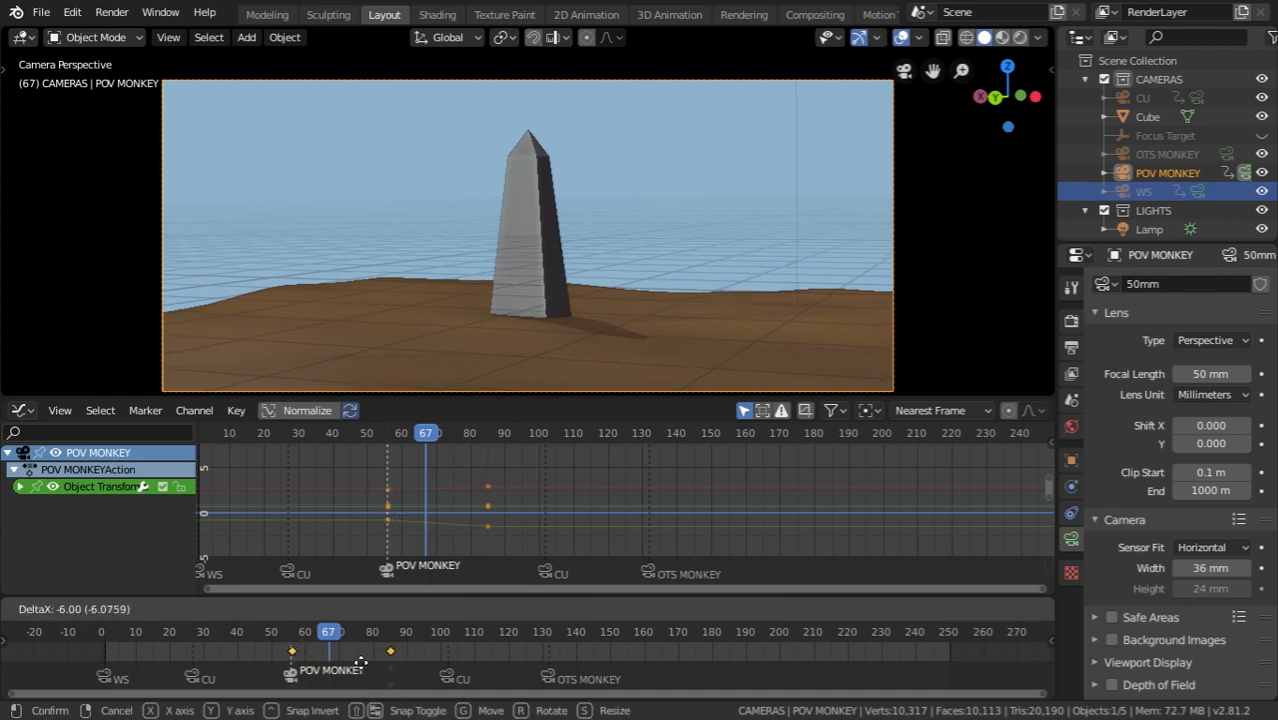
- Slide the POV camera keyframes earlier to about frames 55 and 95, then preview from 55
key(Return)
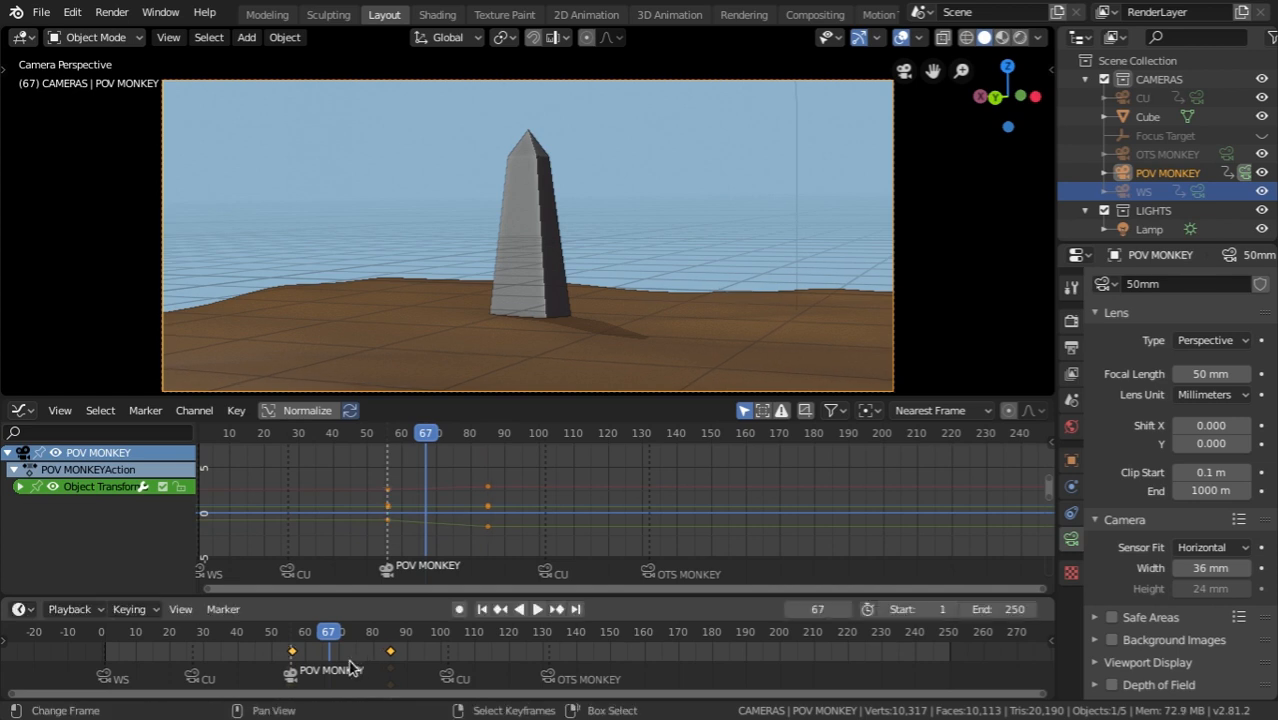
click(537, 608)
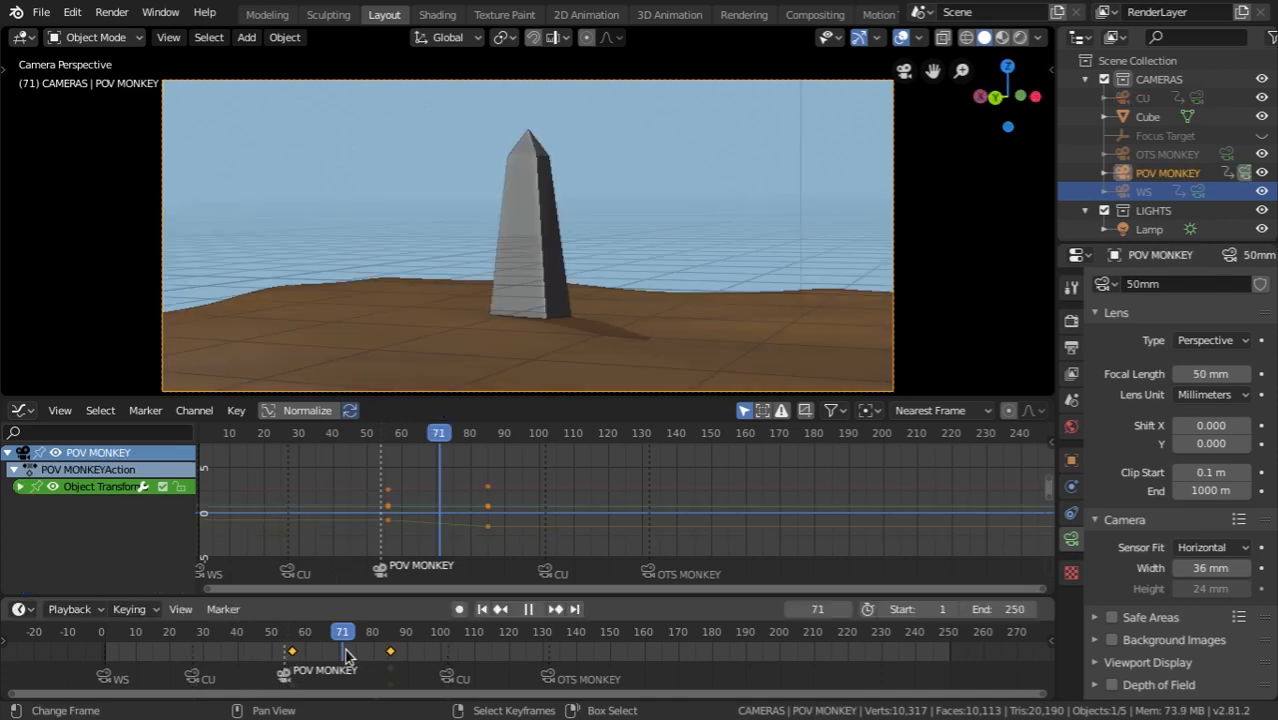
drag(342, 631, 258, 631)
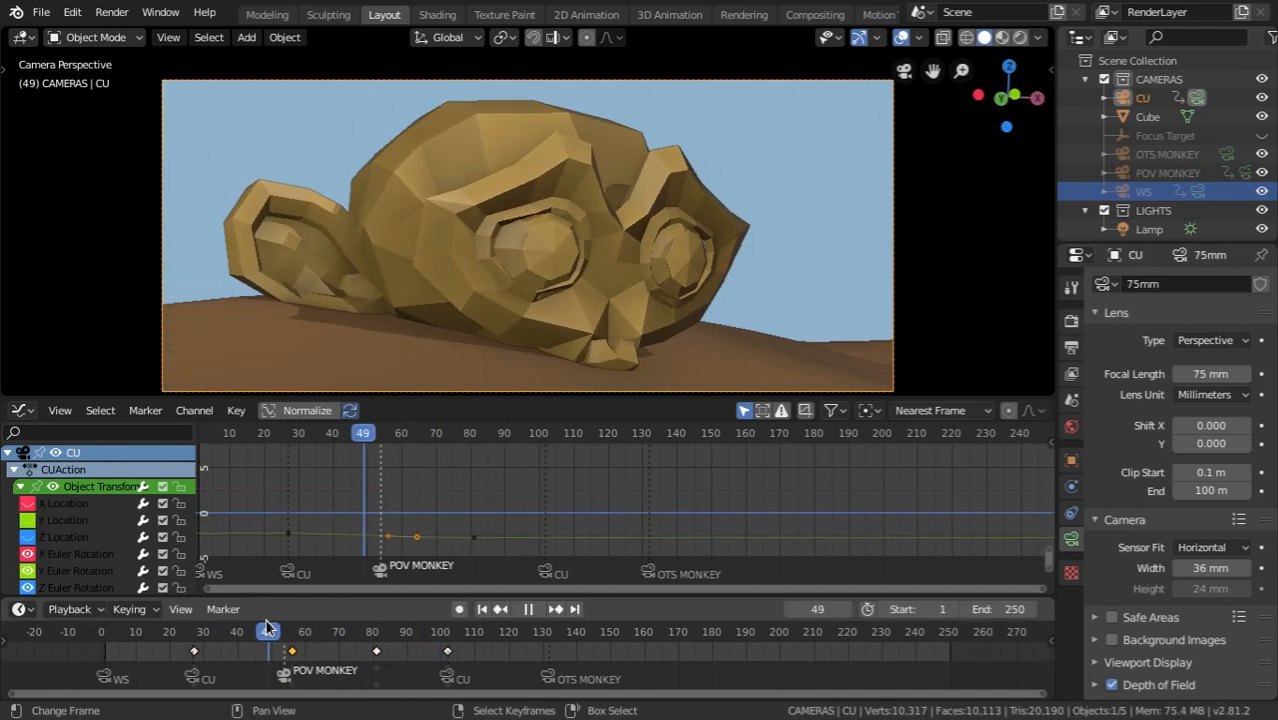
click(528, 608)
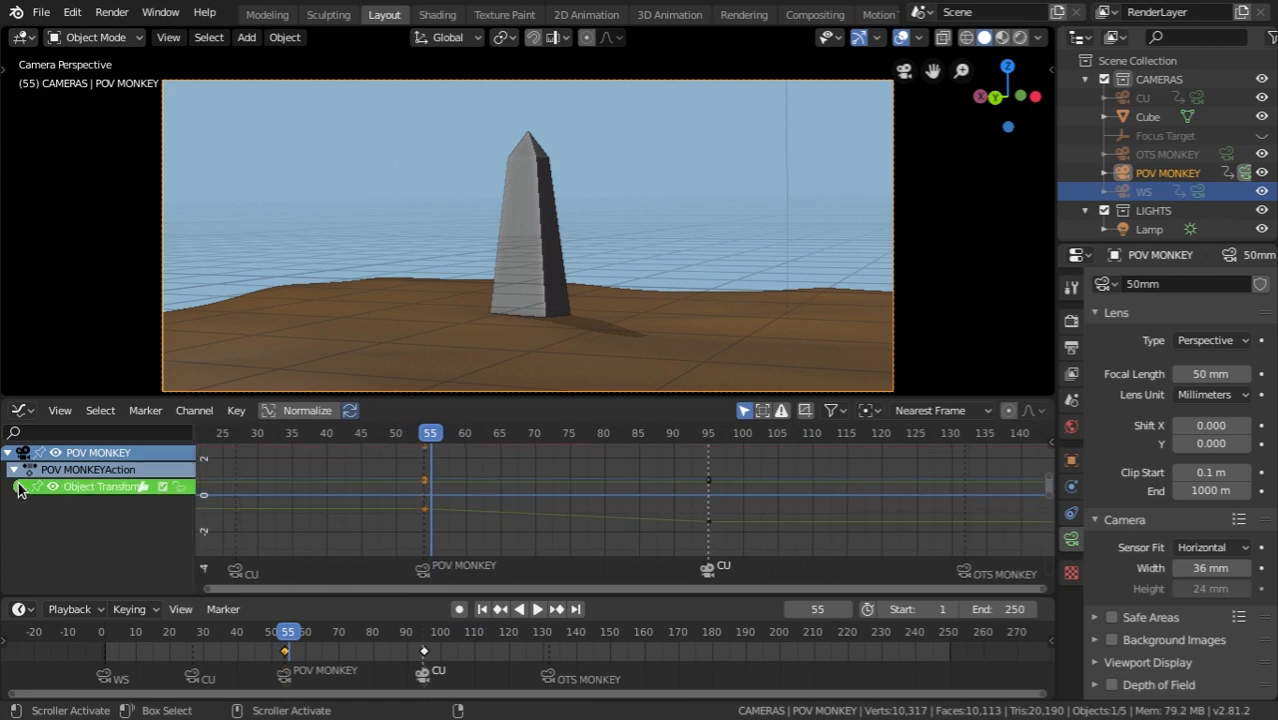
- Expand the POV MONKEY camera's transform channels and view the curve editor full screen
click(20, 487)
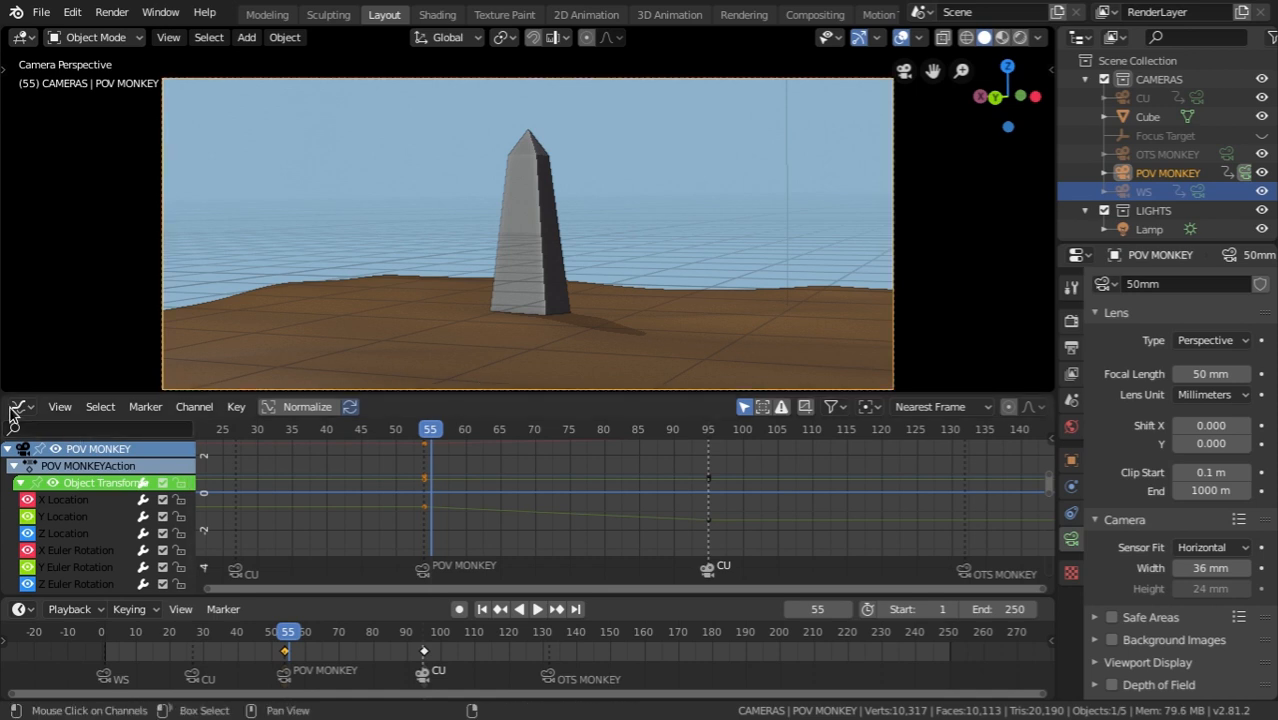
click(20, 406)
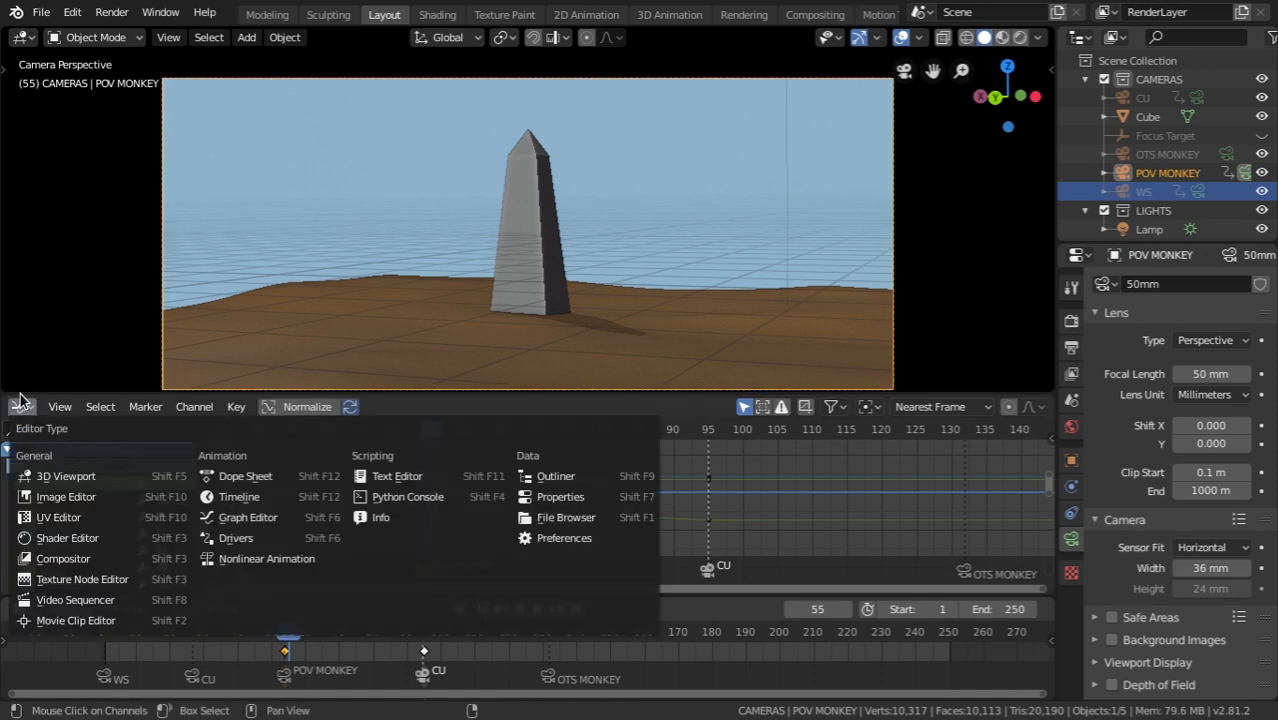
click(247, 517)
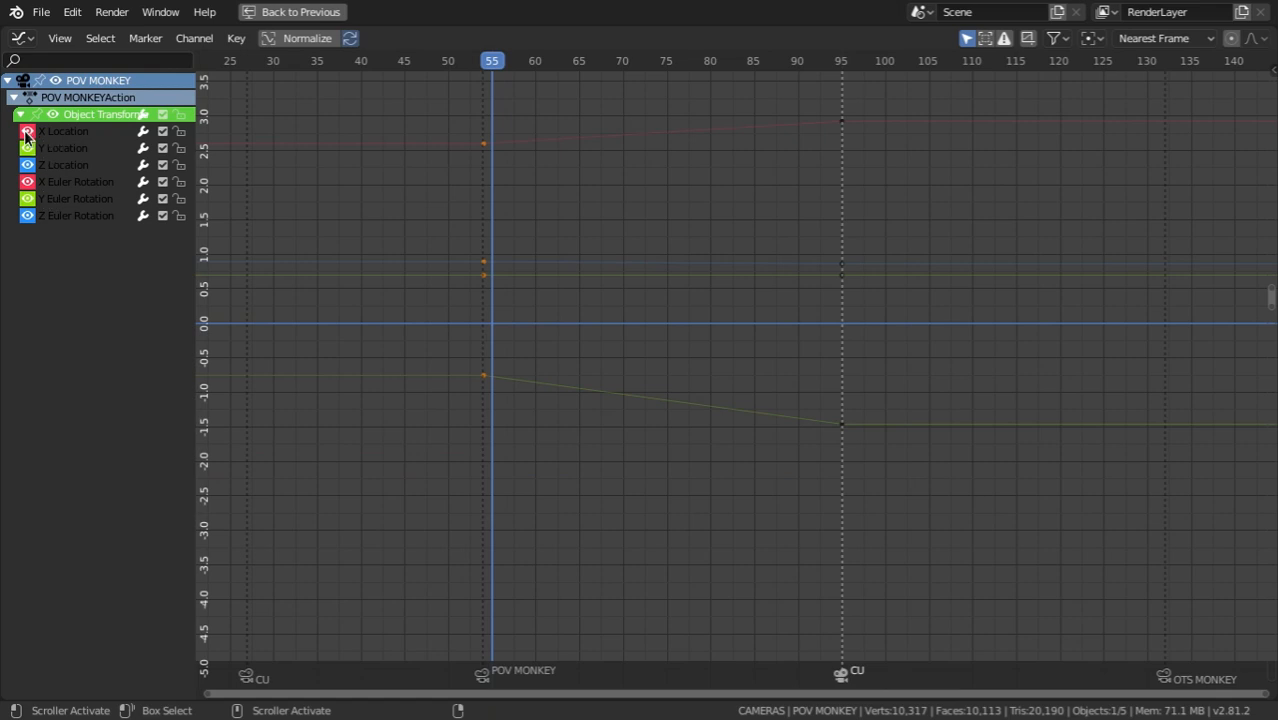
- Restore the layout and show the sidebar Modifiers tab for the X Euler Rotation curve
click(384, 13)
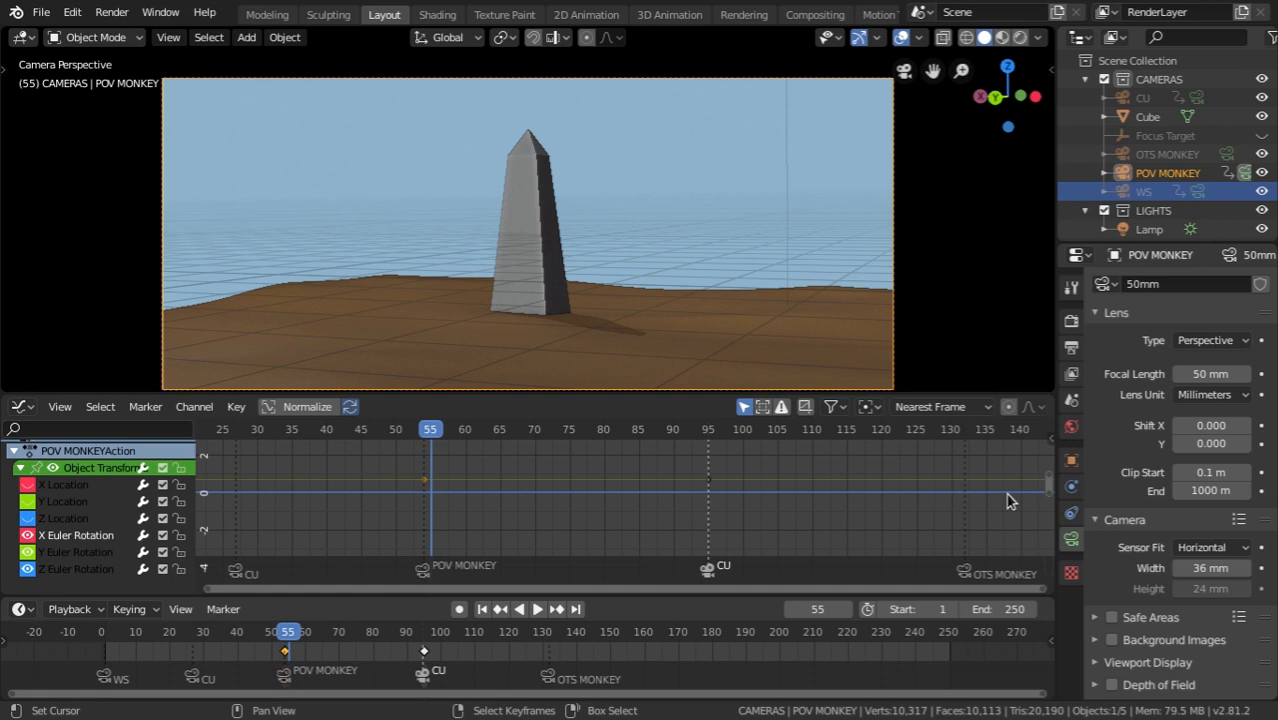
click(1044, 445)
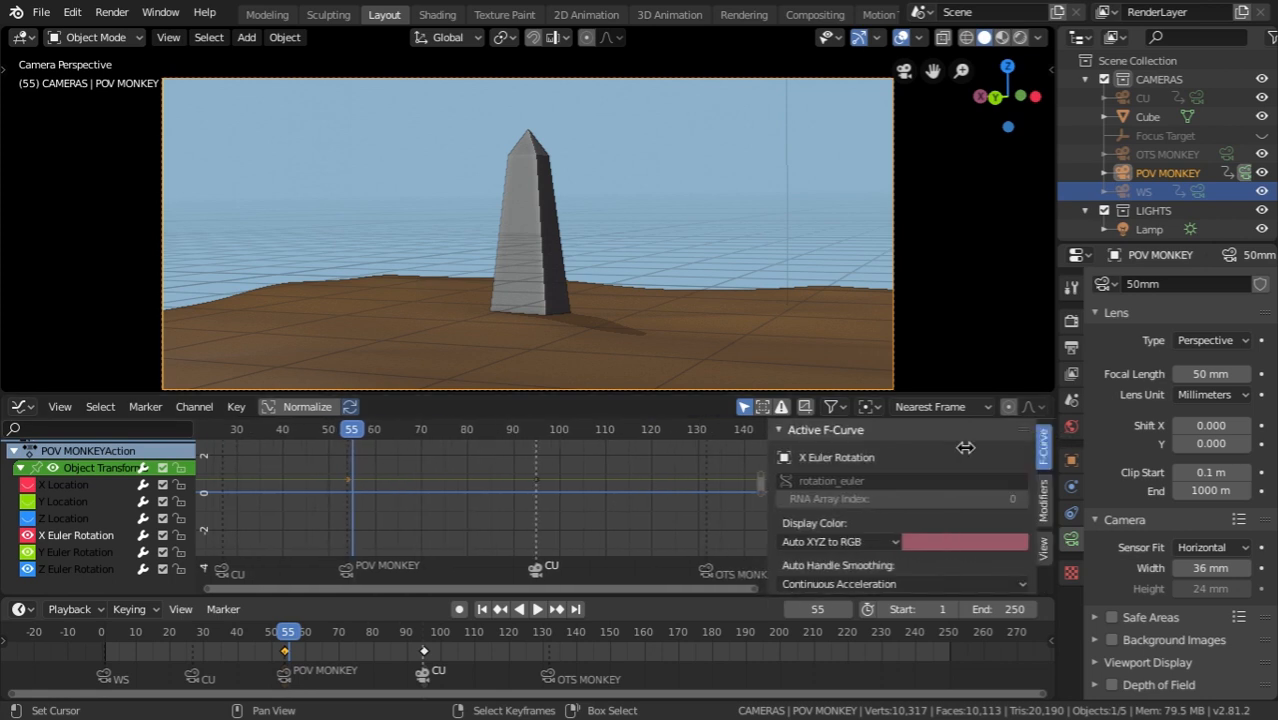
click(1043, 497)
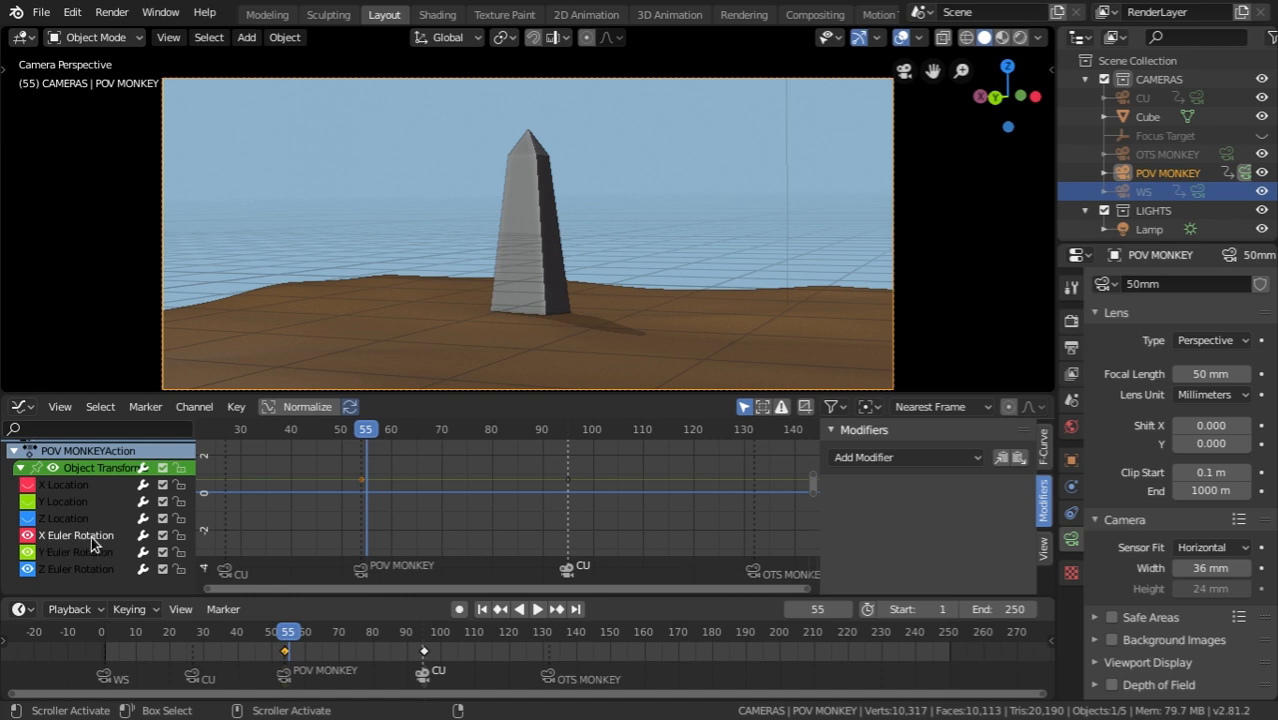
mouse_move(948, 463)
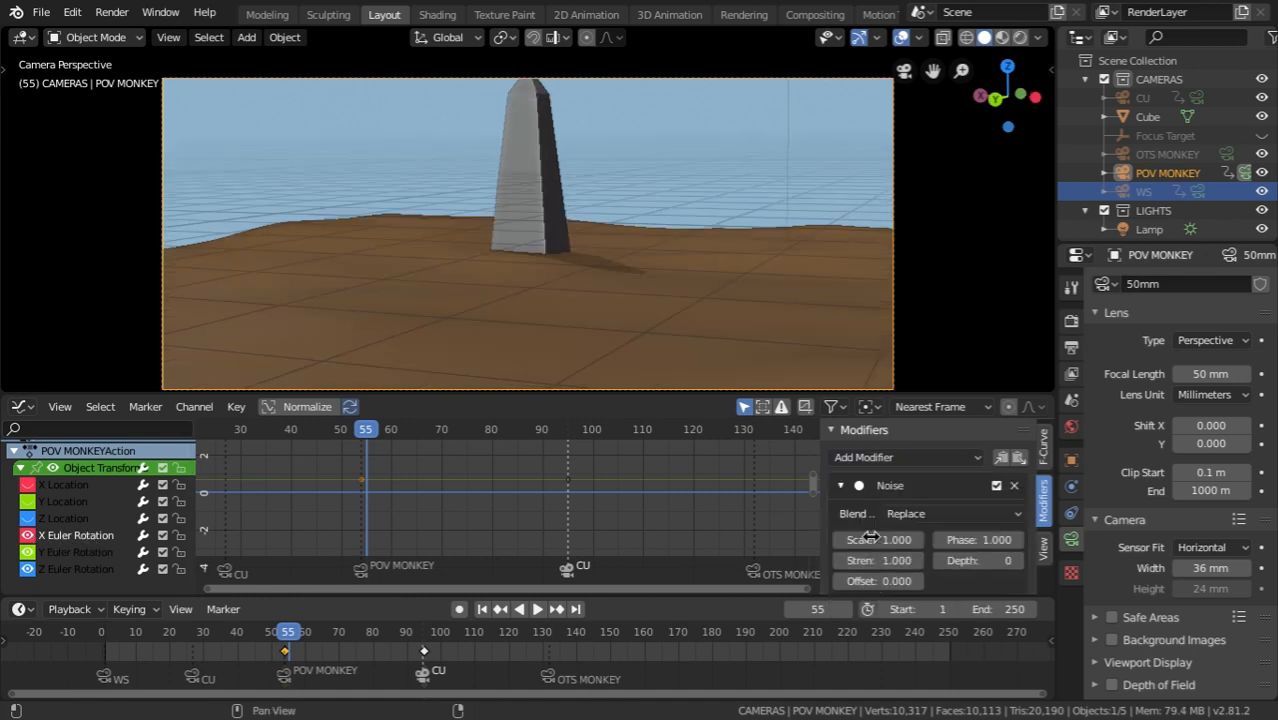
- Add a Noise modifier to X rotation with strength 0.010 and scale 9.740, toggling to compare
click(527, 609)
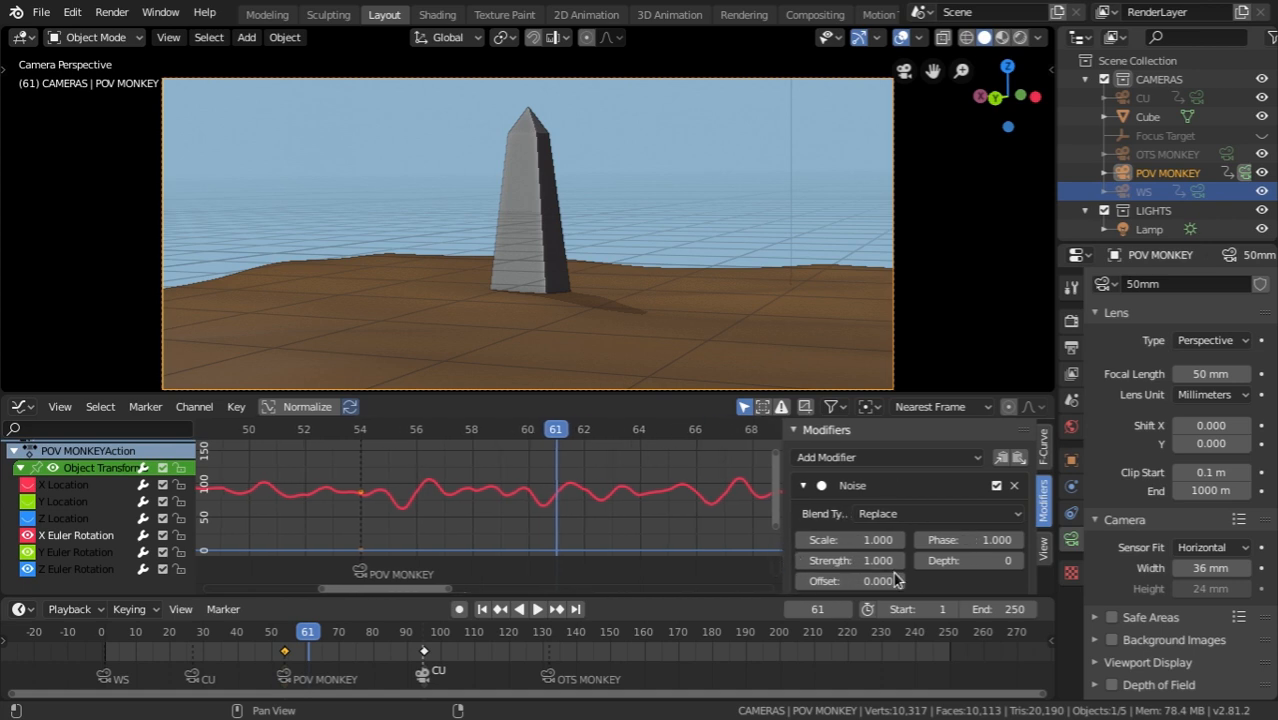
drag(870, 560, 850, 560)
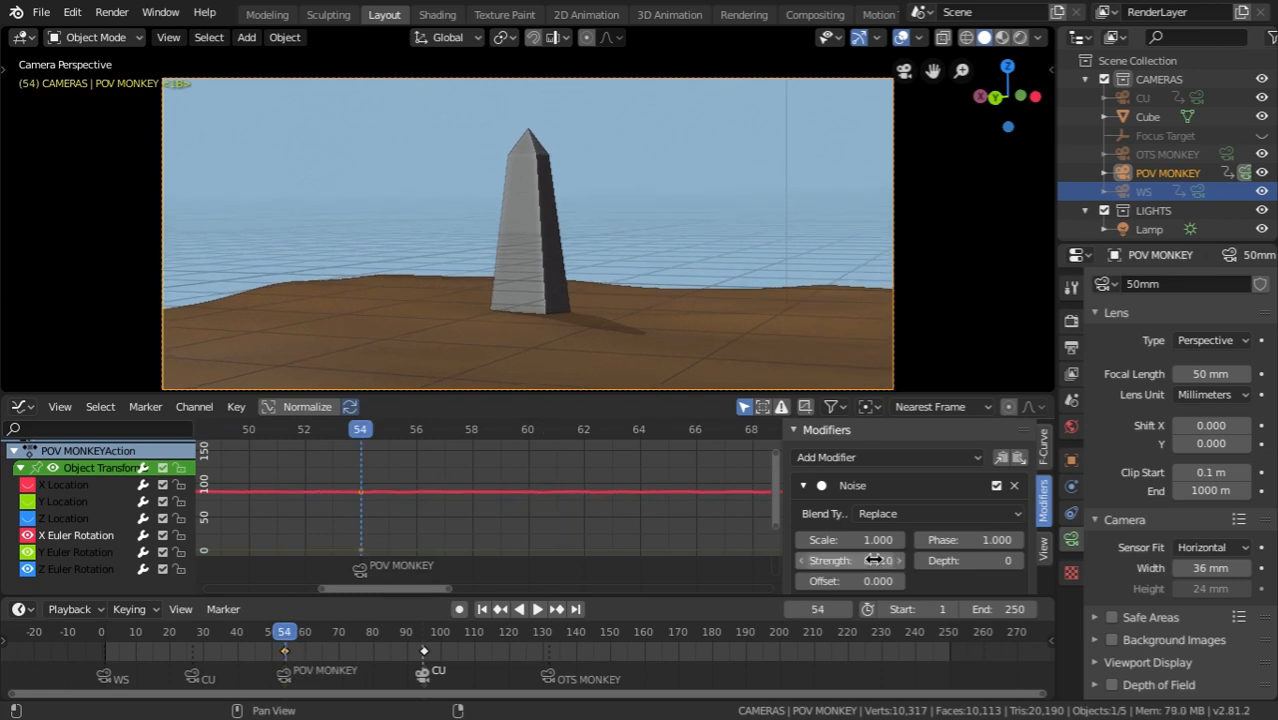
click(536, 608)
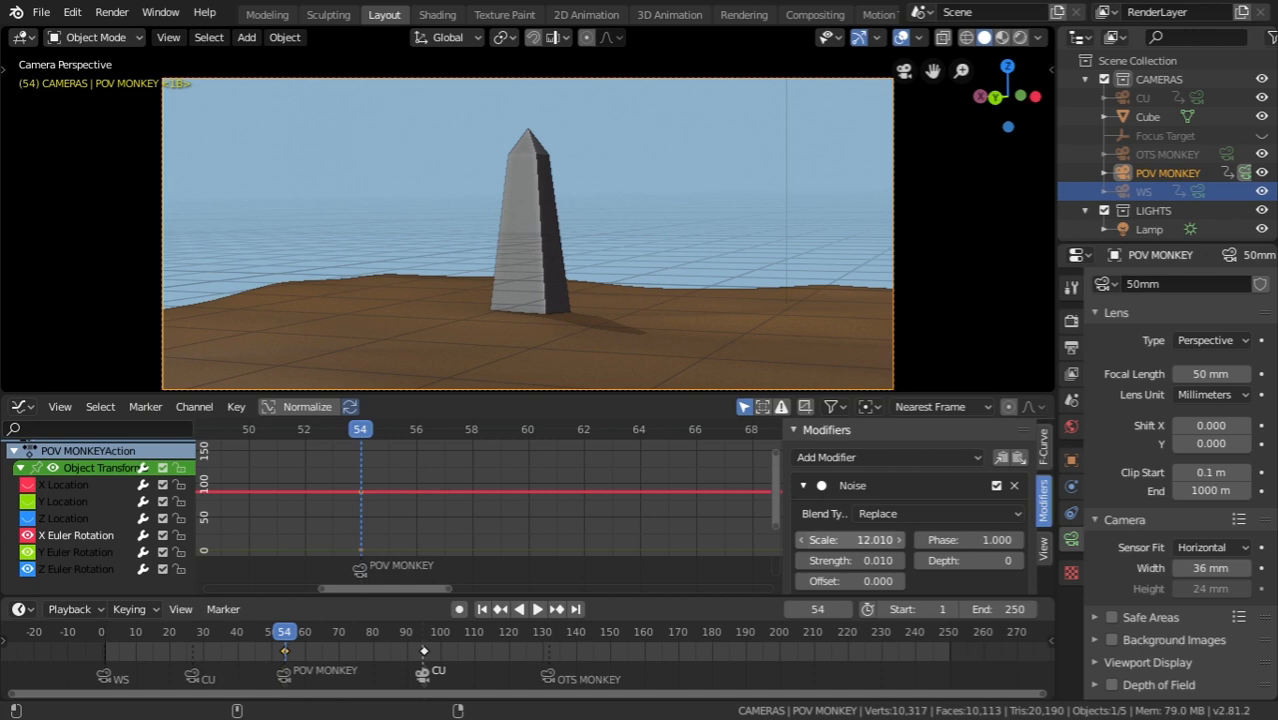
click(537, 608)
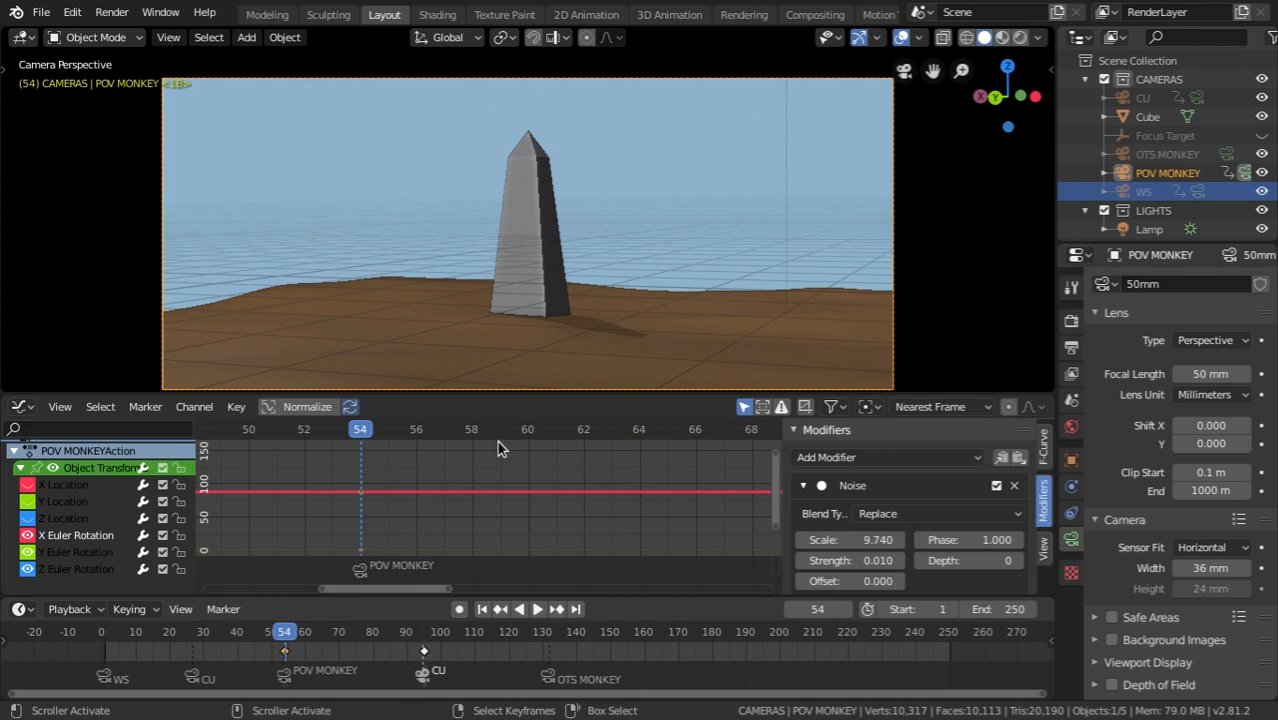
click(537, 608)
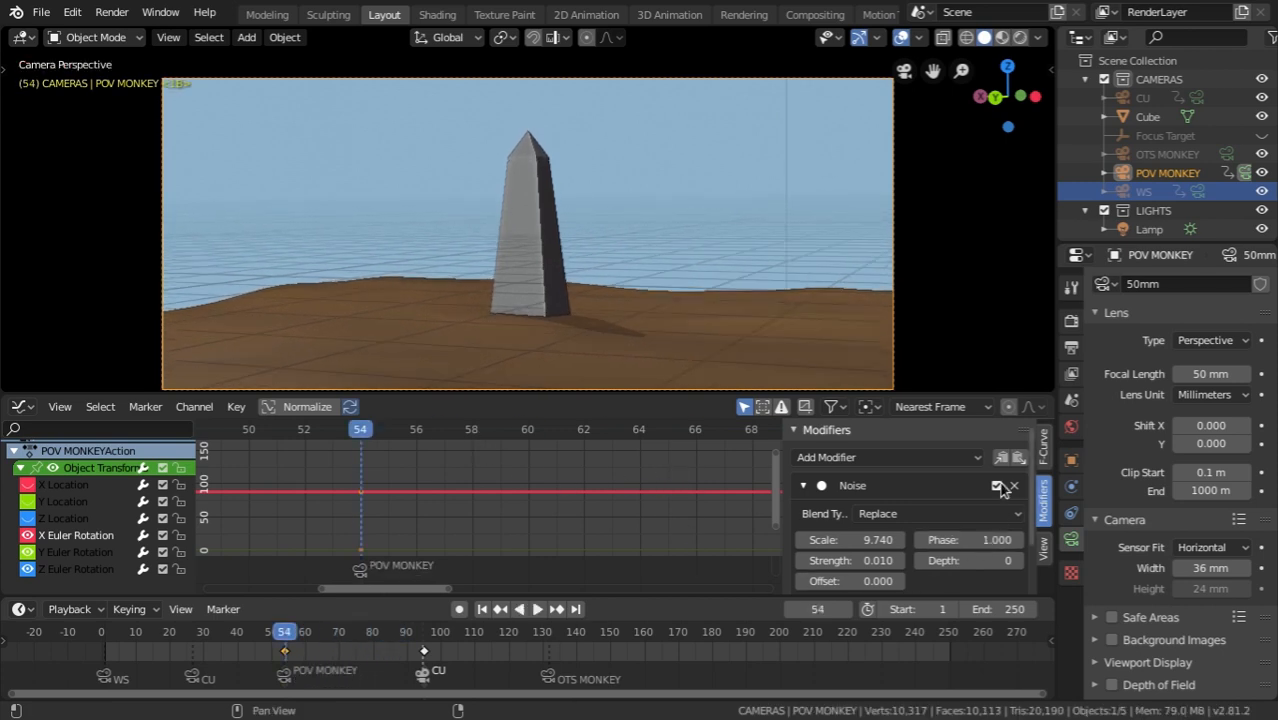
click(997, 485)
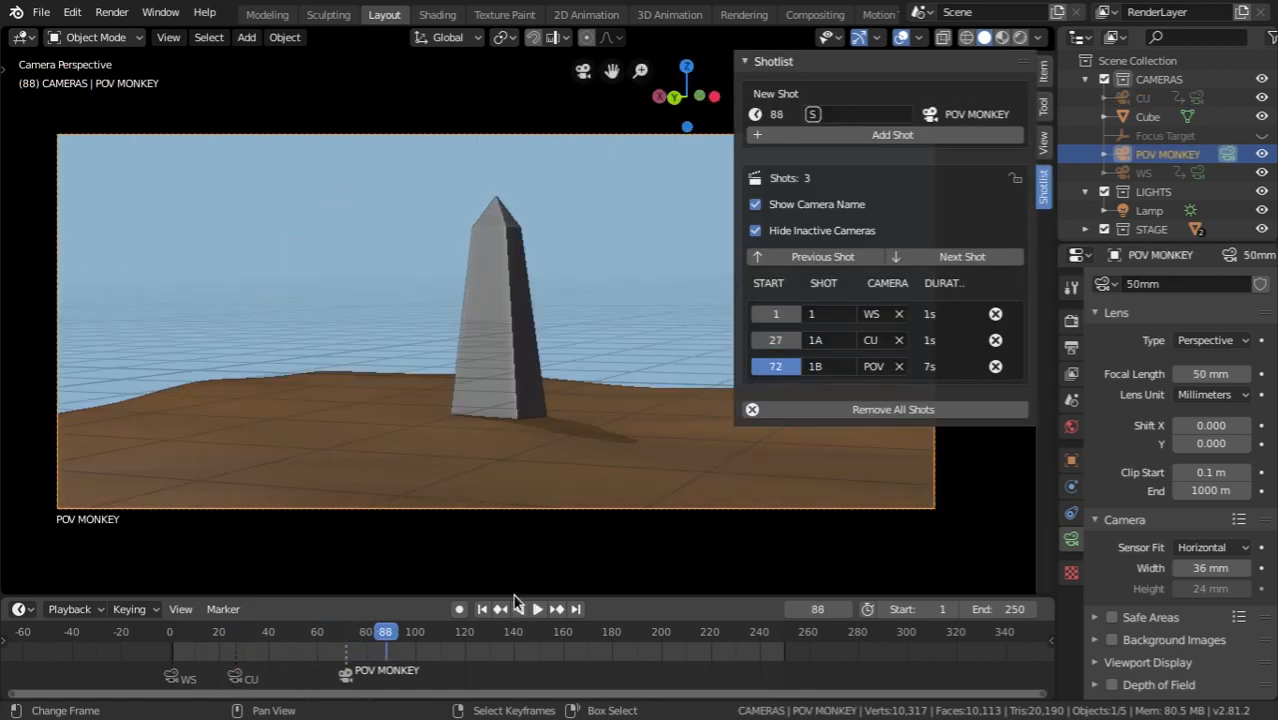
- Add close-up shot 1D at frame 95 and OTS shot 1C at frame 132
click(537, 608)
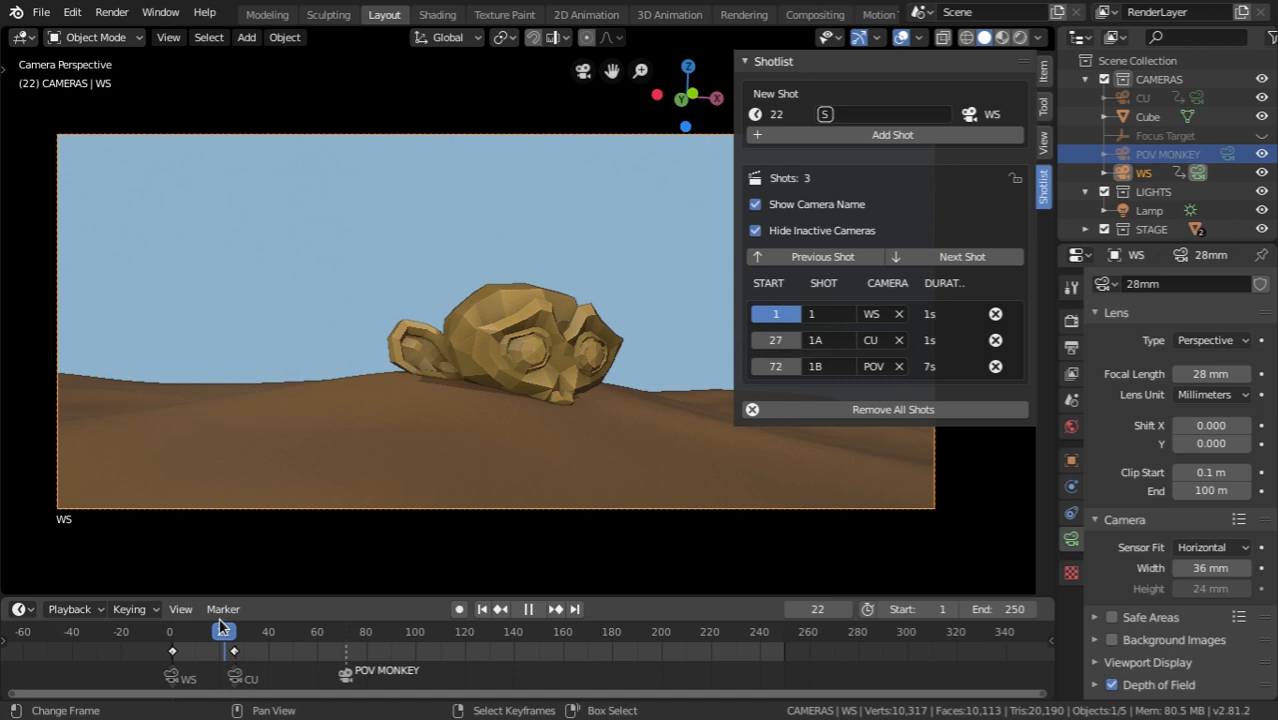
drag(220, 631, 298, 631)
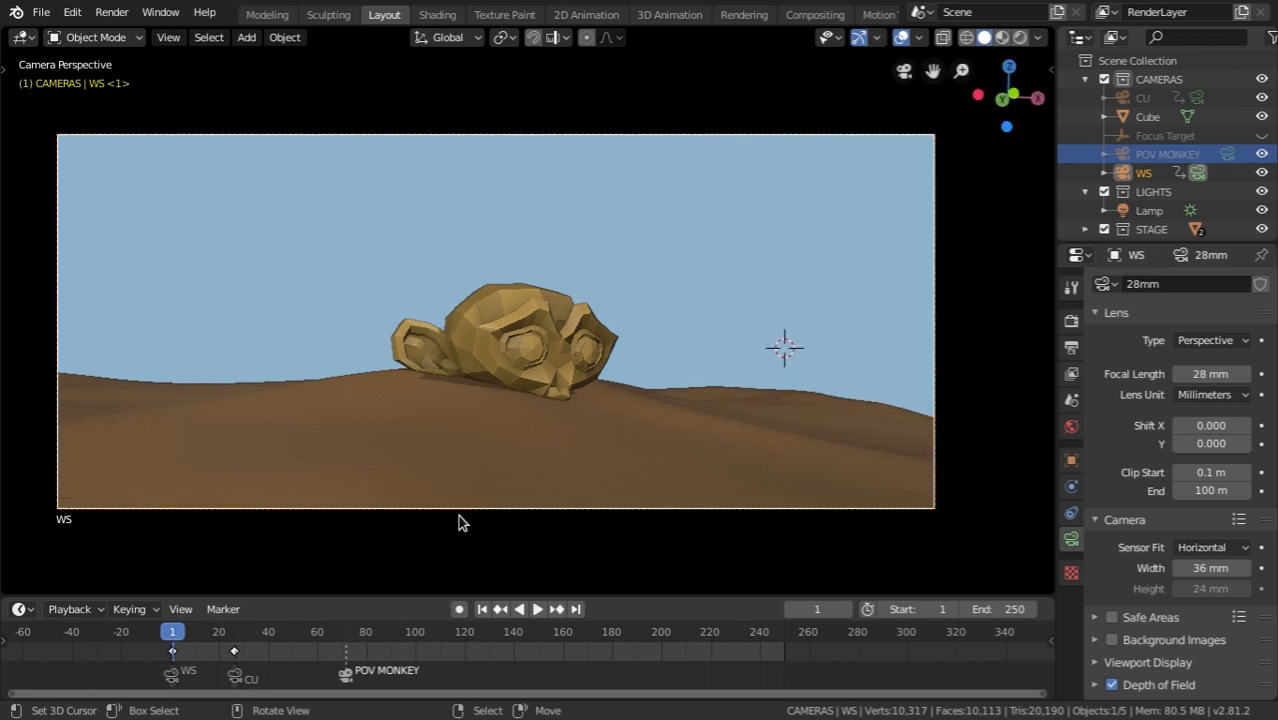
click(537, 608)
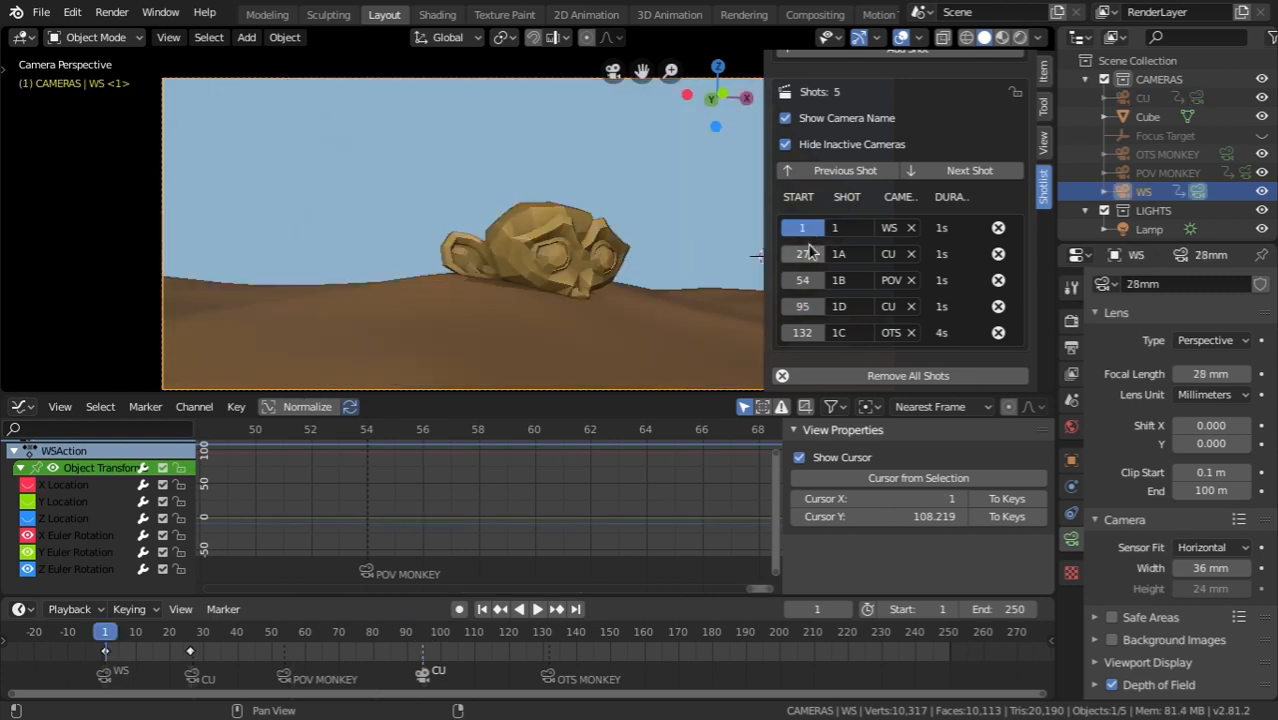
click(802, 332)
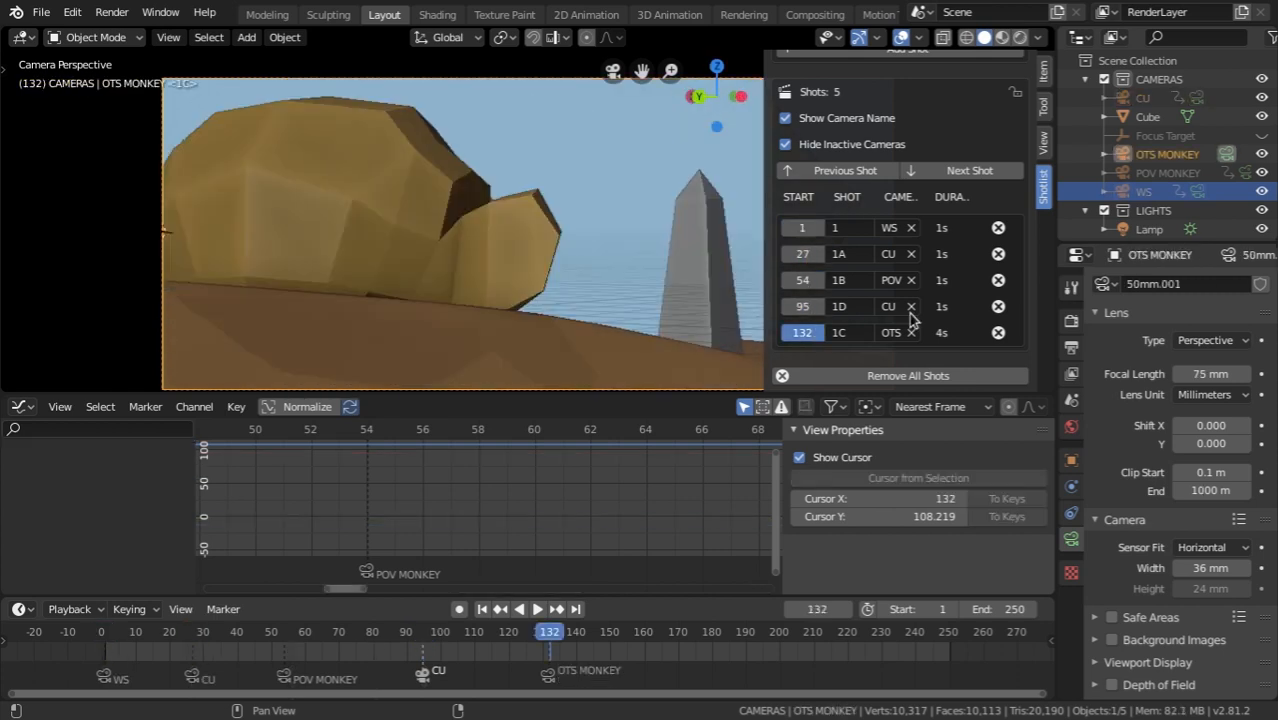
mouse_move(948, 238)
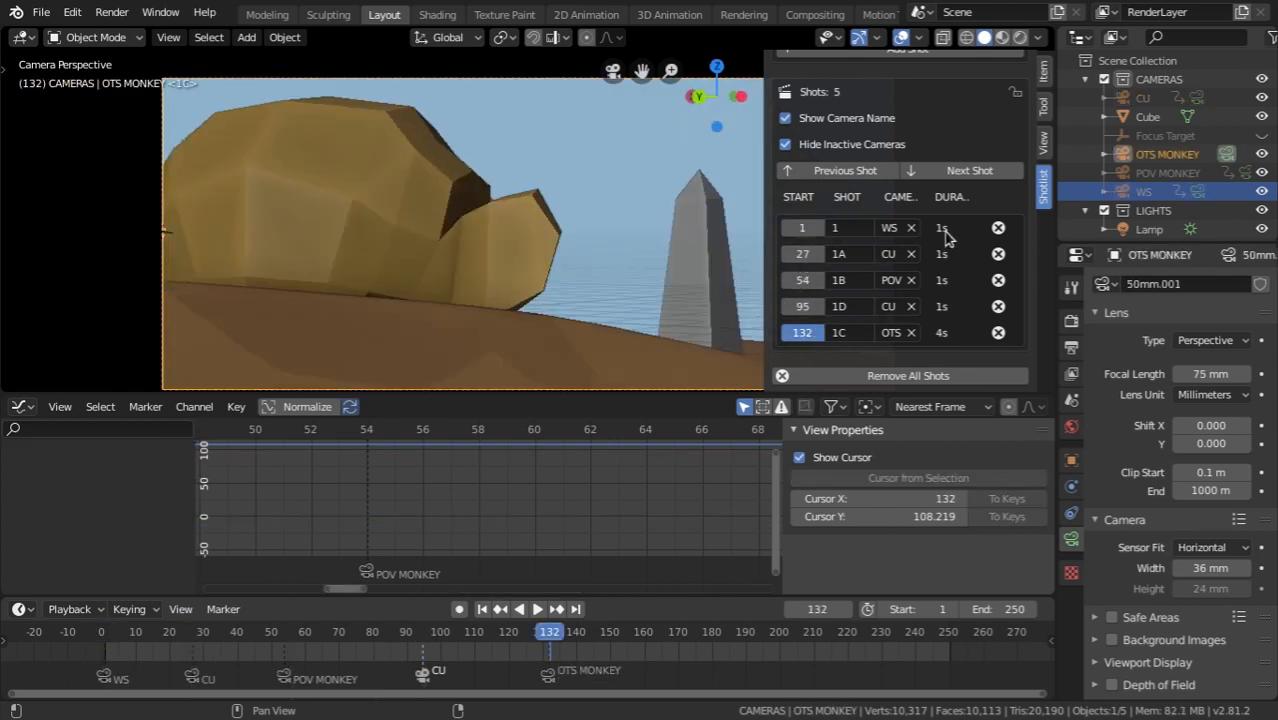